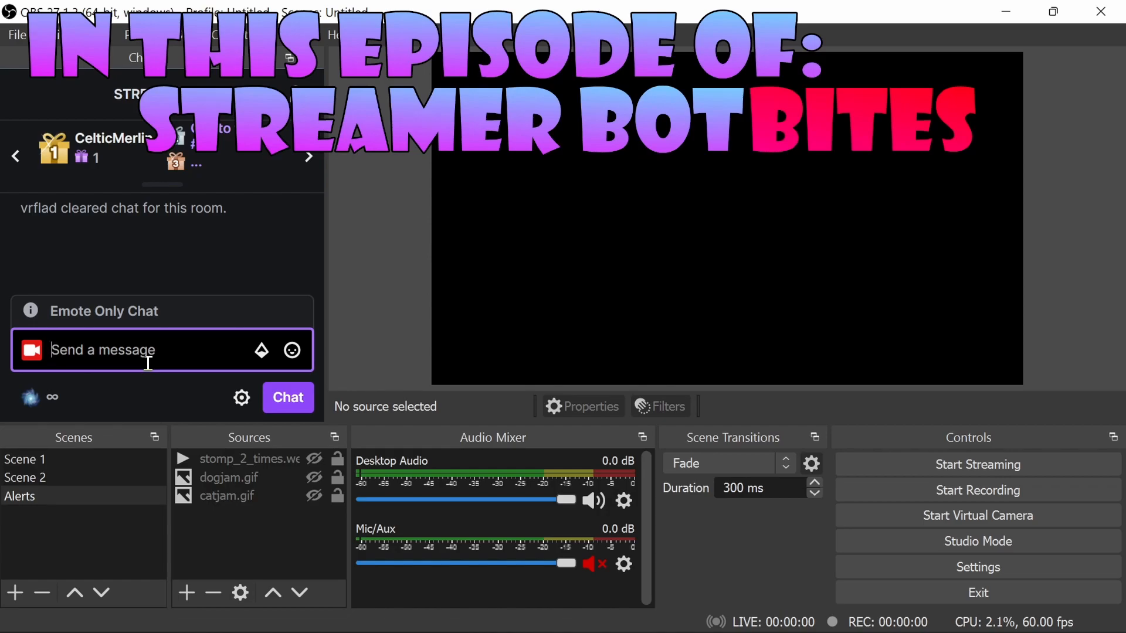
Step: Send !catjam in the OBS chat dock to test the cat alert
type("!catjam")
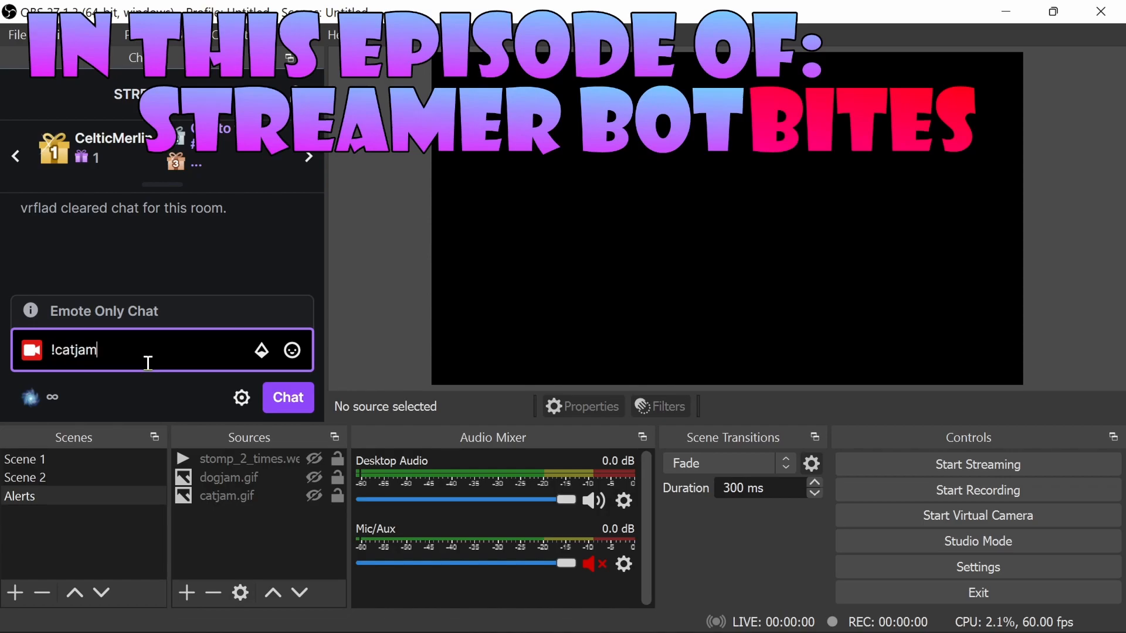
left_click(287, 397)
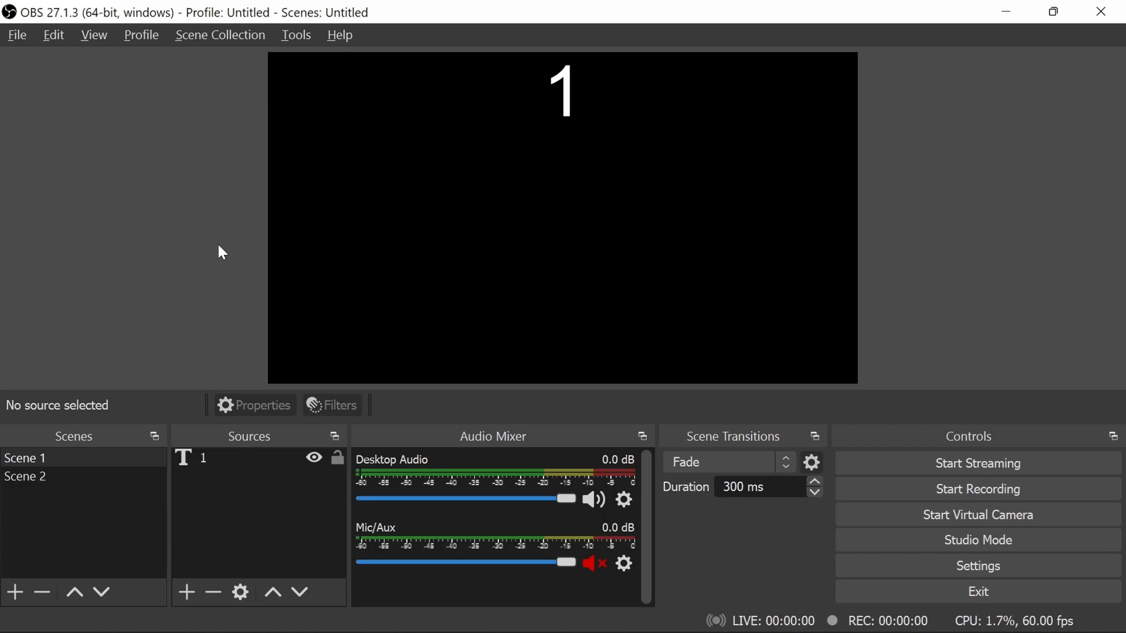
Step: Add a new empty scene named 'Alerts' to the OBS scene list
left_click(25, 476)
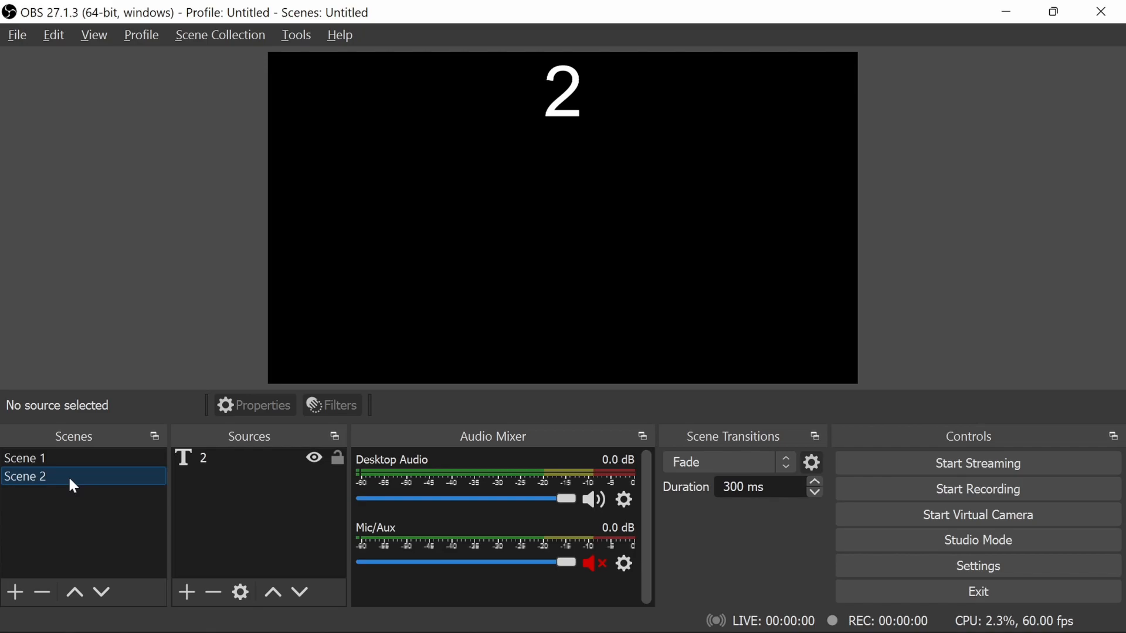
mouse_move(26, 582)
type("A")
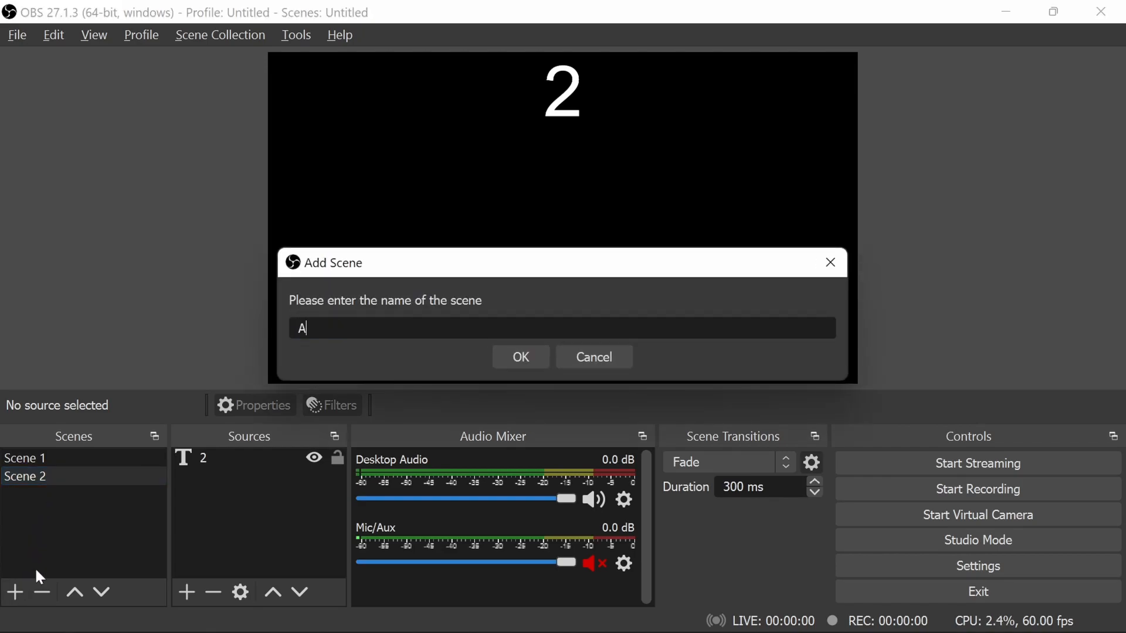
type("lert")
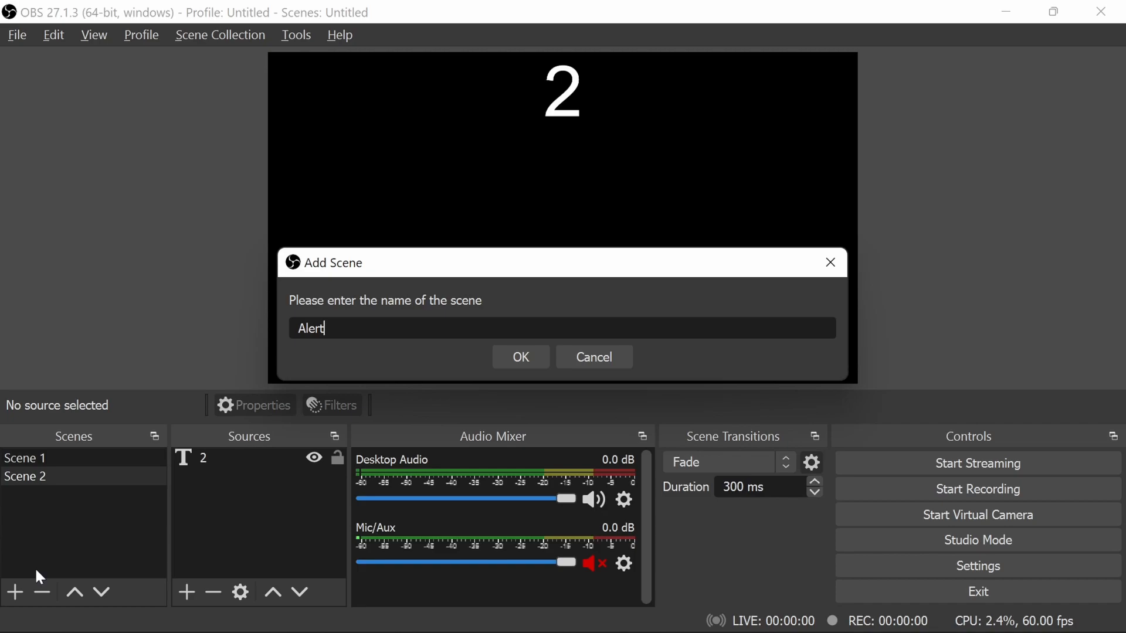
left_click(520, 357)
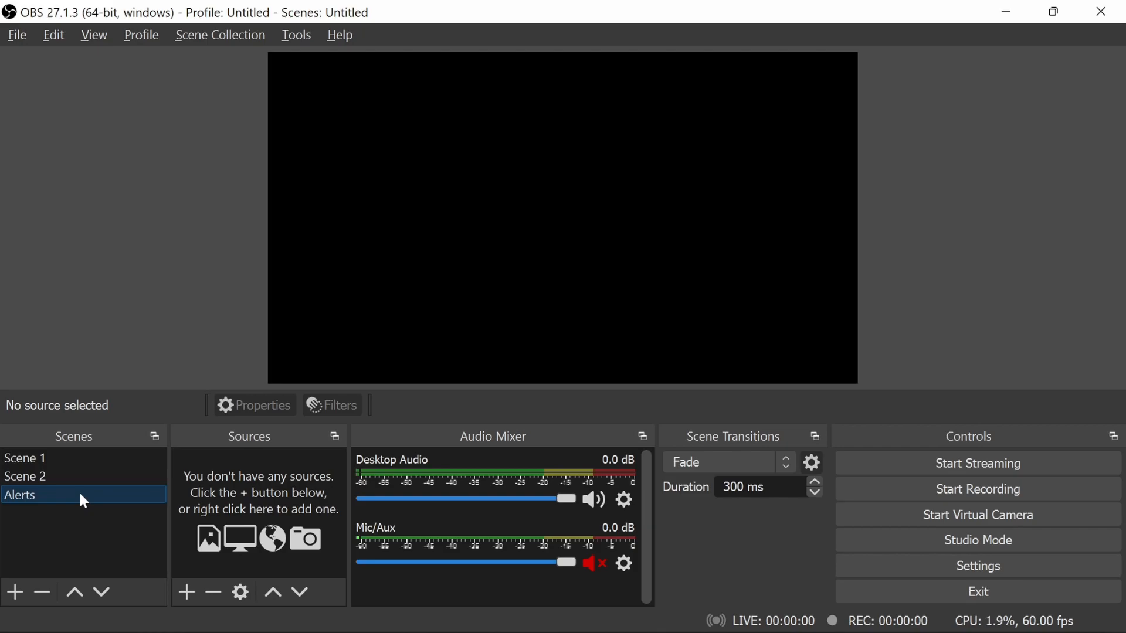
Step: Nest the existing Alerts scene as a source in Scene 1, then Scene 2
left_click(25, 458)
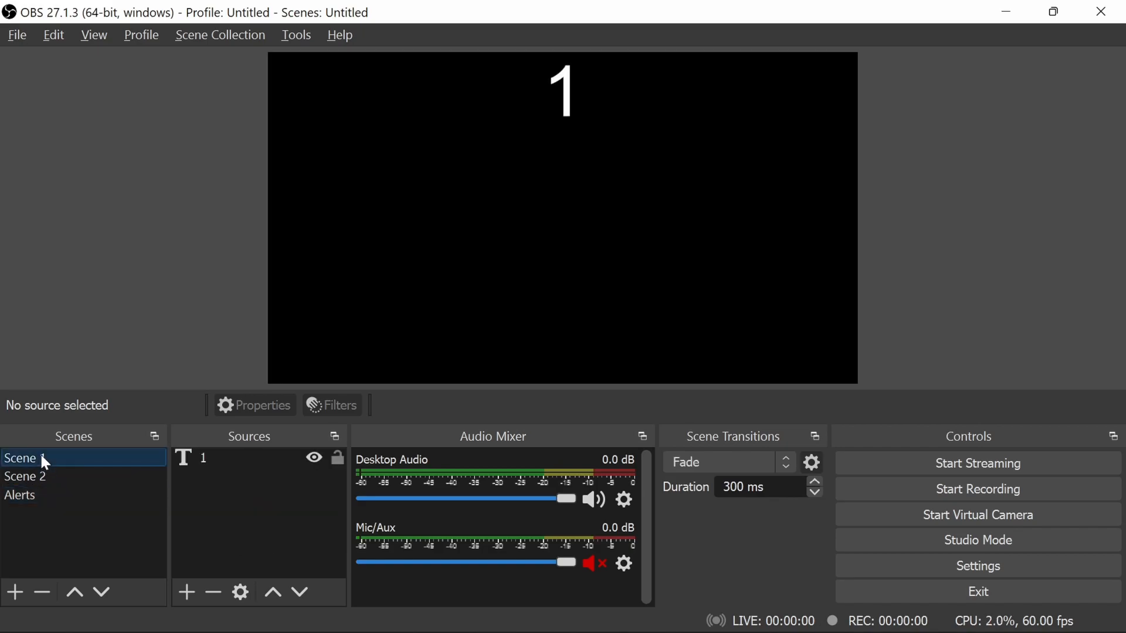
right_click(25, 458)
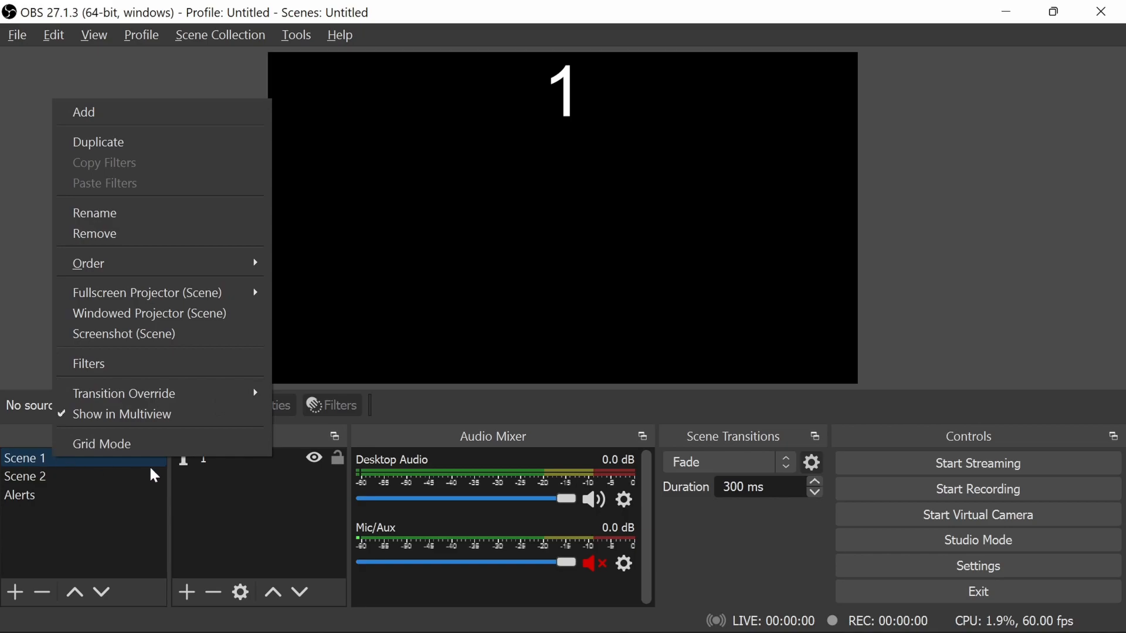
left_click(84, 112)
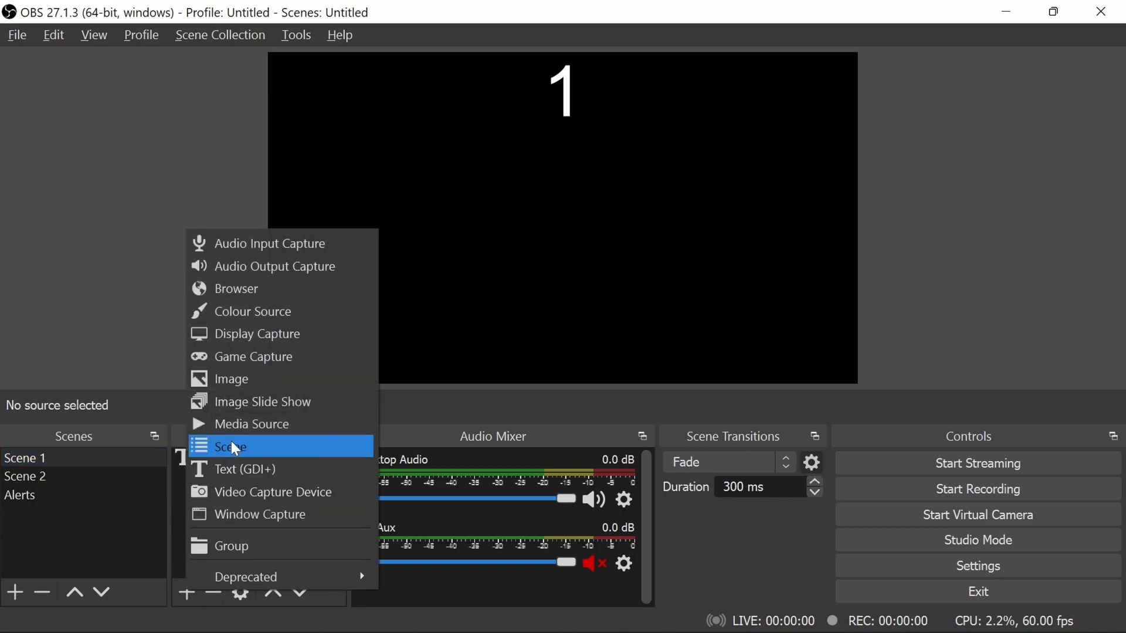
left_click(230, 447)
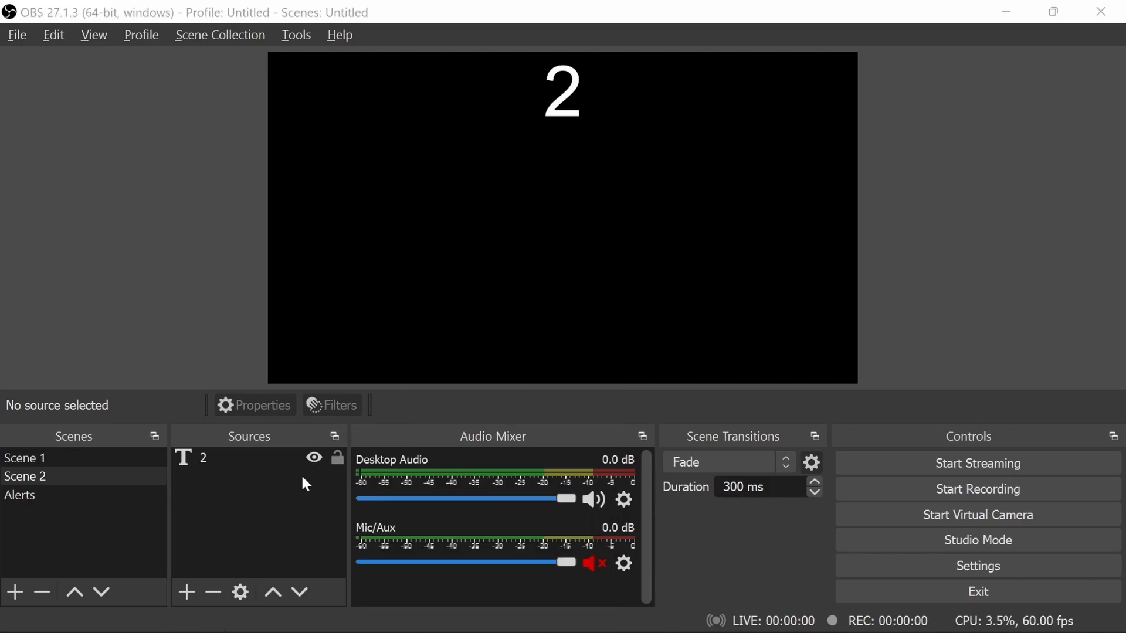
left_click(186, 592)
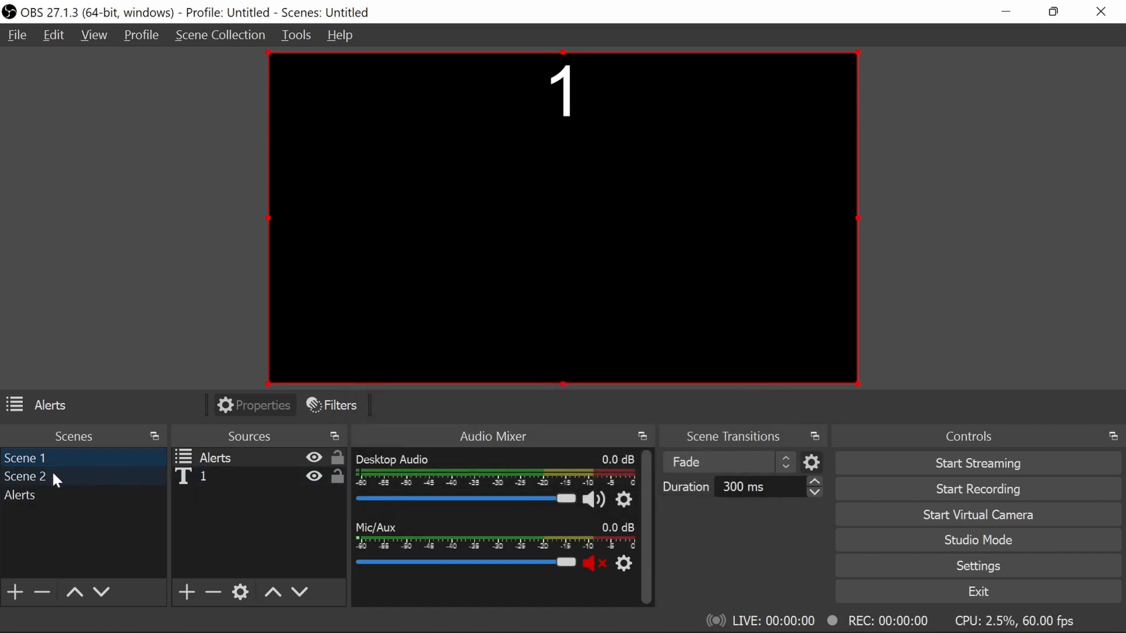
left_click(22, 495)
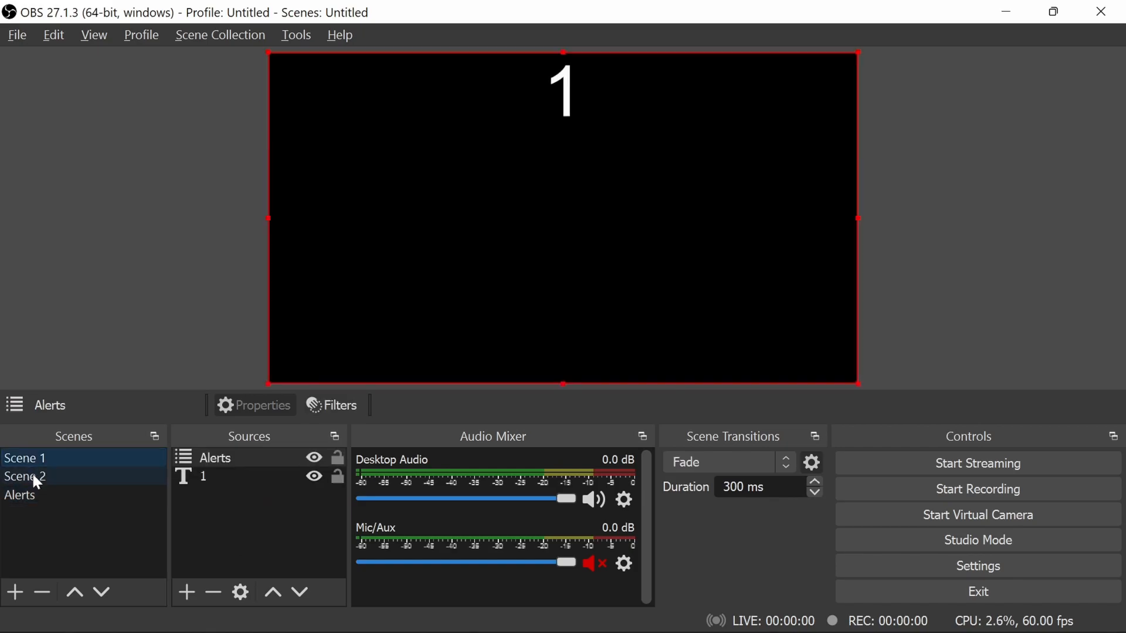
left_click(25, 477)
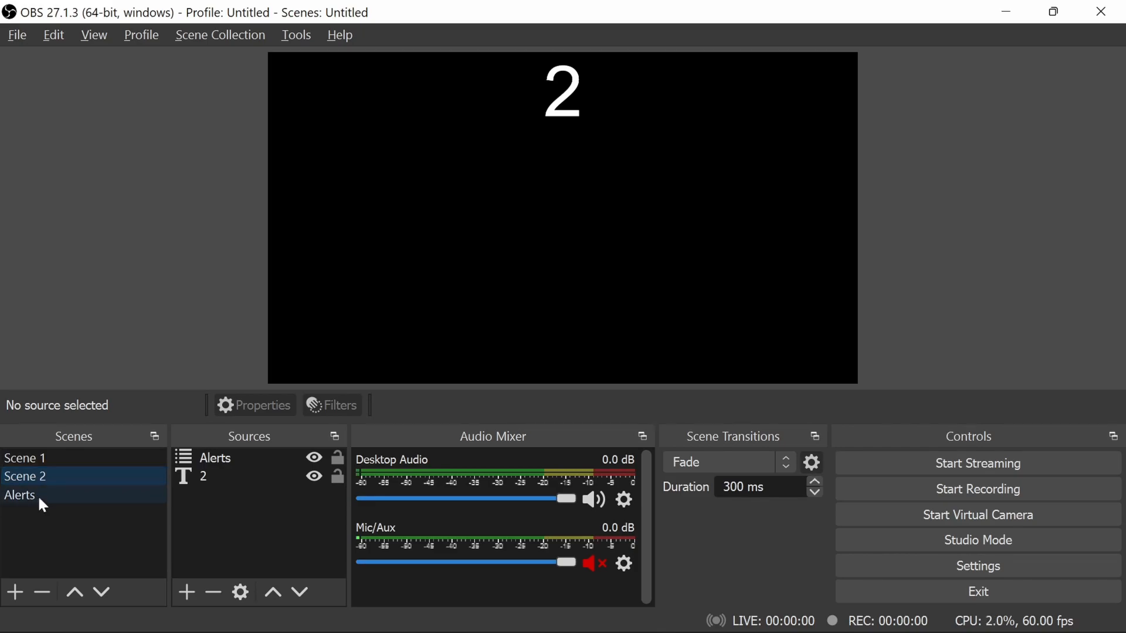
Step: Add catjam.gif, dogjam.gif and stomp_2_times.webm to Alerts, then close Explorer
left_click(20, 495)
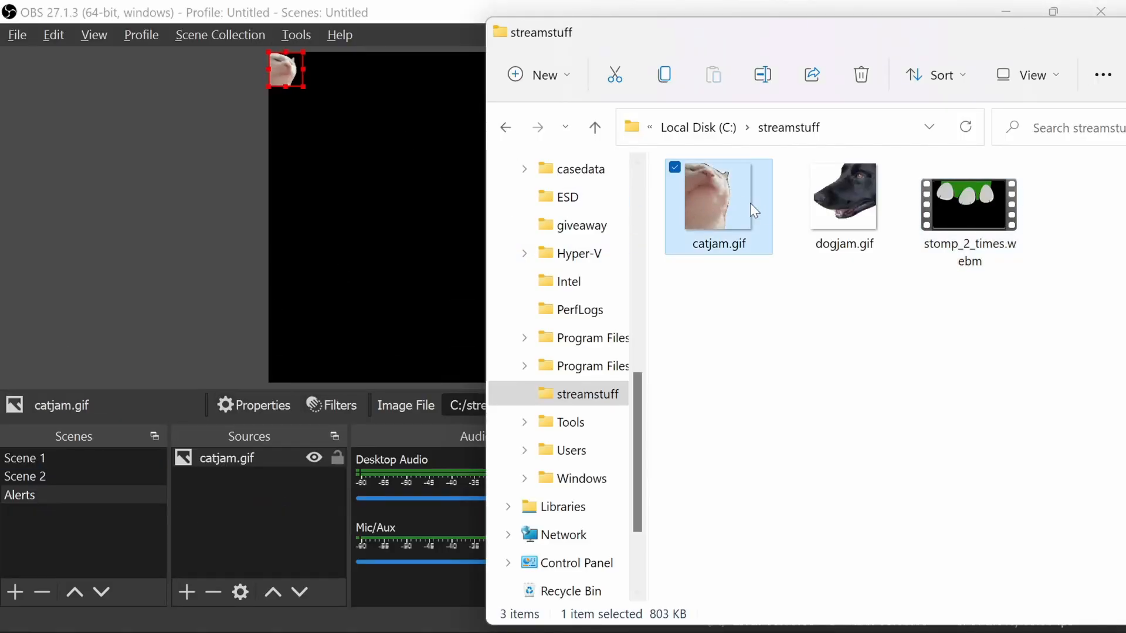
left_click(844, 198)
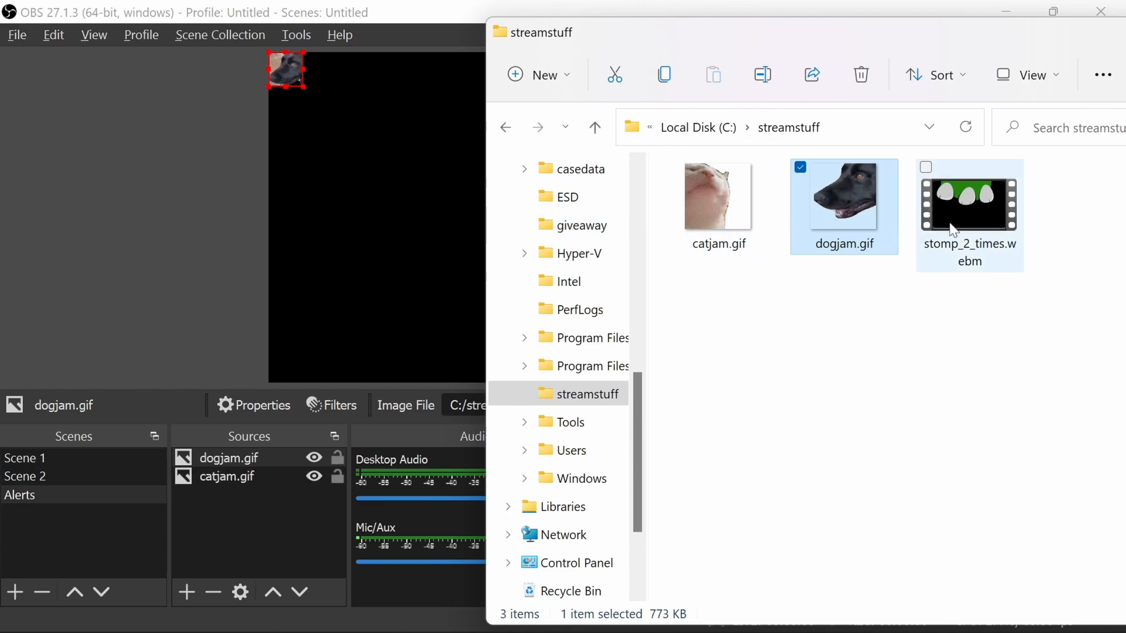
mouse_move(961, 231)
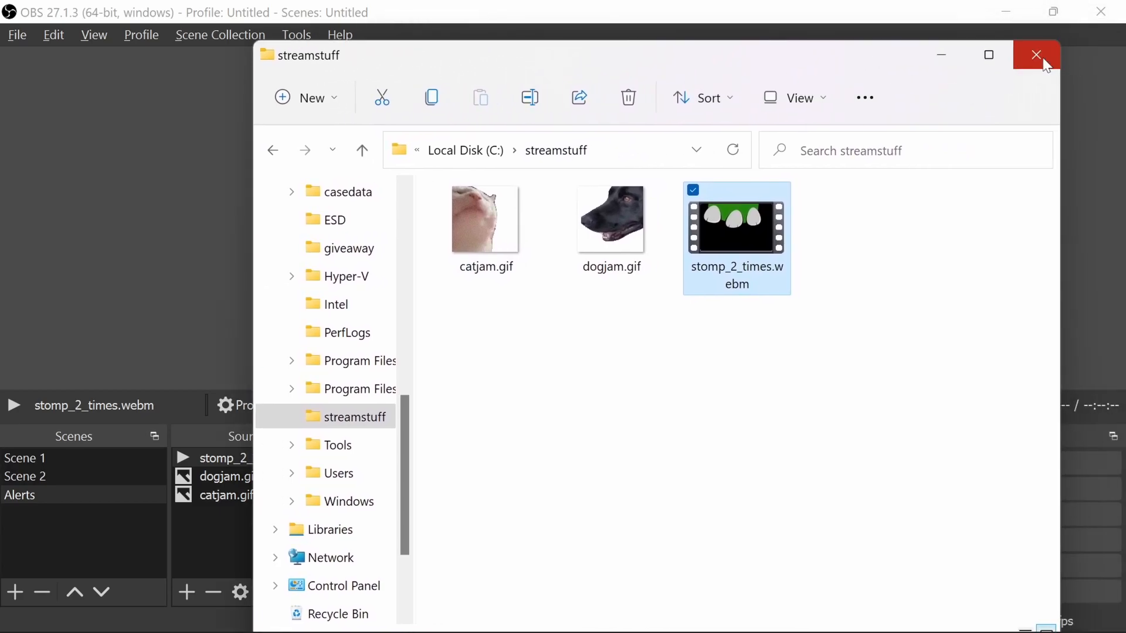
left_click(1037, 54)
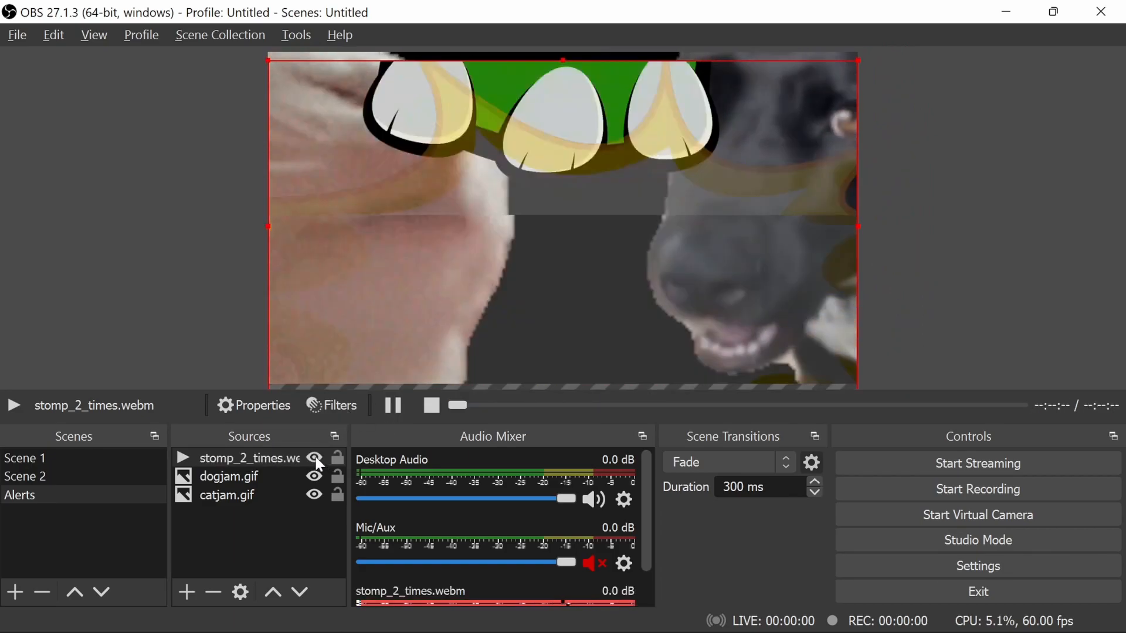
Step: Preview, then hide the stomp video, catjam GIF and dogjam GIF sources
left_click(393, 405)
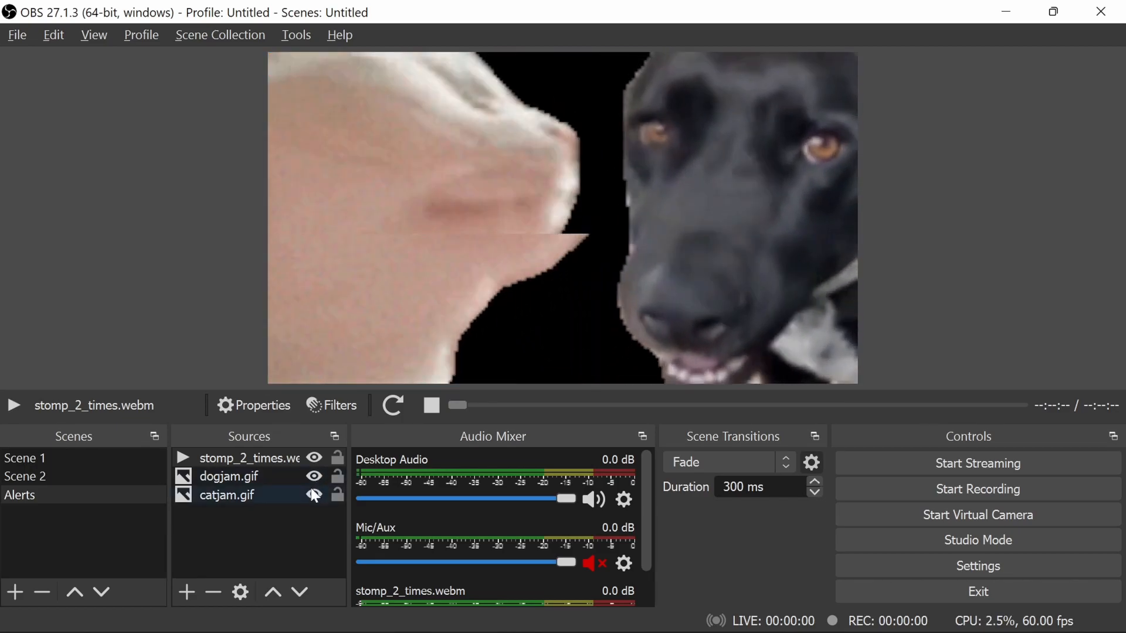
left_click(314, 457)
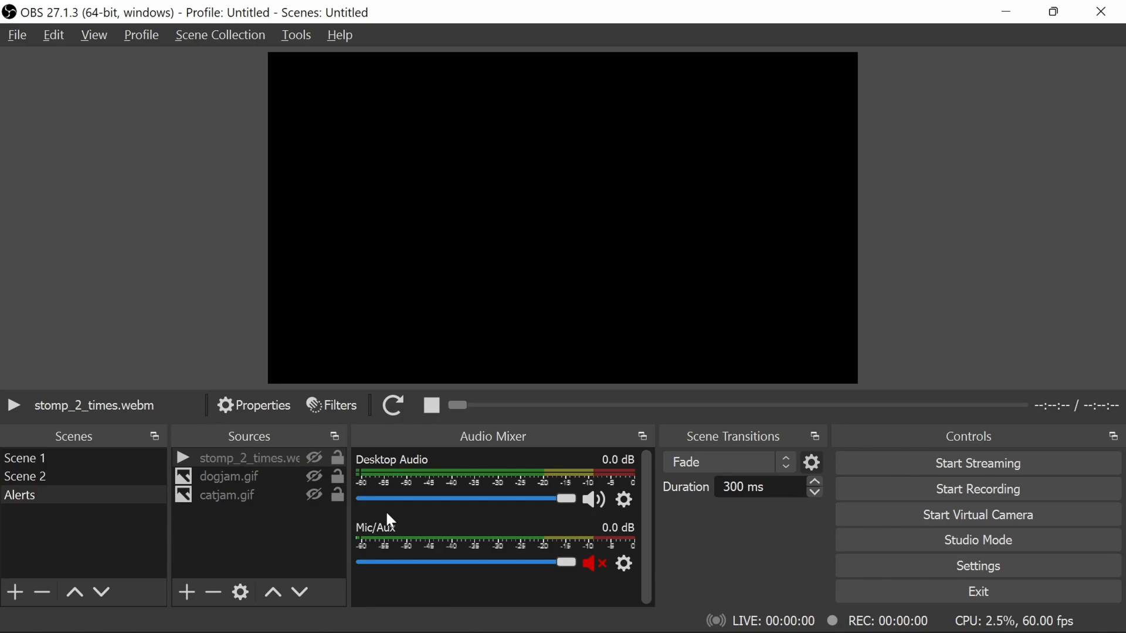
mouse_move(345, 517)
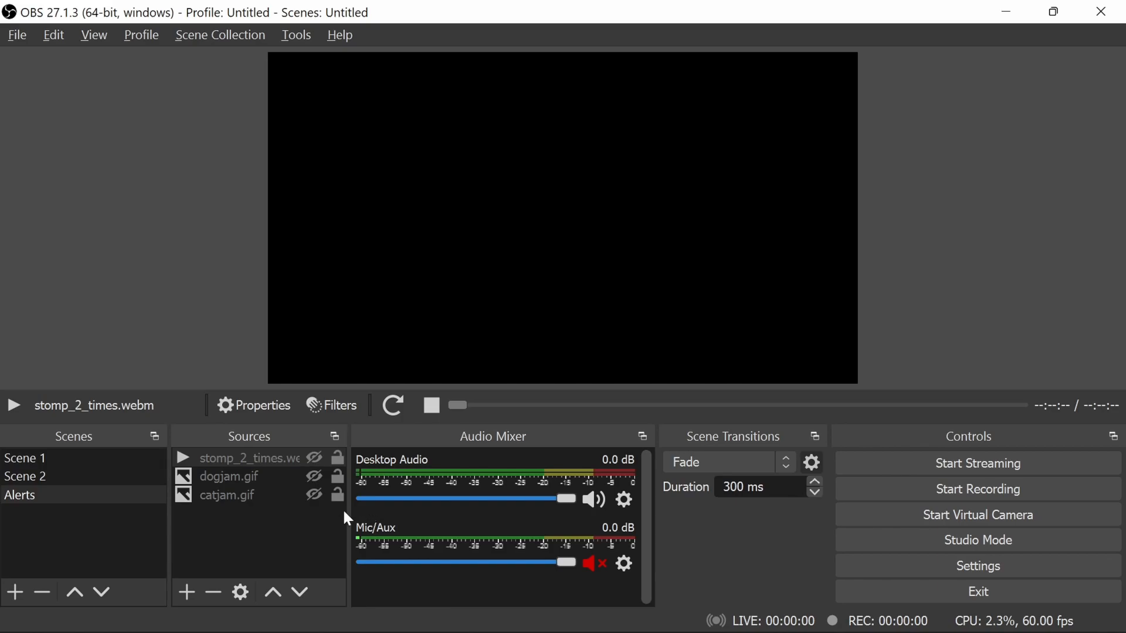
left_click(313, 496)
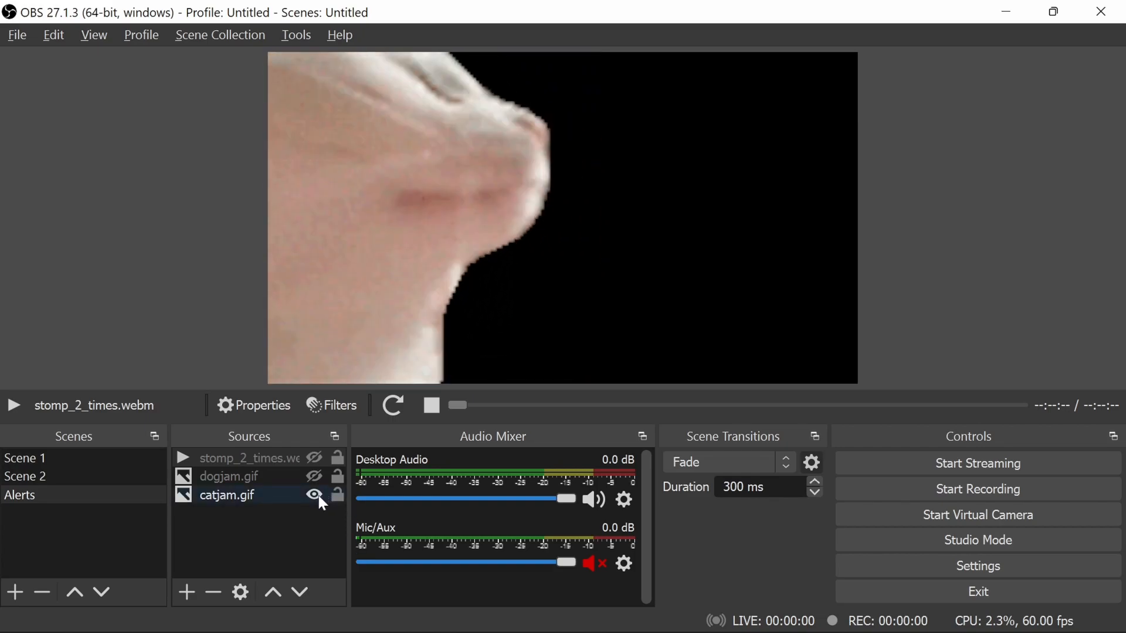
left_click(314, 495)
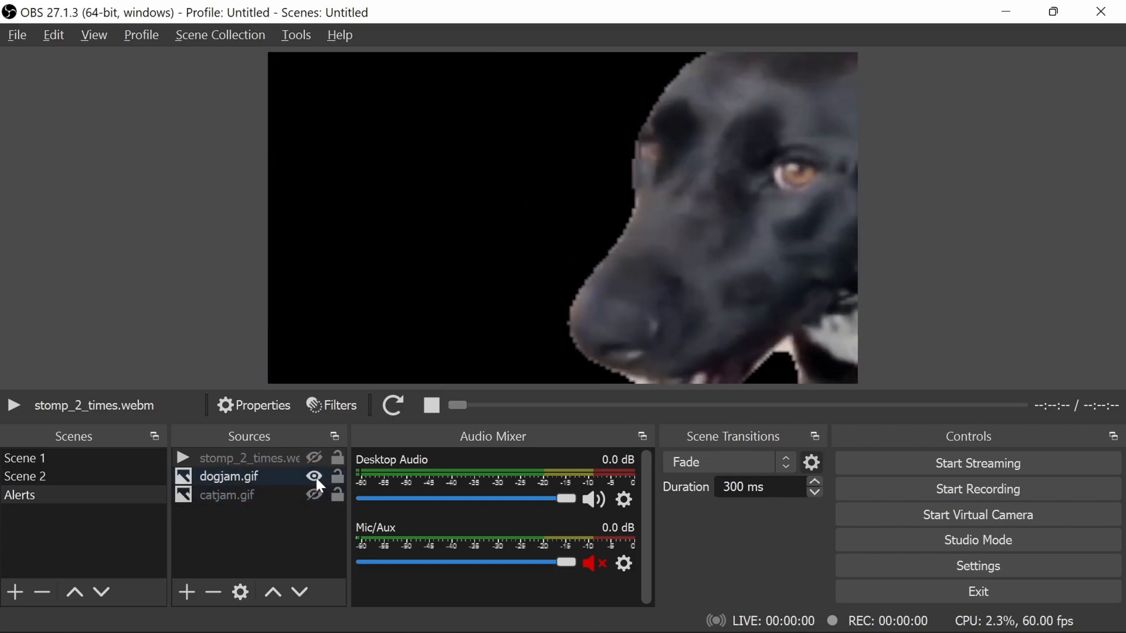
left_click(313, 476)
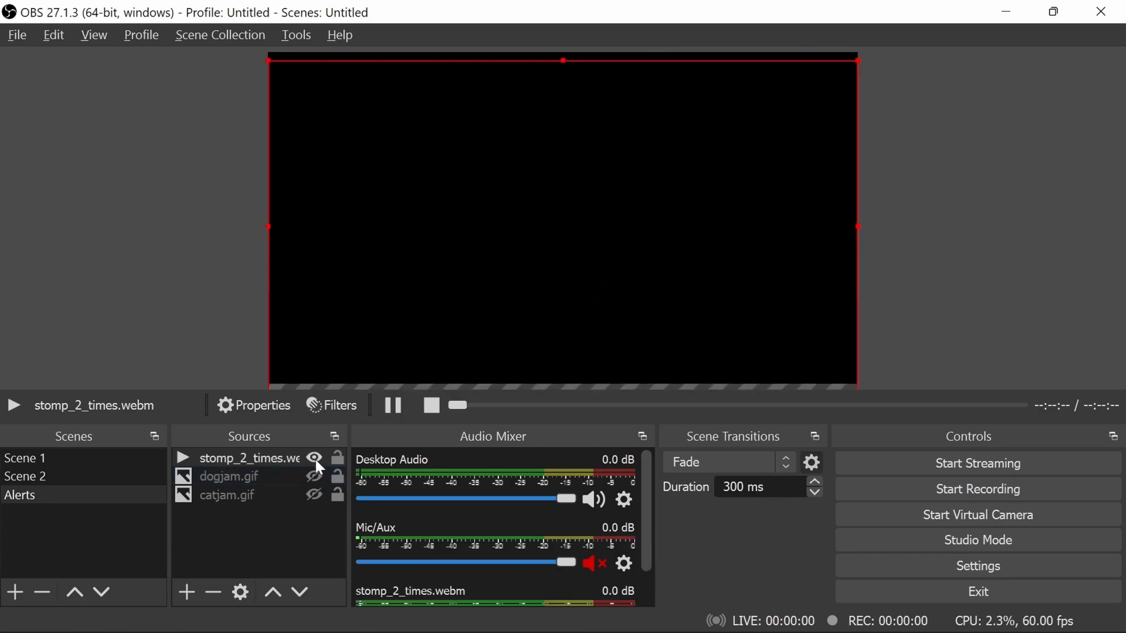
left_click(392, 406)
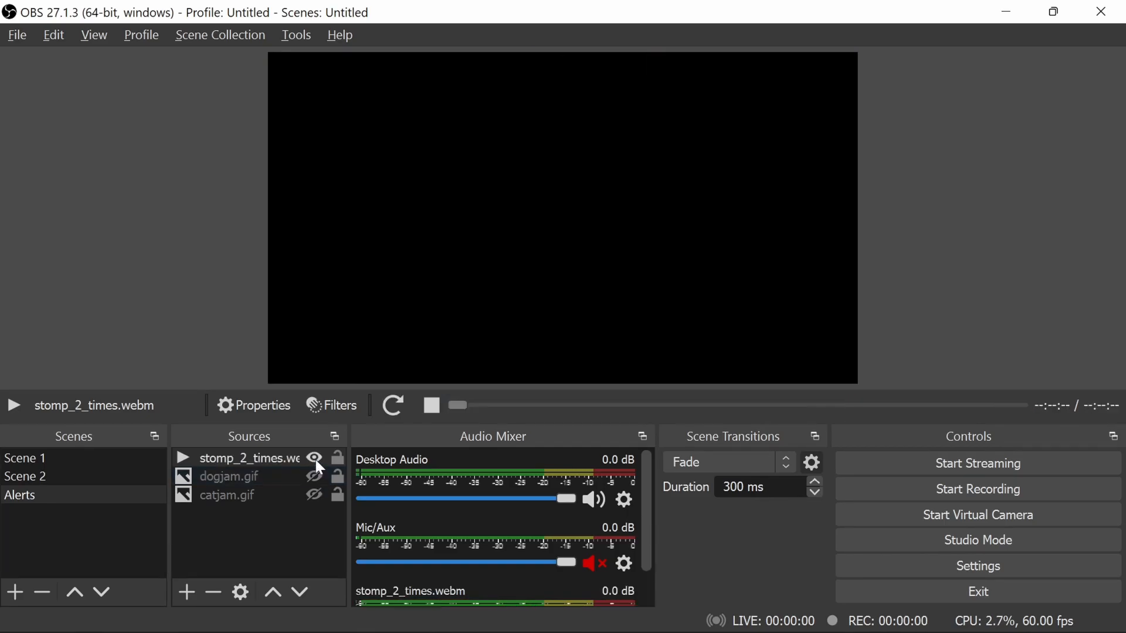
left_click(314, 458)
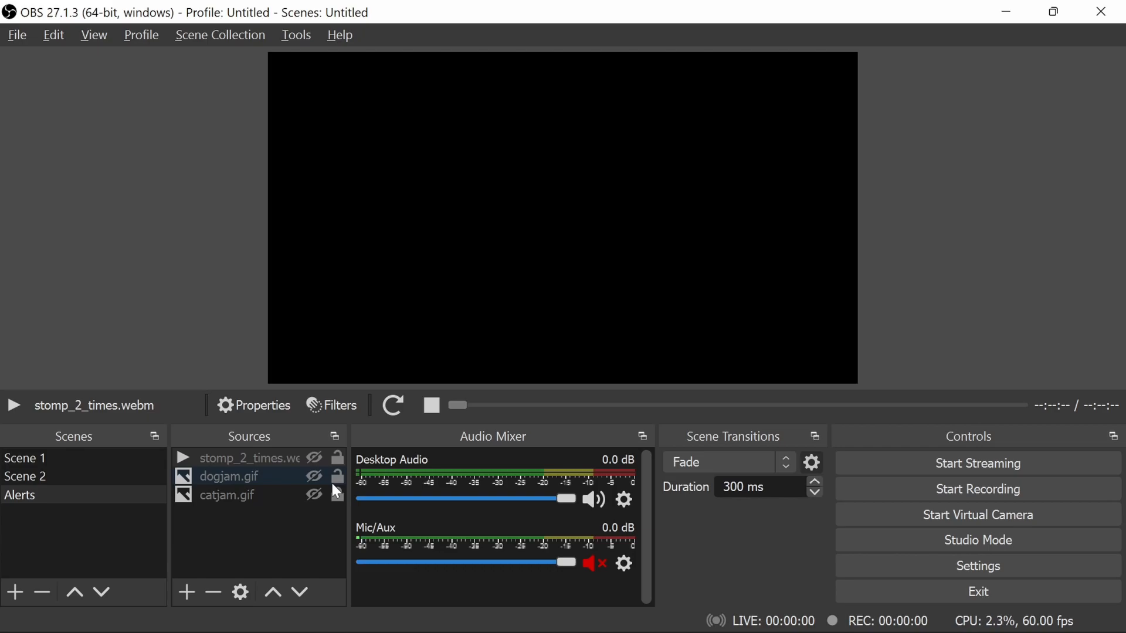
left_click(314, 458)
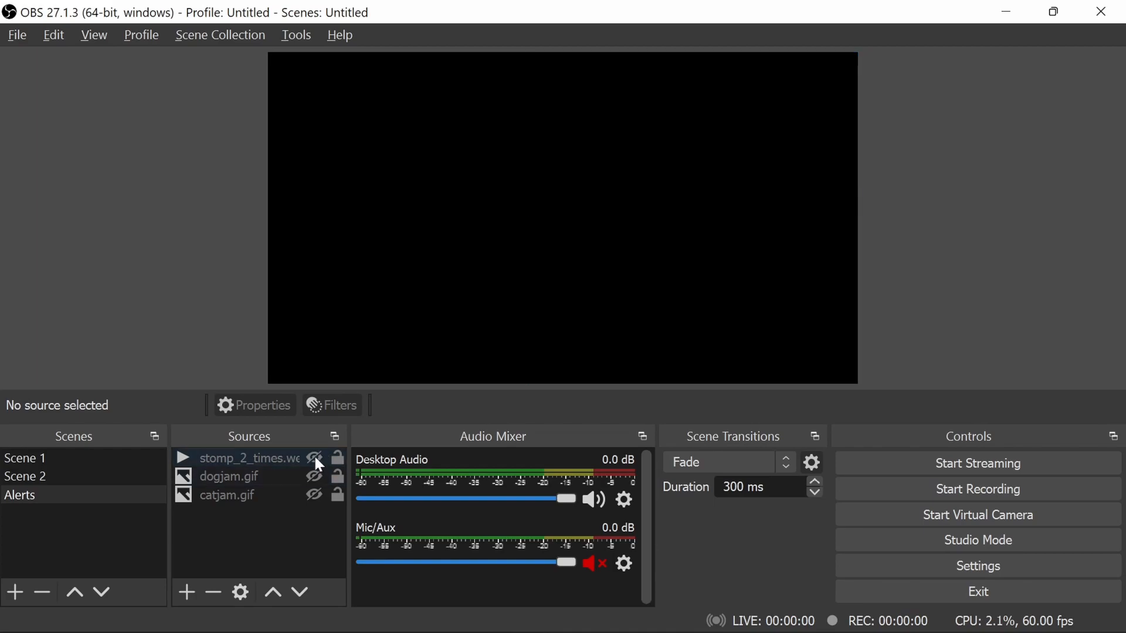
left_click(314, 458)
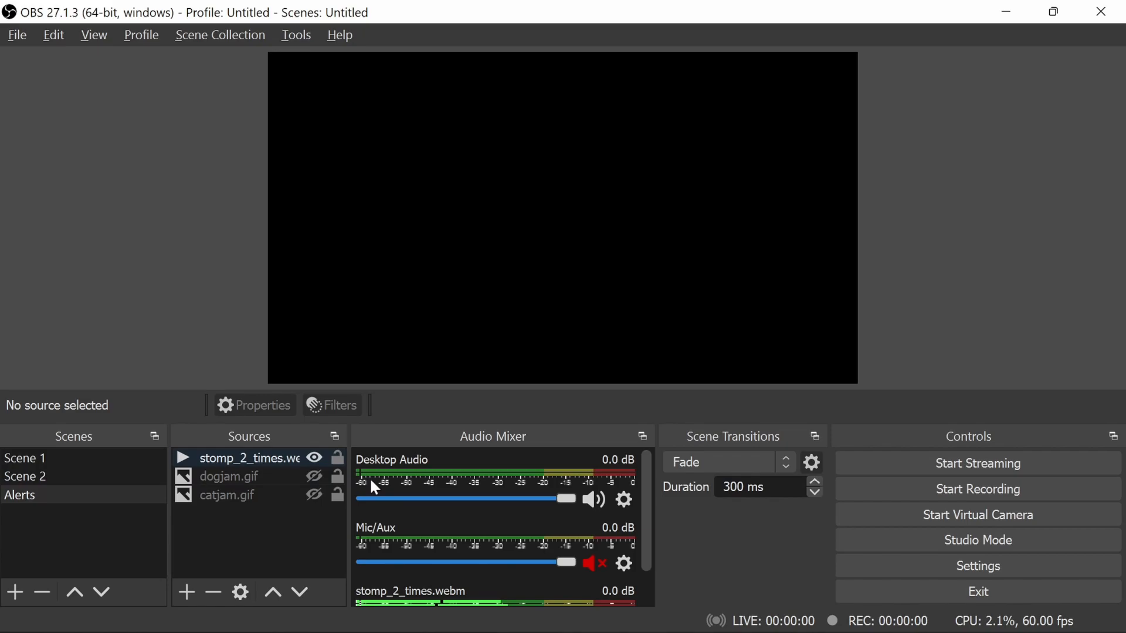
scroll("down", 3)
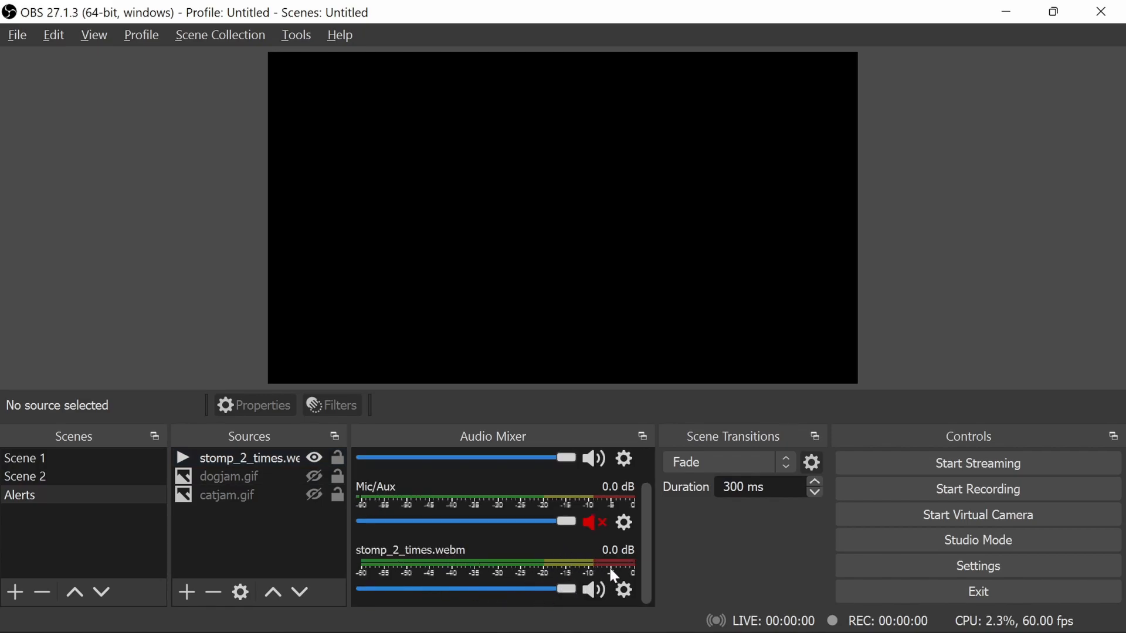
left_click(623, 590)
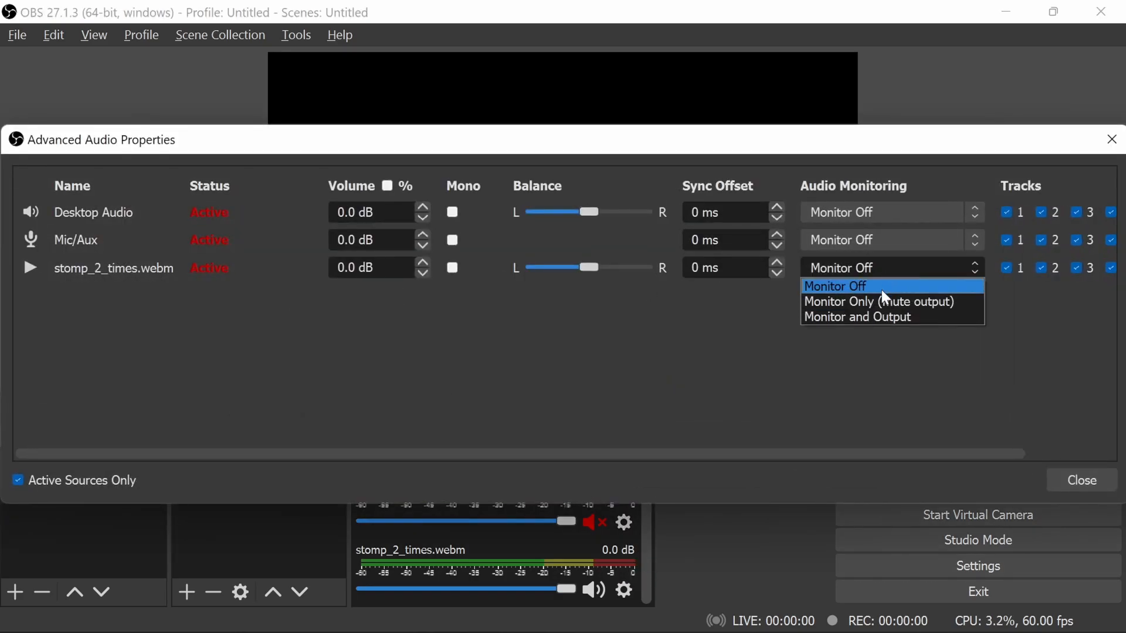
mouse_move(883, 301)
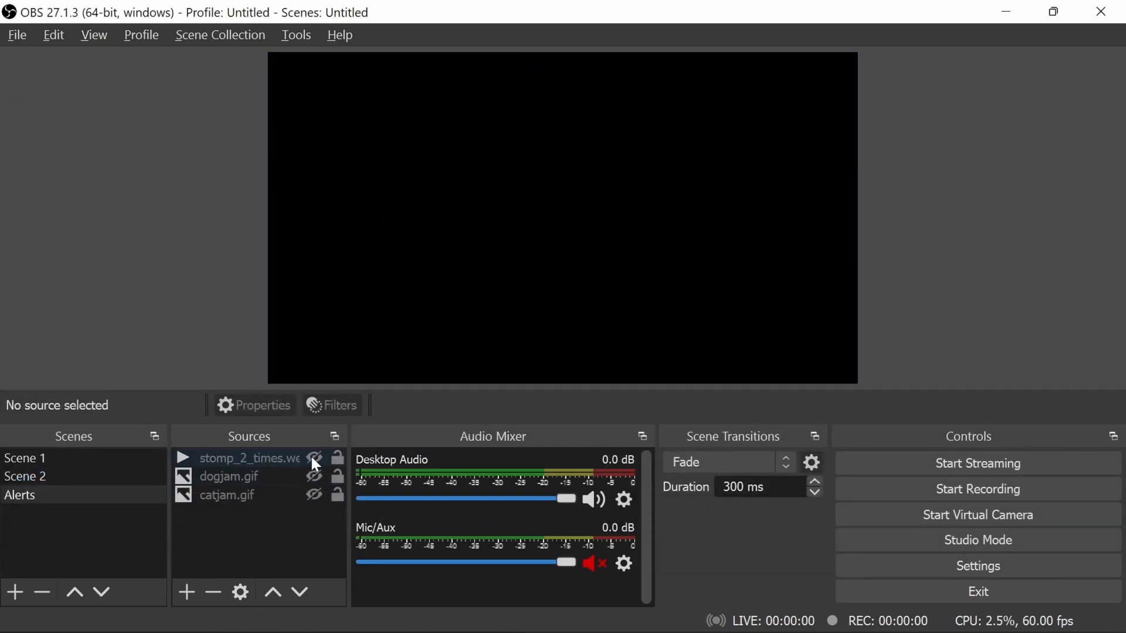
left_click(314, 458)
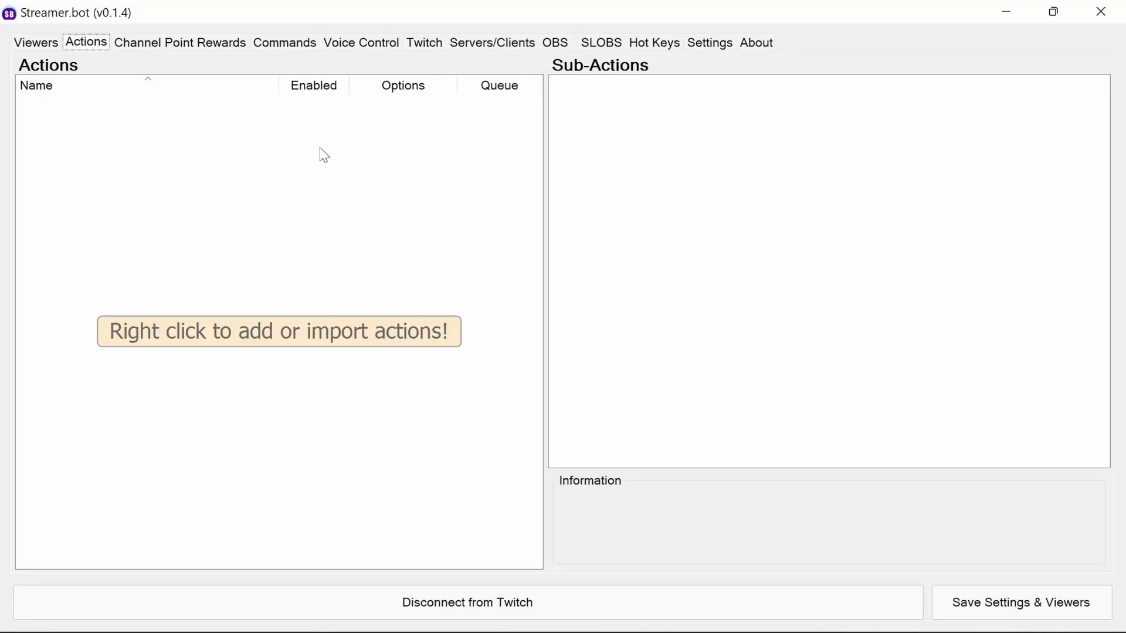
mouse_move(162, 149)
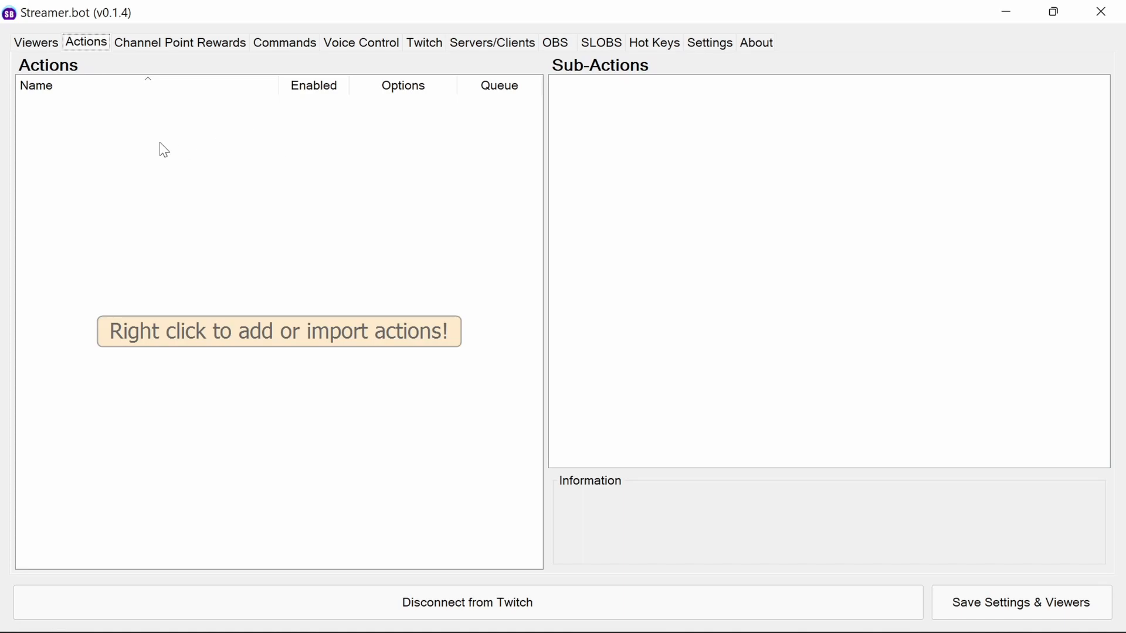
Step: Add a new action named catJAM to the Actions list
right_click(159, 149)
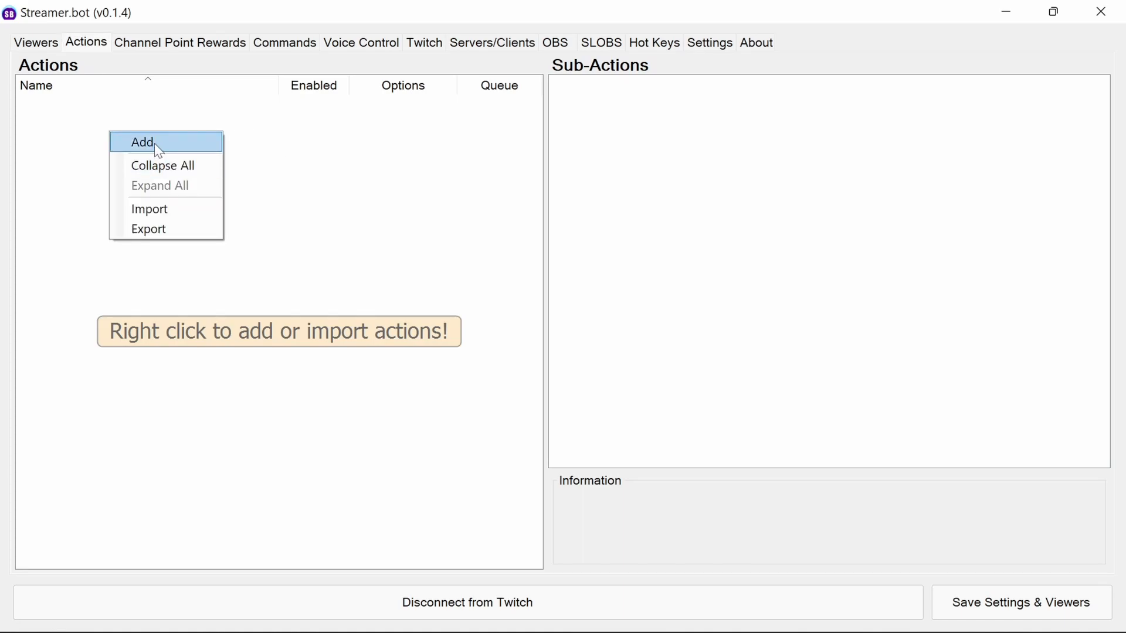
left_click(142, 141)
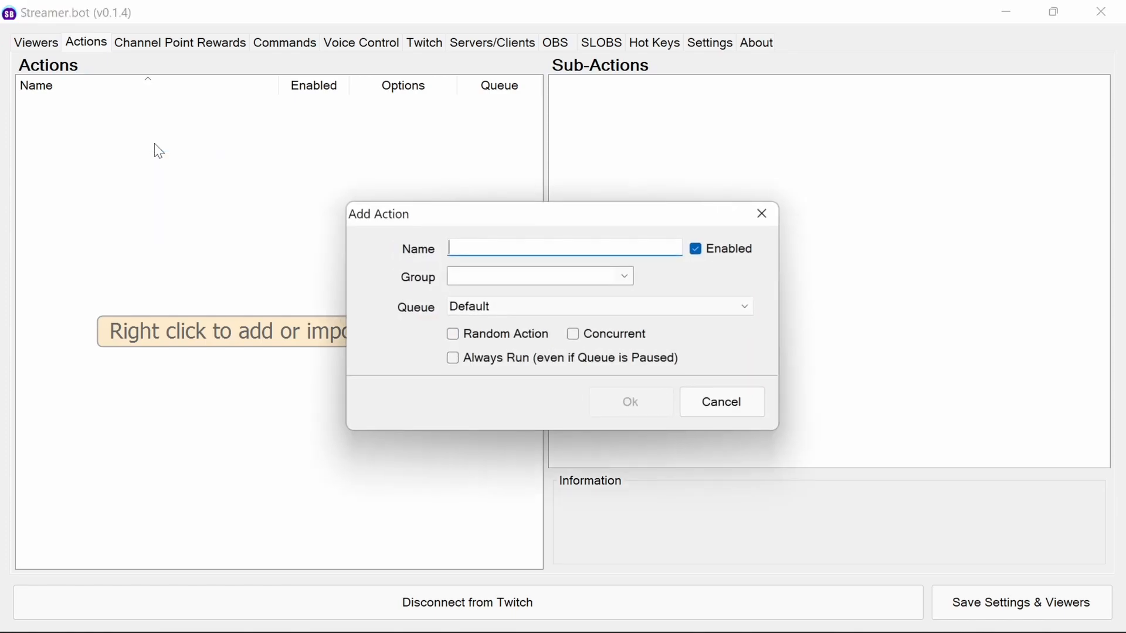
type("cat")
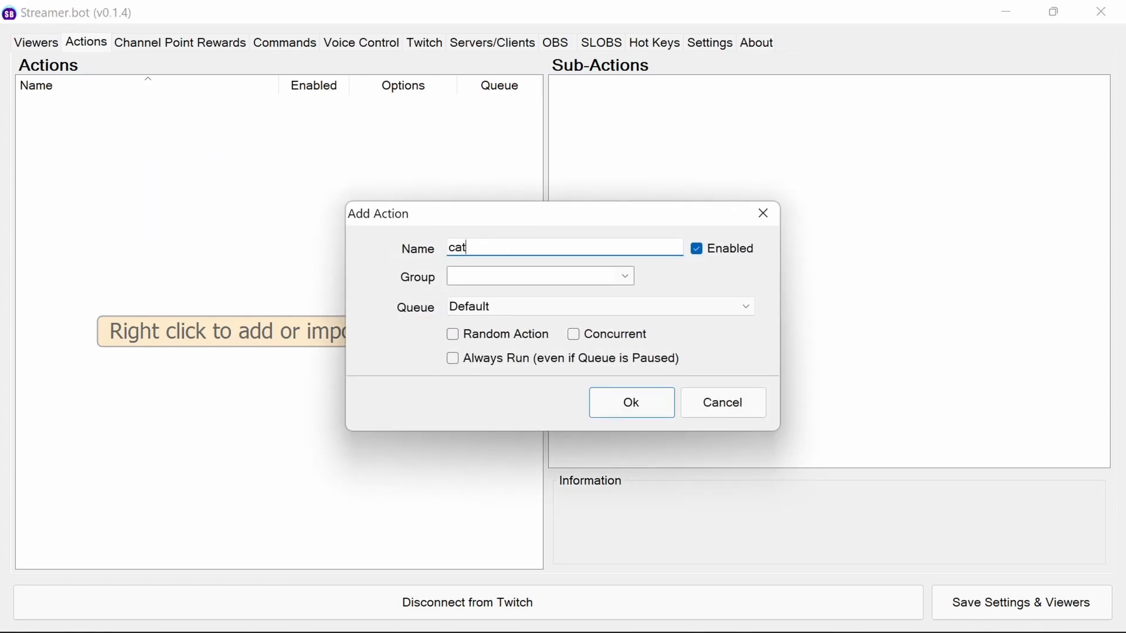
type("JAM")
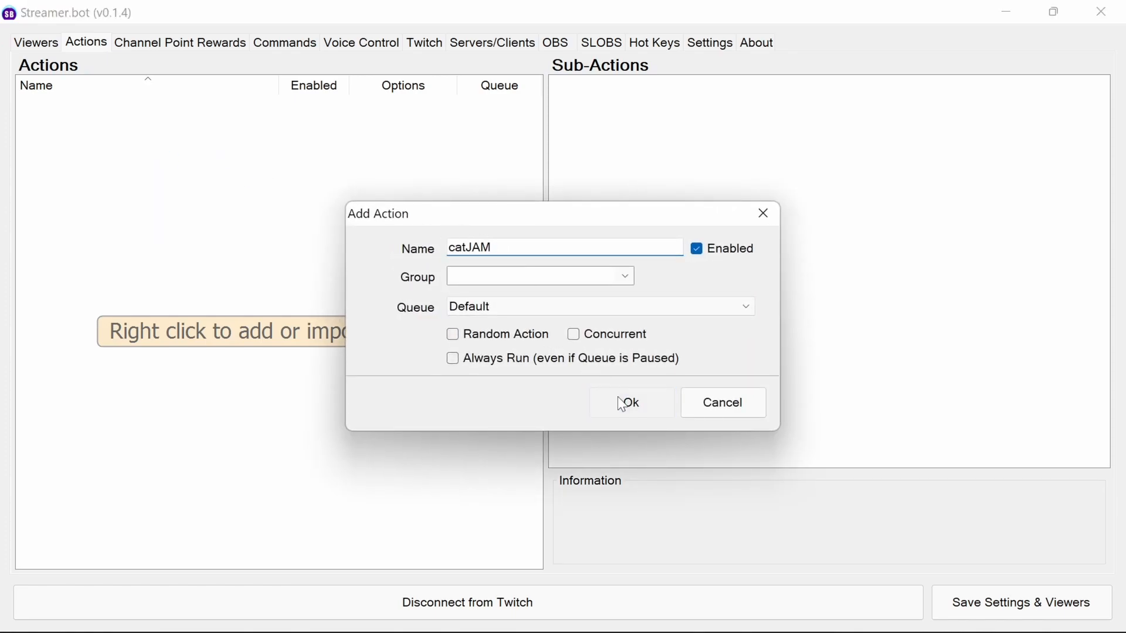
left_click(630, 403)
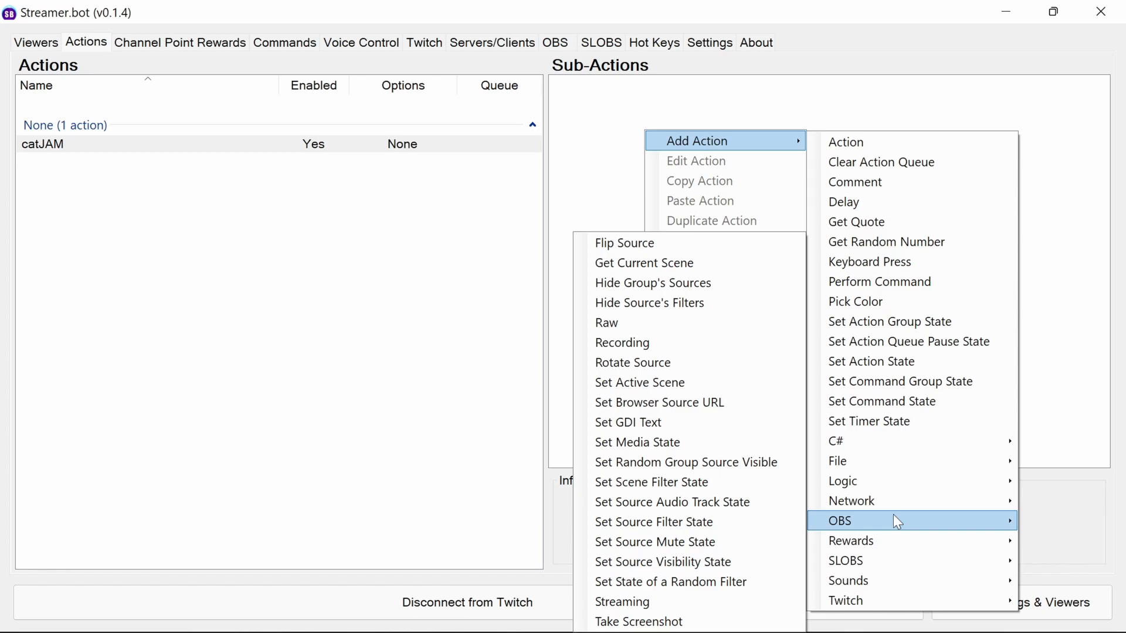
mouse_move(758, 537)
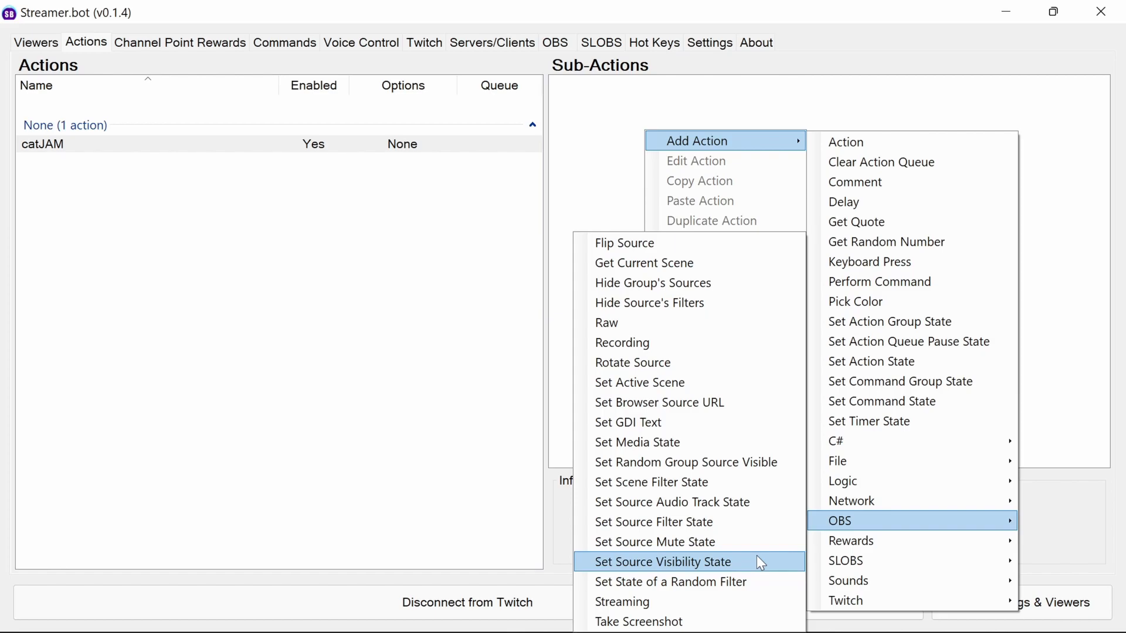
Step: Add sub-actions showing catjam.gif and waiting 3000 ms
left_click(661, 561)
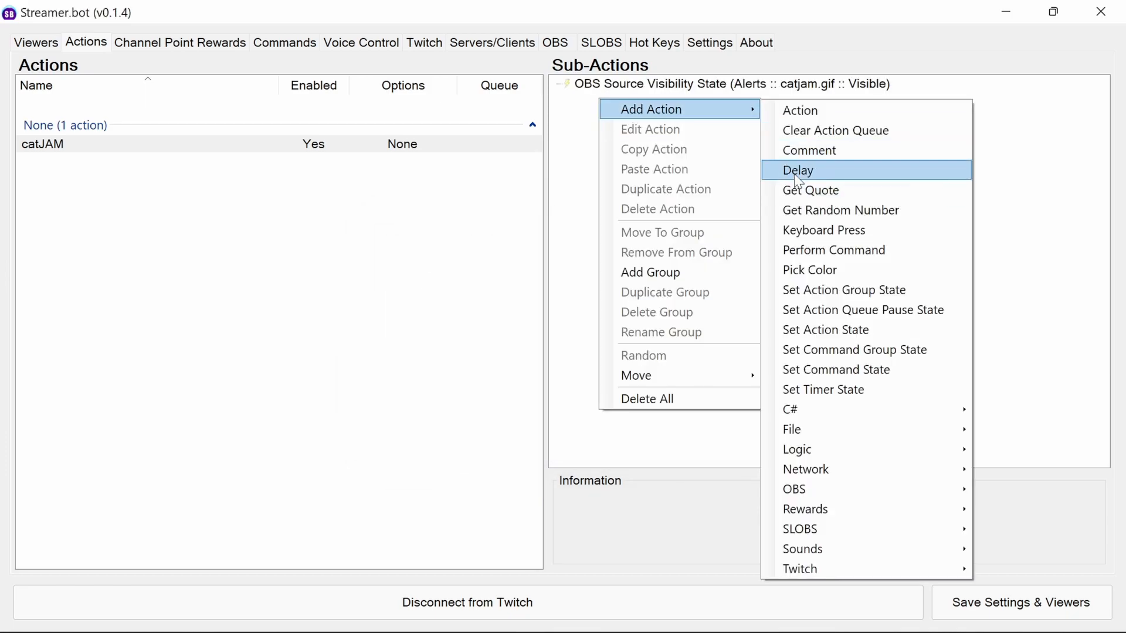
left_click(797, 170)
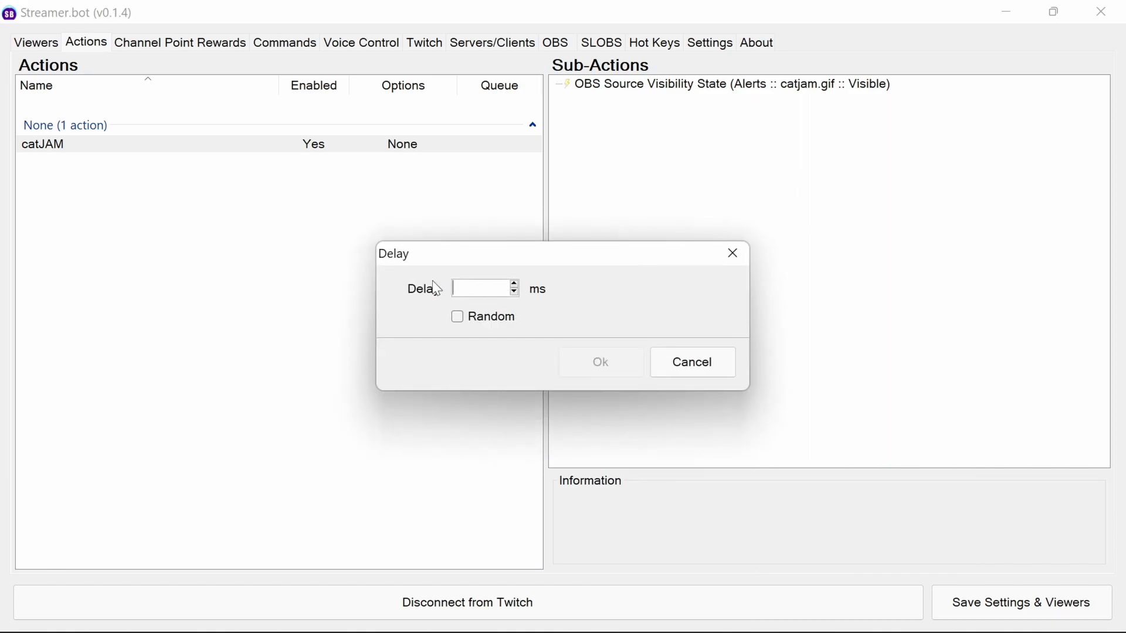
type("3000")
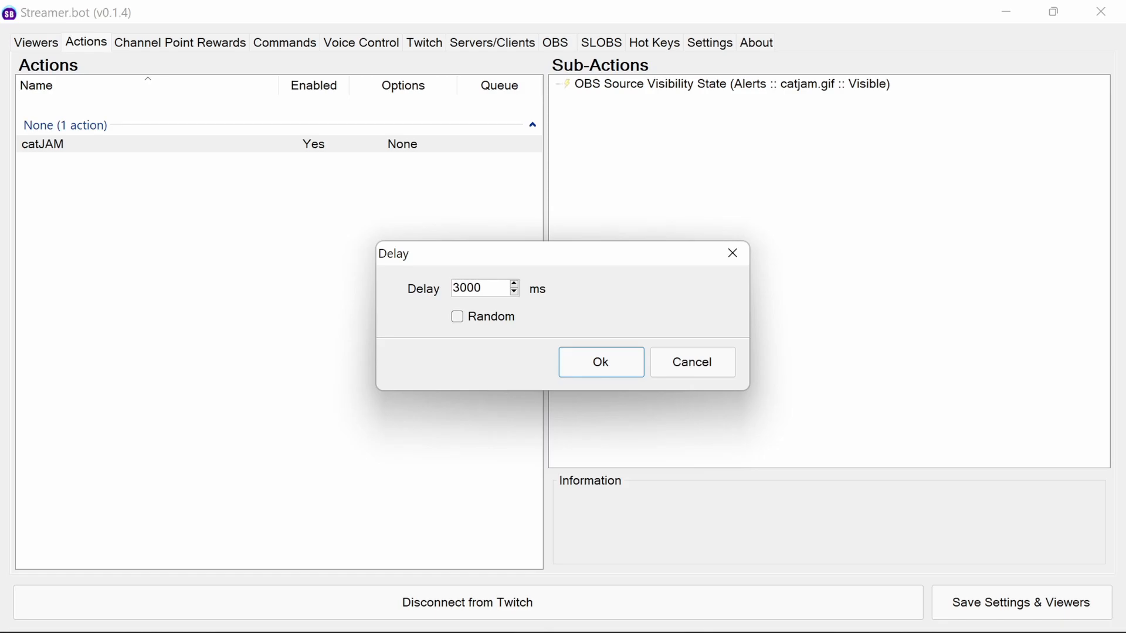
left_click(601, 361)
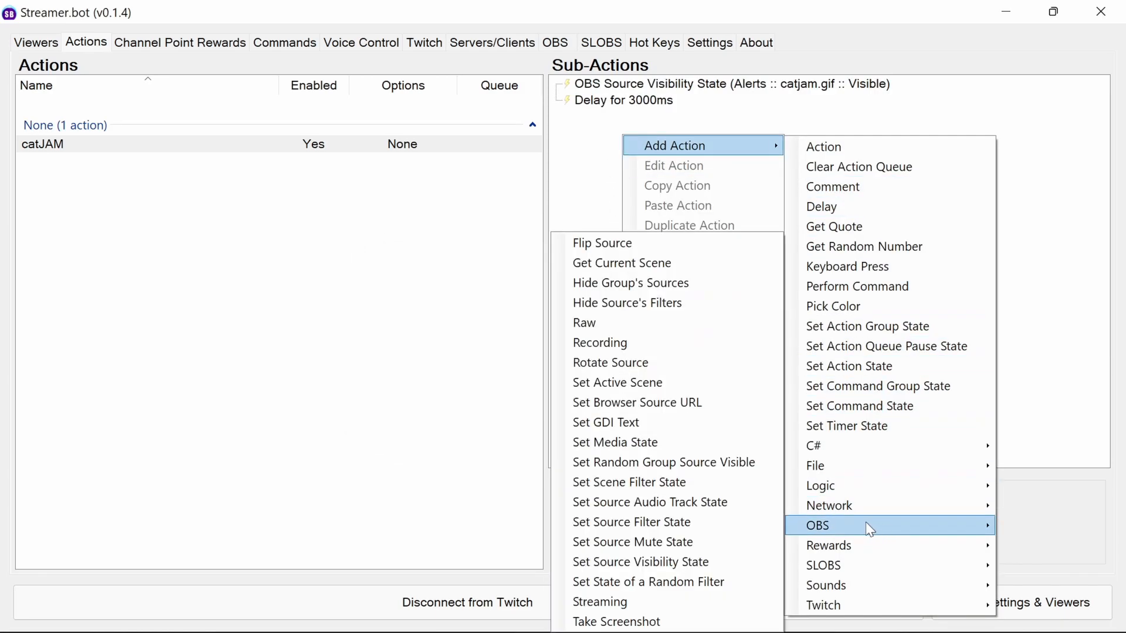
Step: Add a sub-action hiding catjam.gif, then review the delay and hide steps
left_click(640, 561)
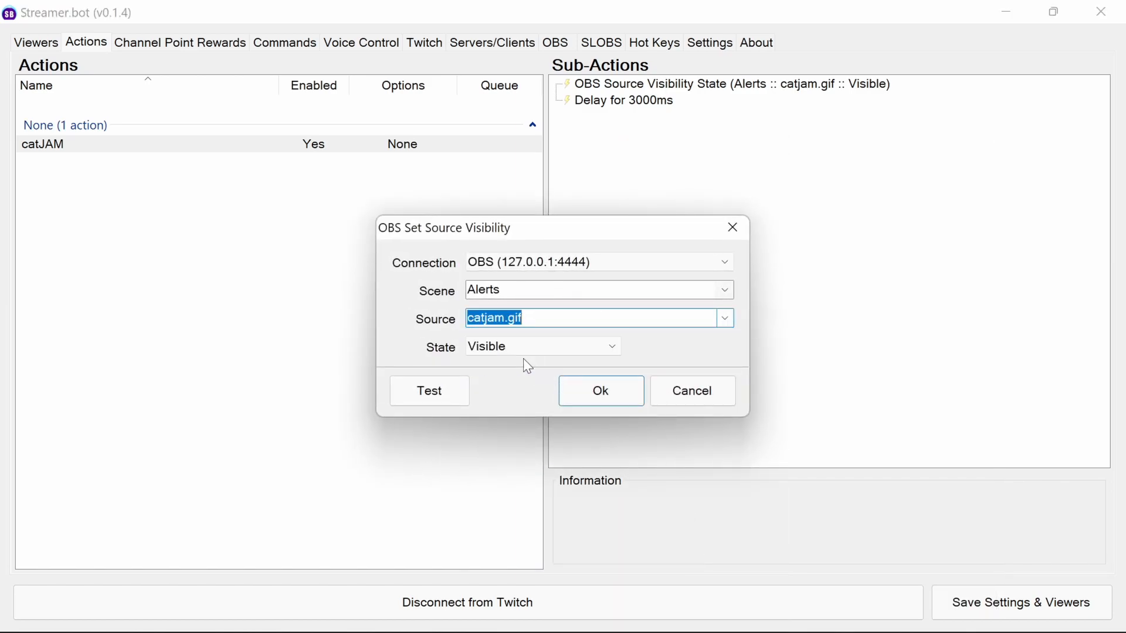
left_click(541, 346)
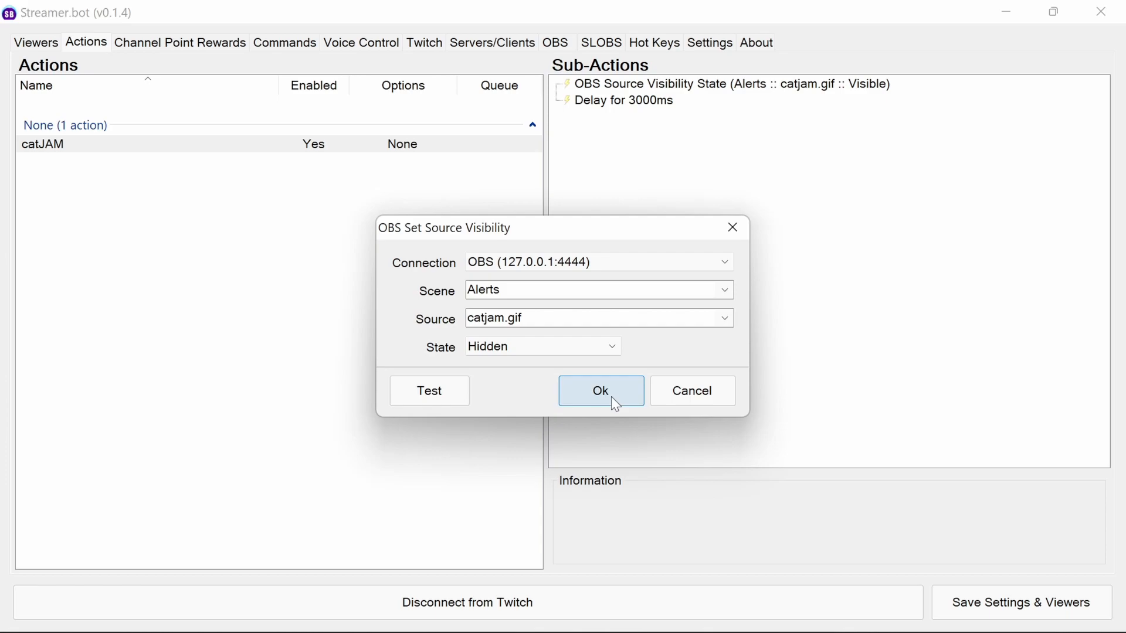
left_click(601, 390)
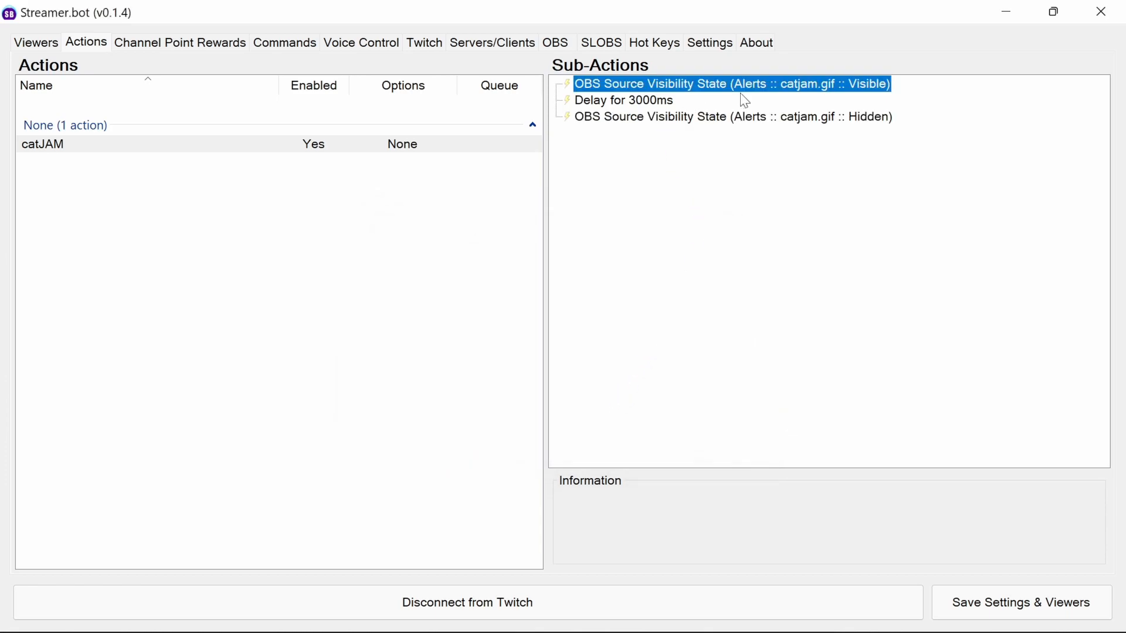
mouse_move(853, 90)
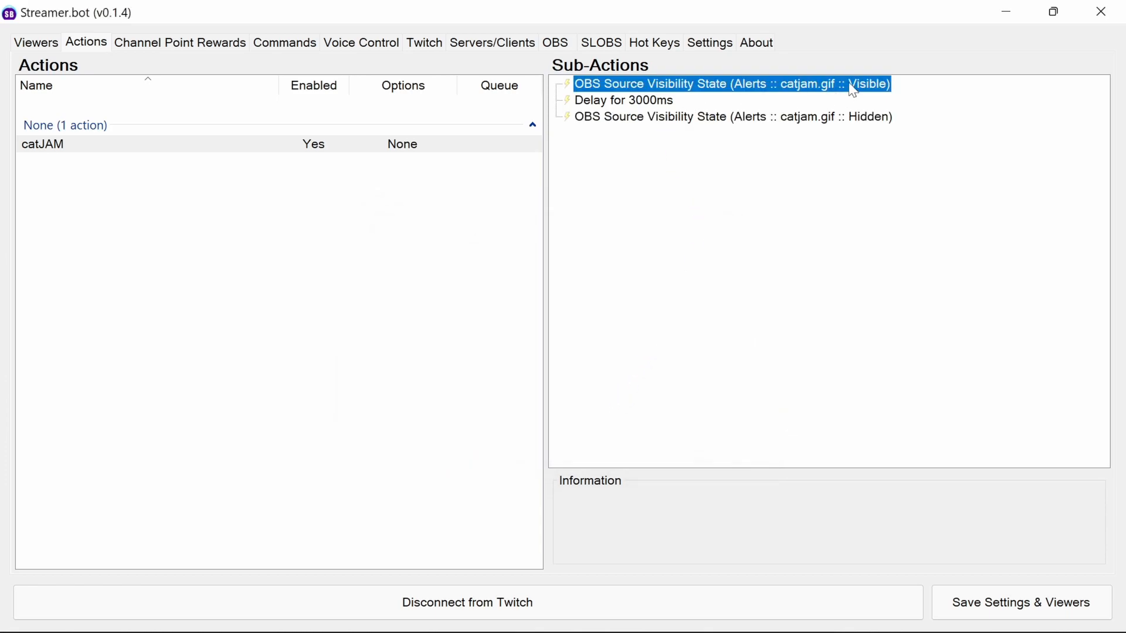
left_click(621, 99)
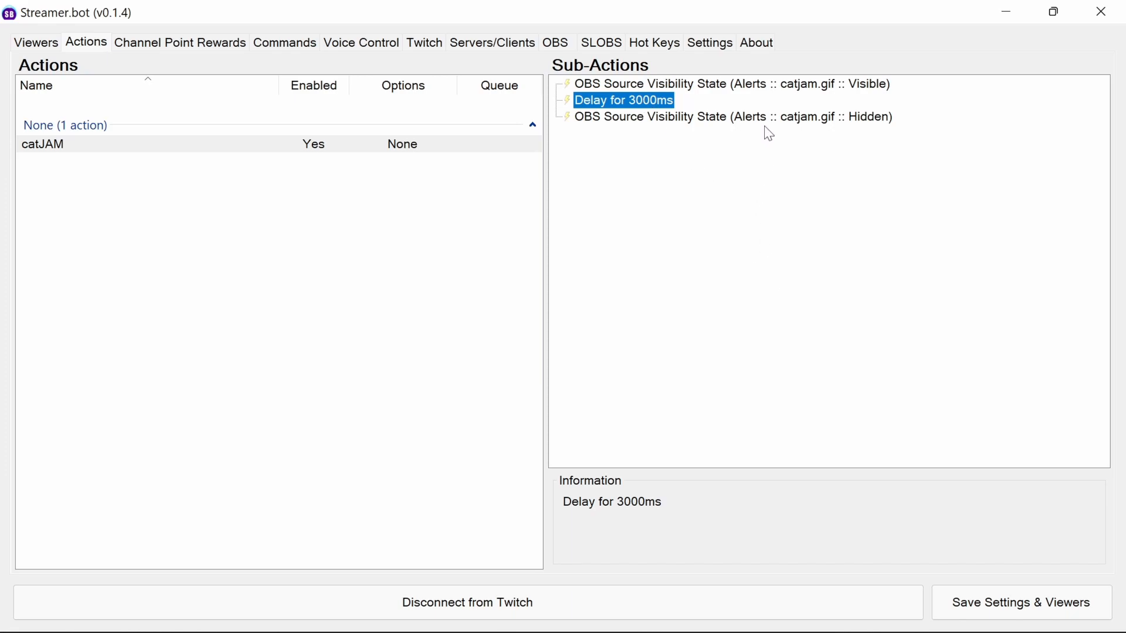
left_click(733, 116)
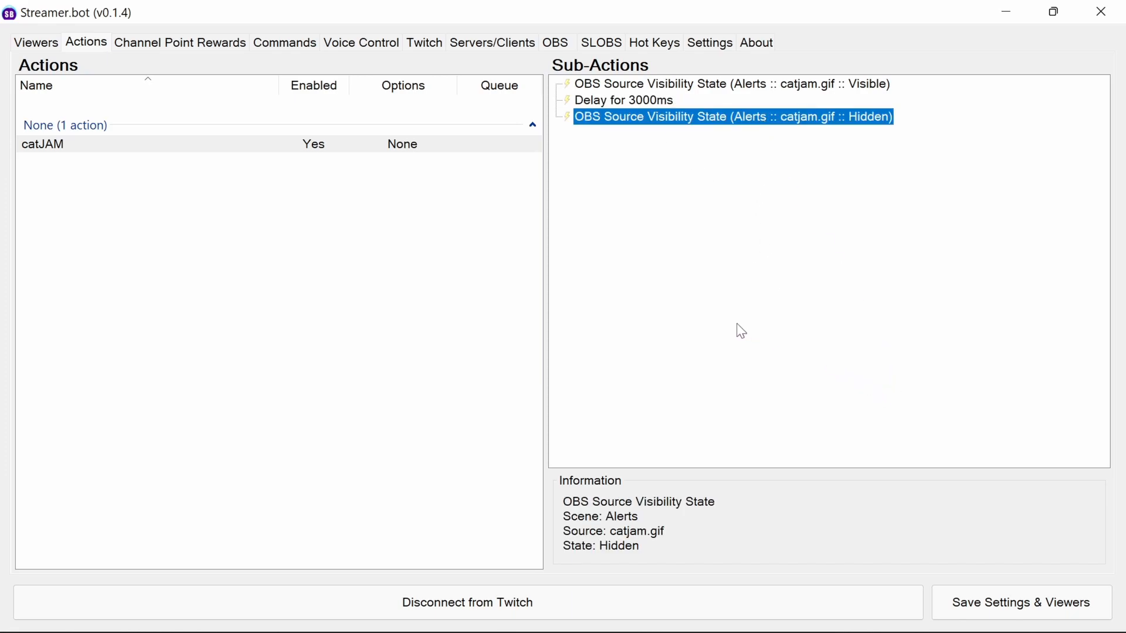
mouse_move(530, 198)
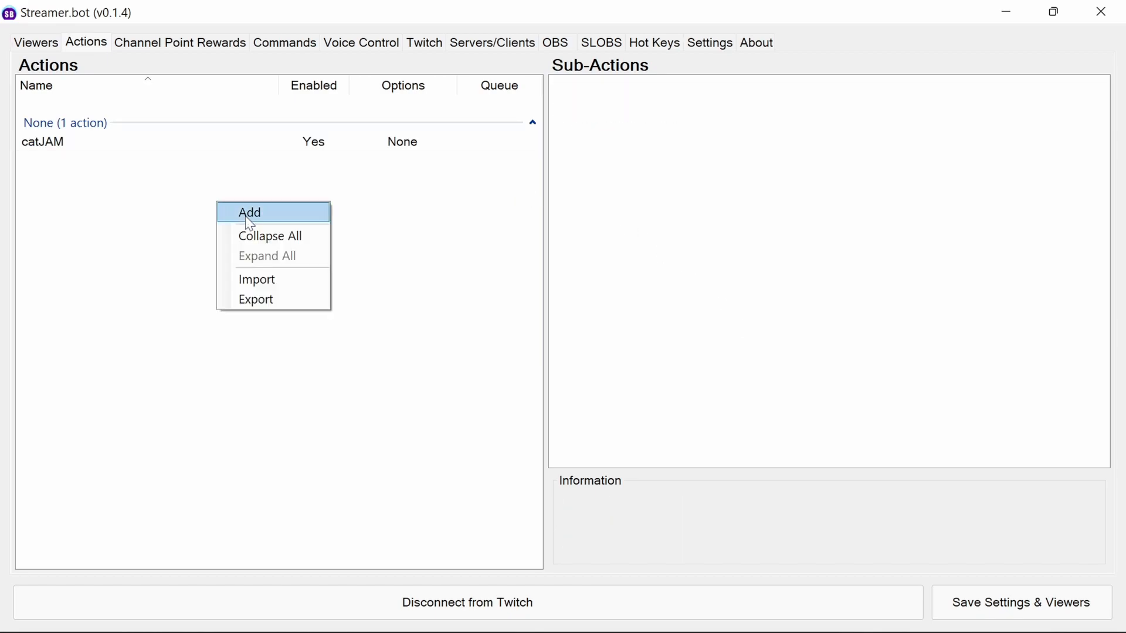
Step: Create a new action named dogJAM
left_click(248, 212)
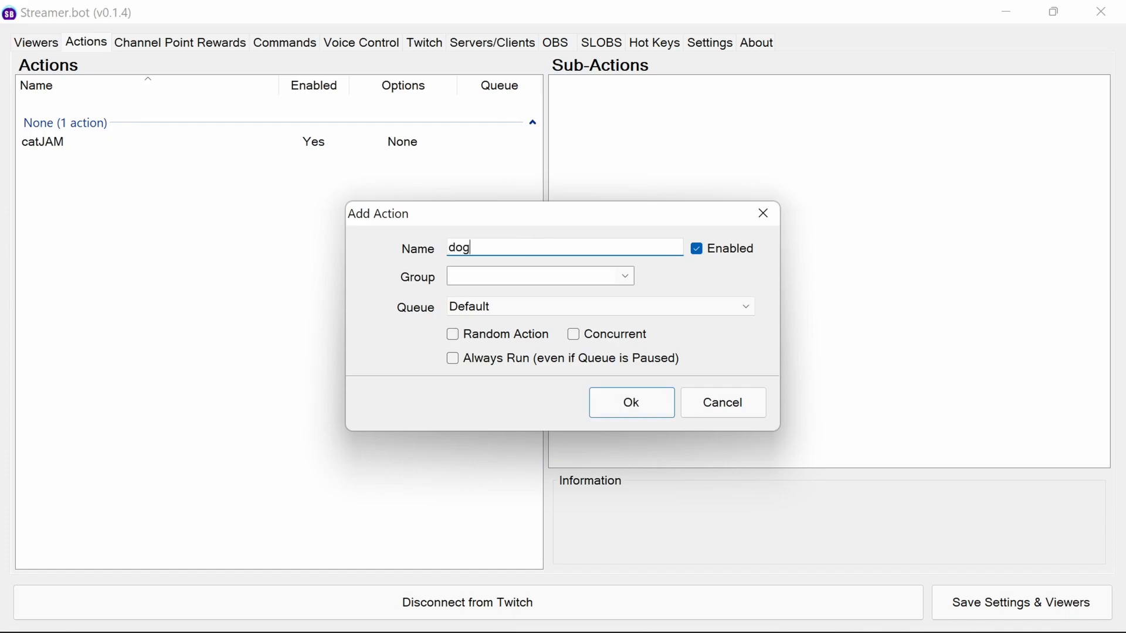
type("JAM")
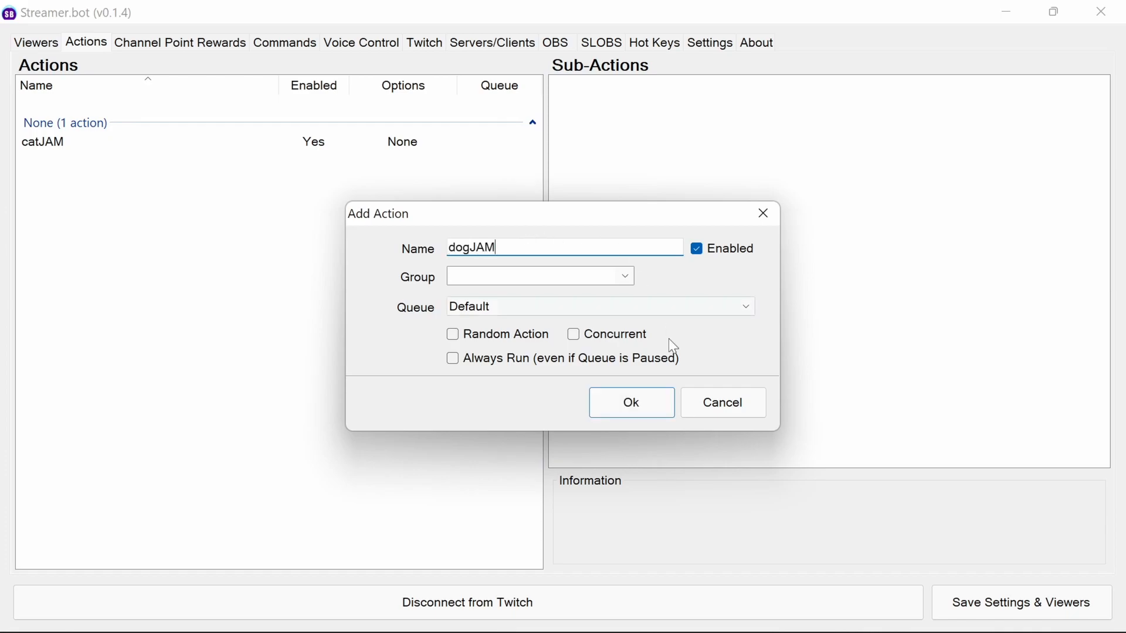
left_click(630, 402)
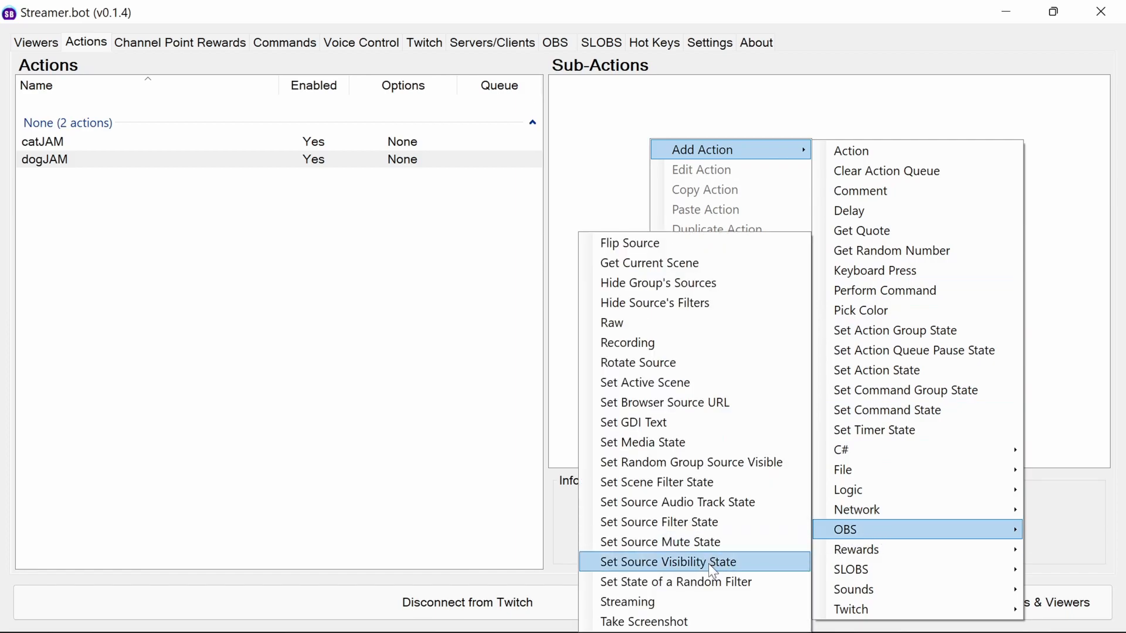
Step: Give dogJAM sub-actions: show dogjam.gif, wait 3000 ms, hide dogjam.gif
left_click(667, 561)
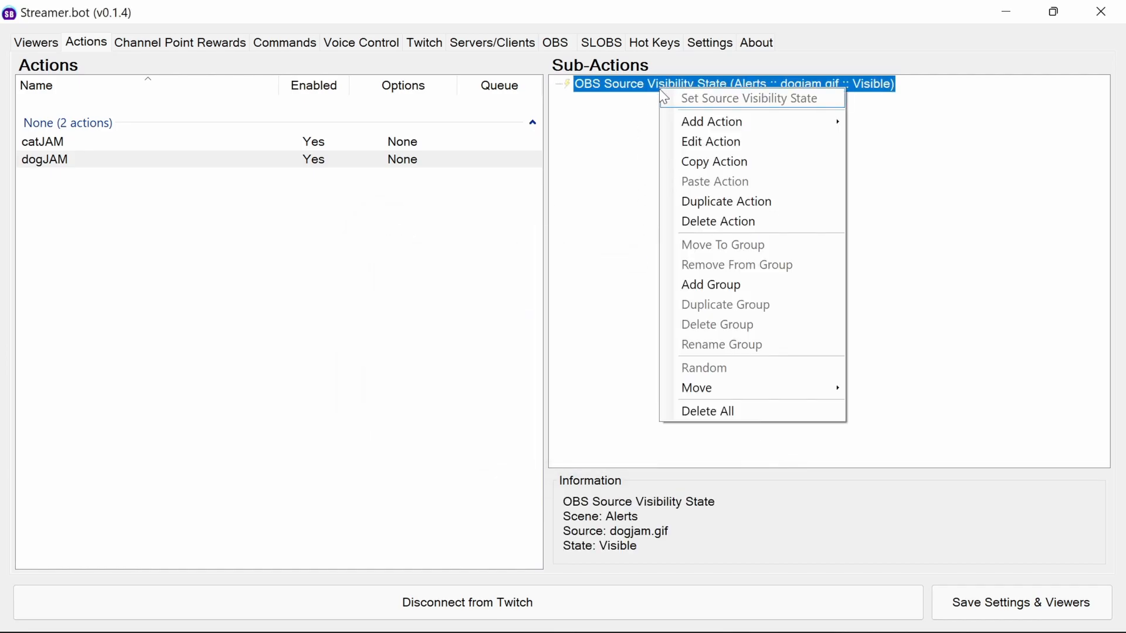
left_click(726, 201)
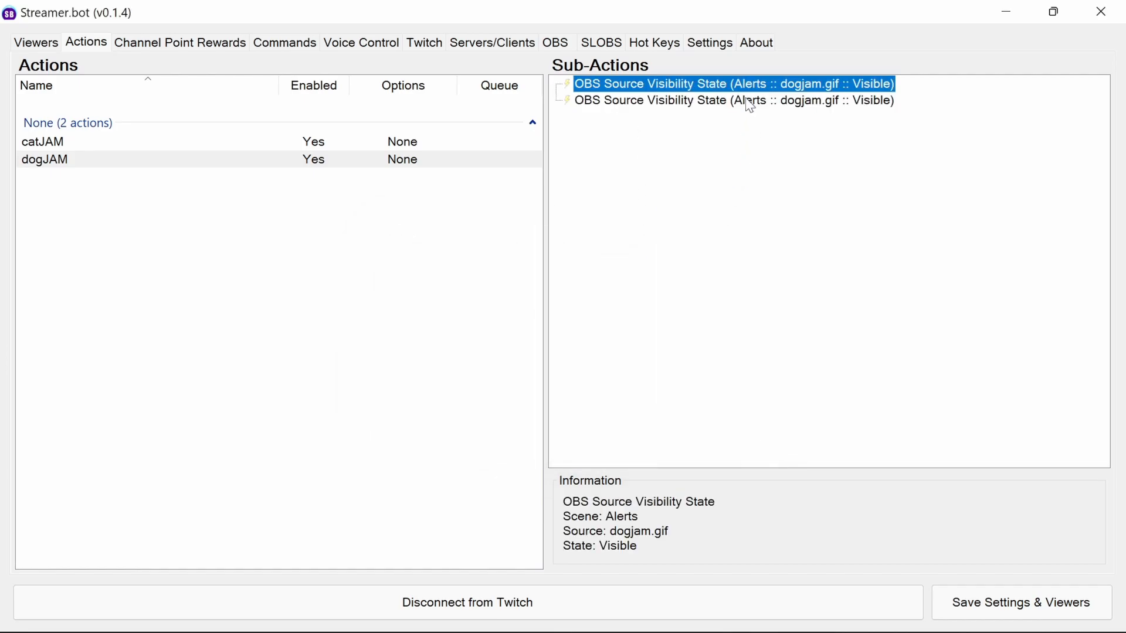
double_click(733, 83)
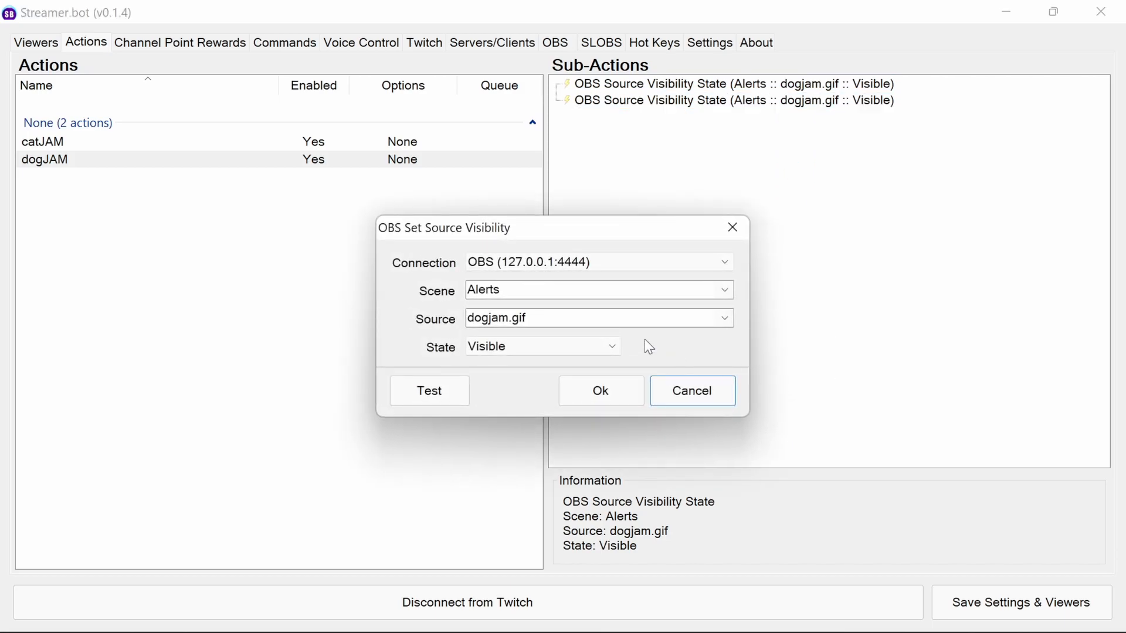
left_click(599, 390)
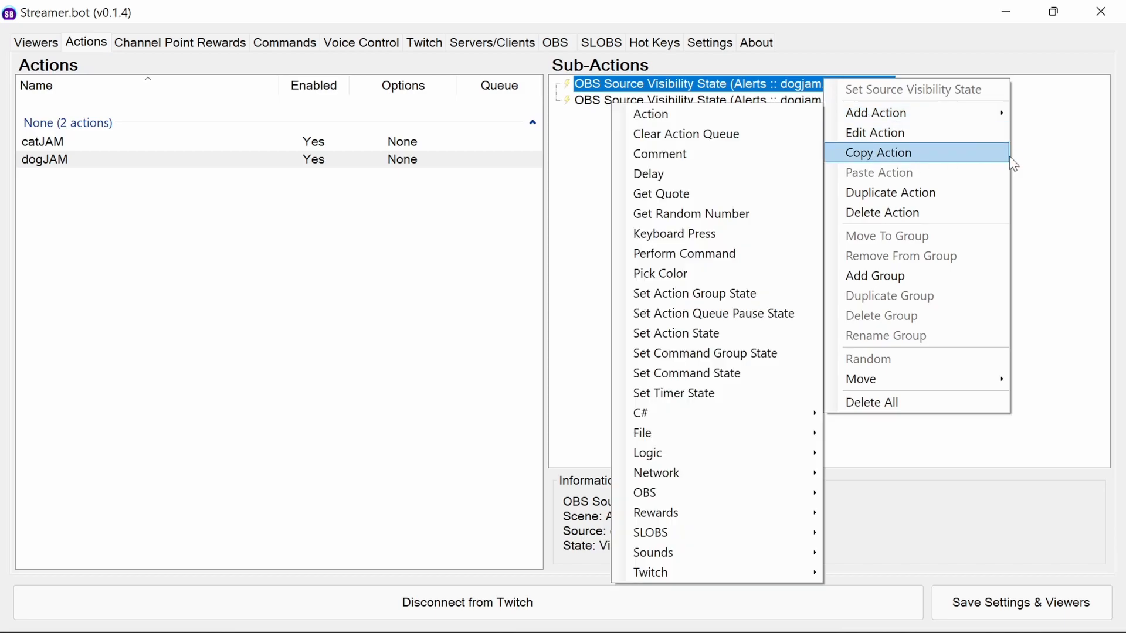
left_click(647, 174)
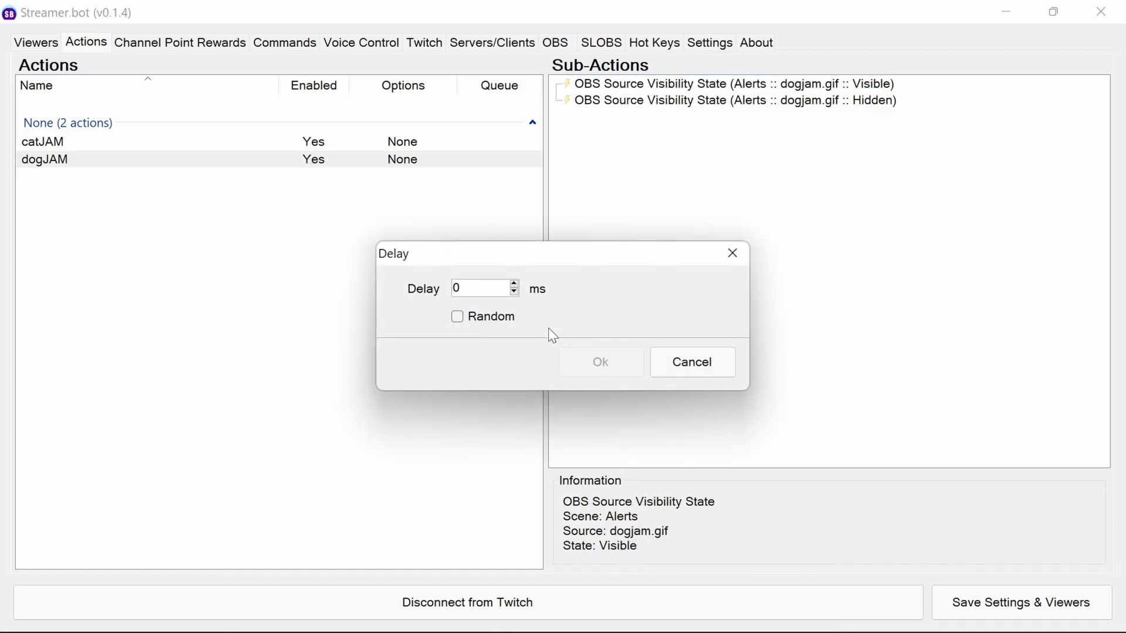
type("300")
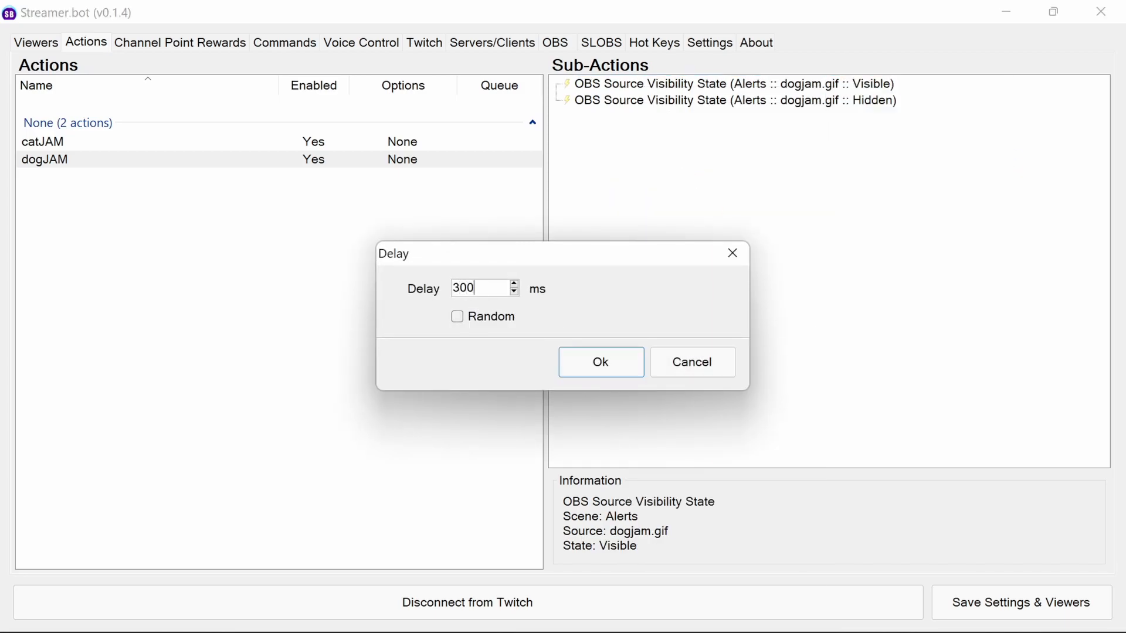
left_click(600, 361)
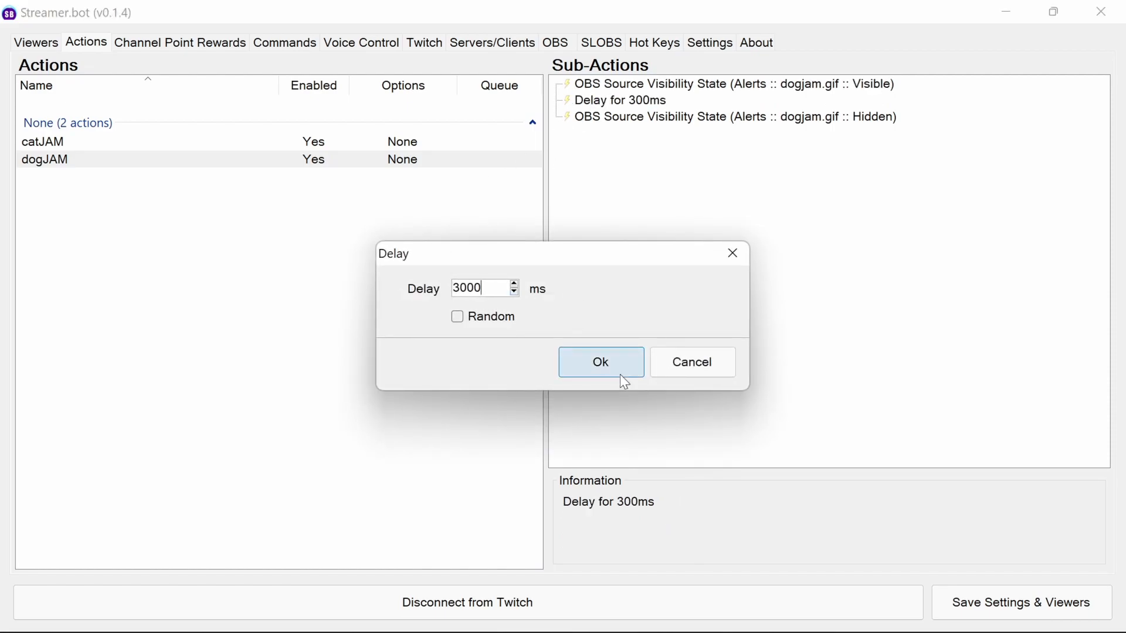
left_click(601, 361)
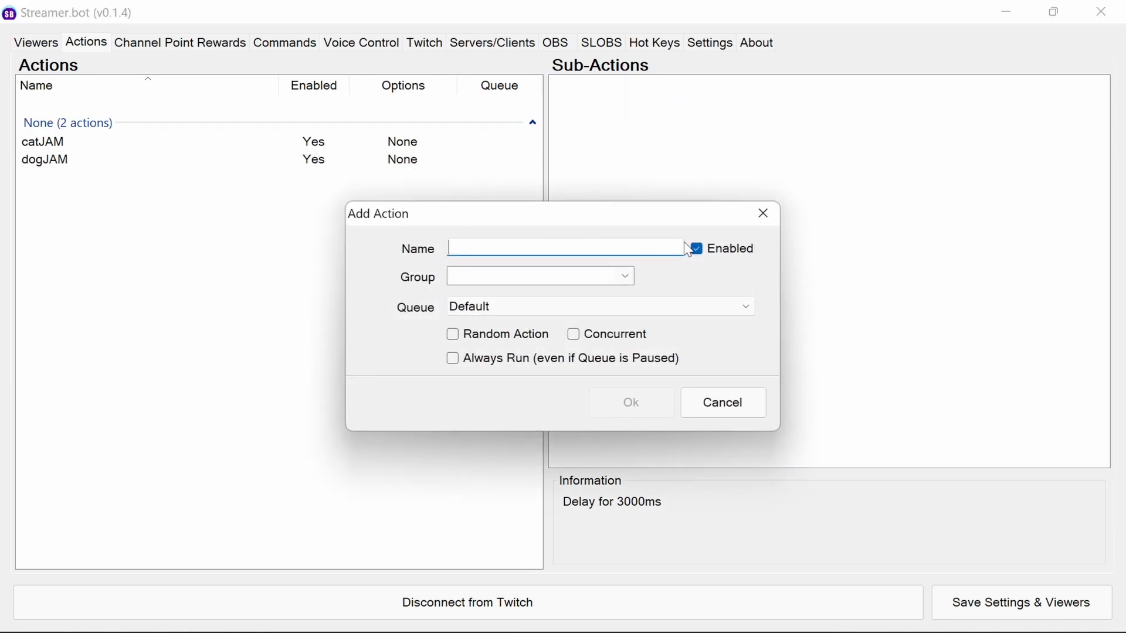
Step: Name the new action SteggyStomp
type("S")
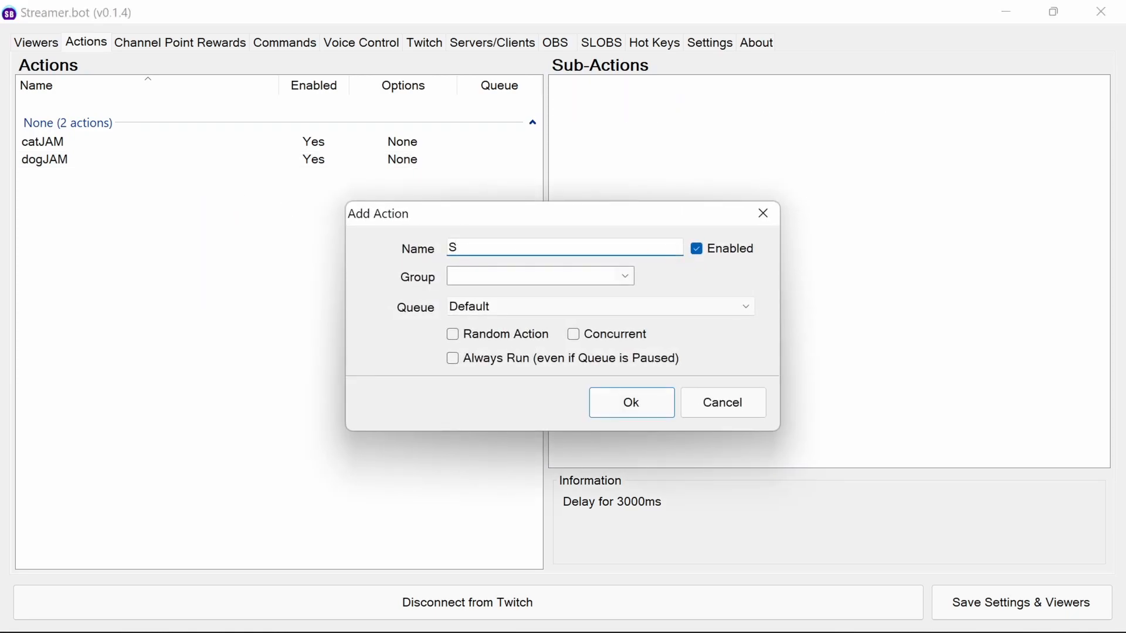
type("teggy")
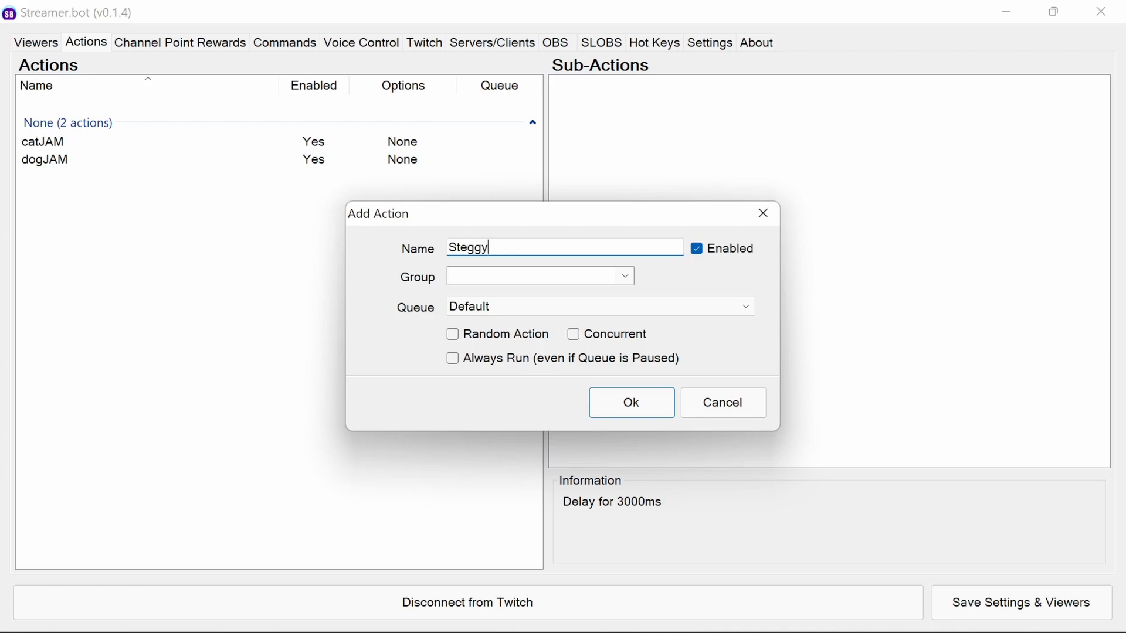
type("Stomp")
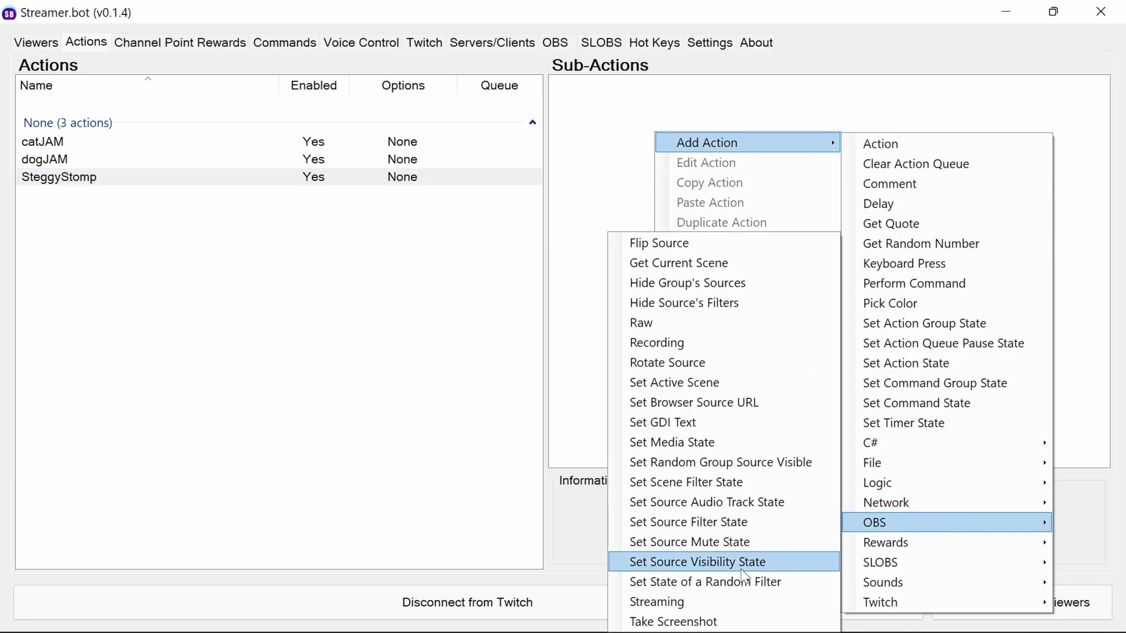
Step: Add sub-actions showing stomp_2_times.webm, waiting 1700 ms, then hiding it
left_click(695, 562)
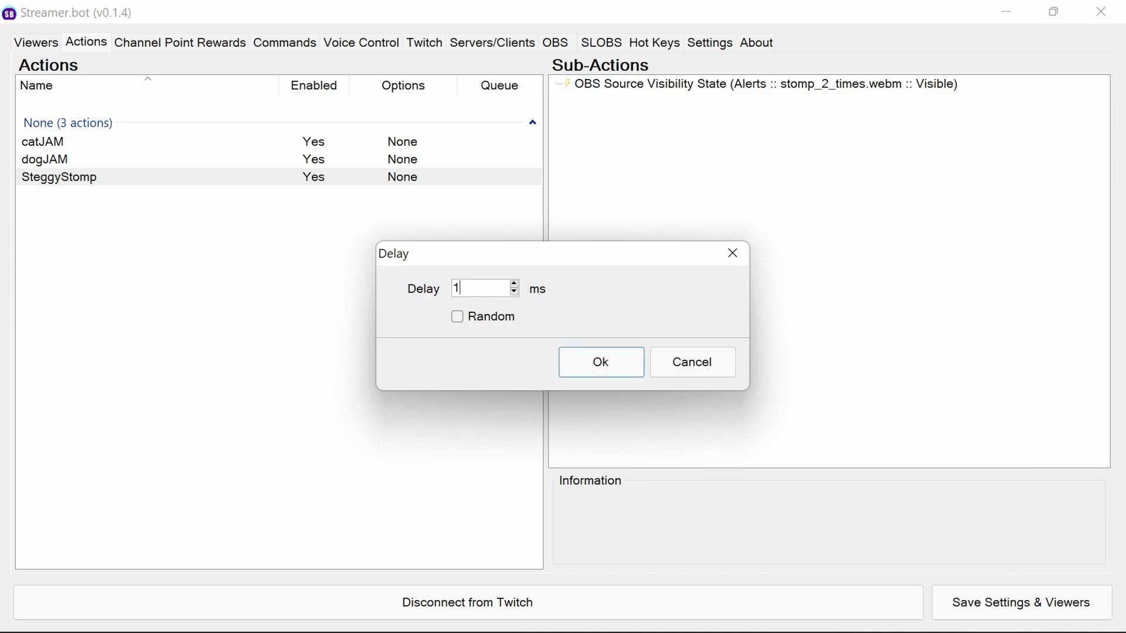
type("1700")
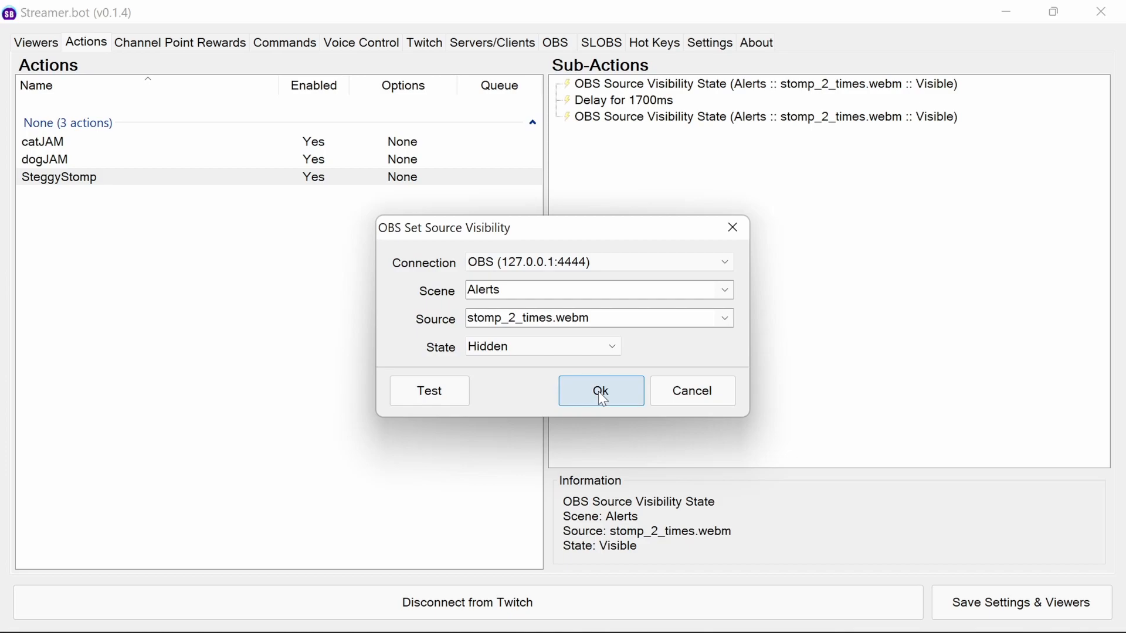
left_click(601, 391)
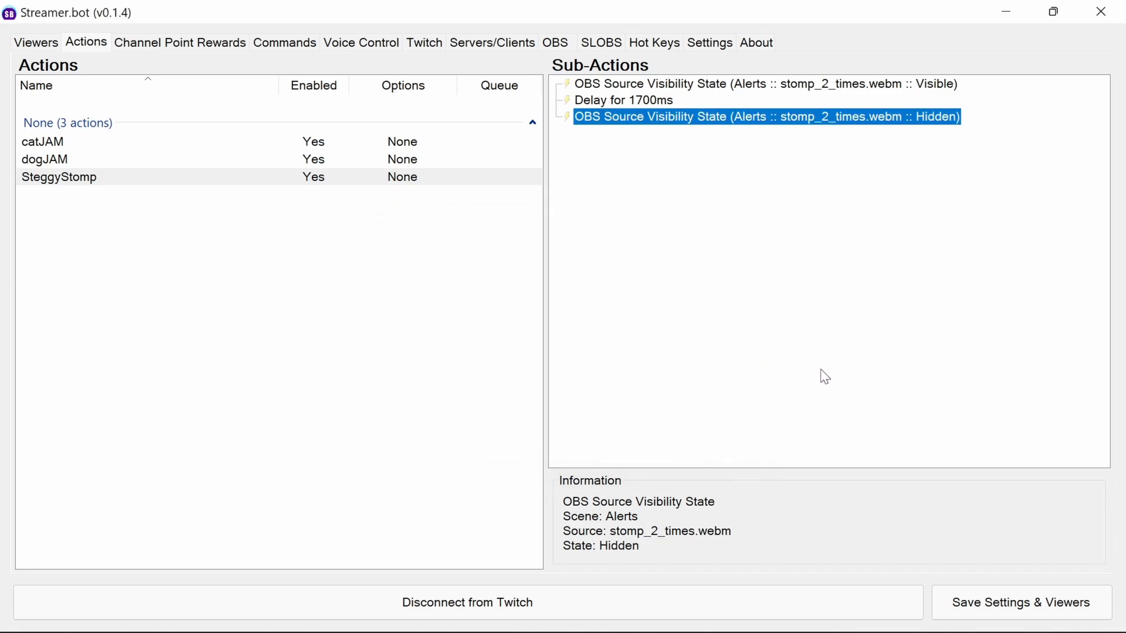
mouse_move(827, 367)
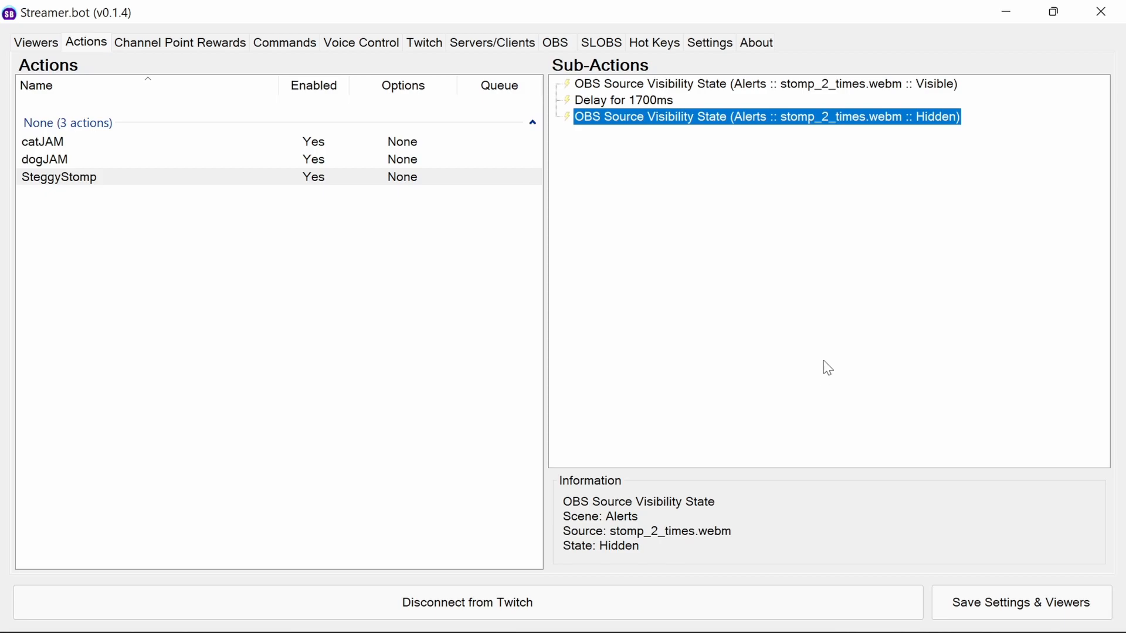
left_click(285, 42)
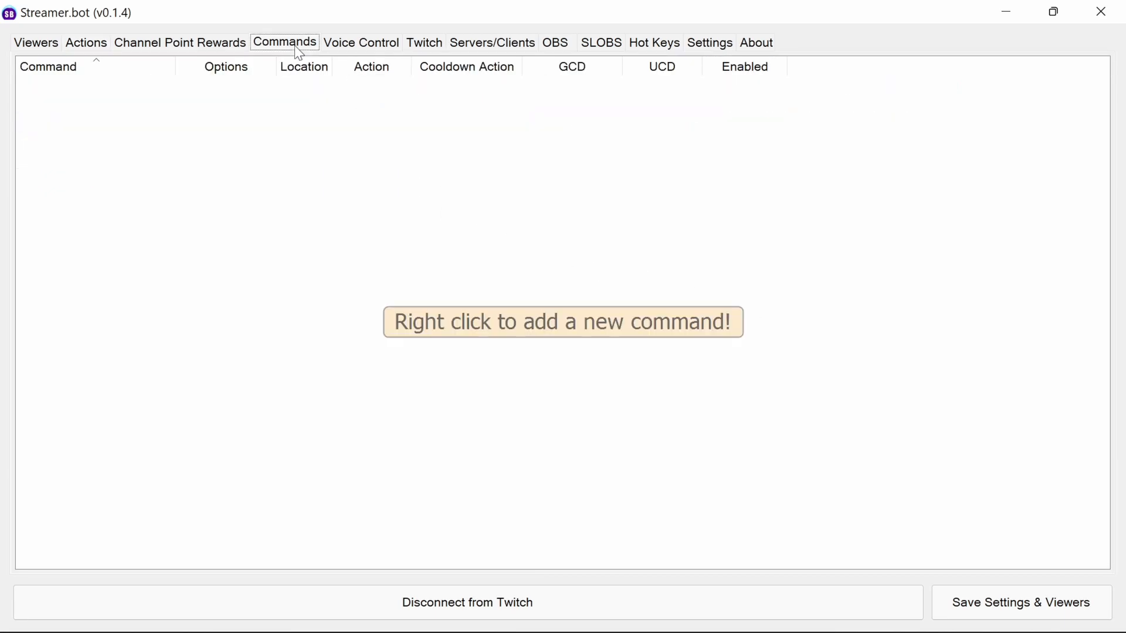
Step: Add a !catjam chat command linked to the catJAM action
right_click(563, 320)
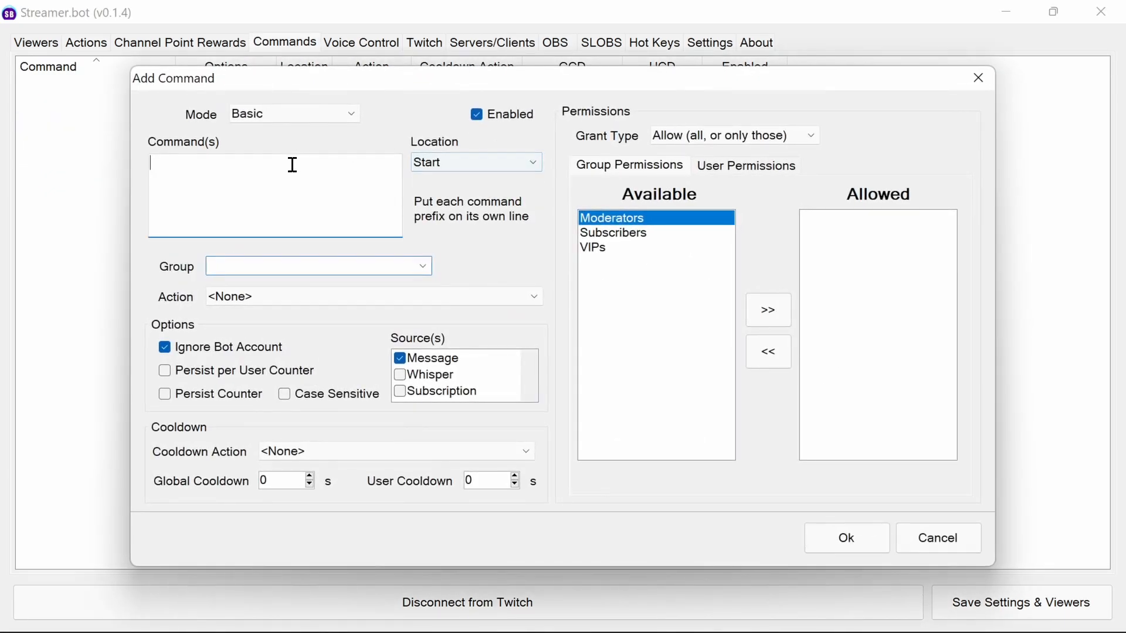
type("!catja")
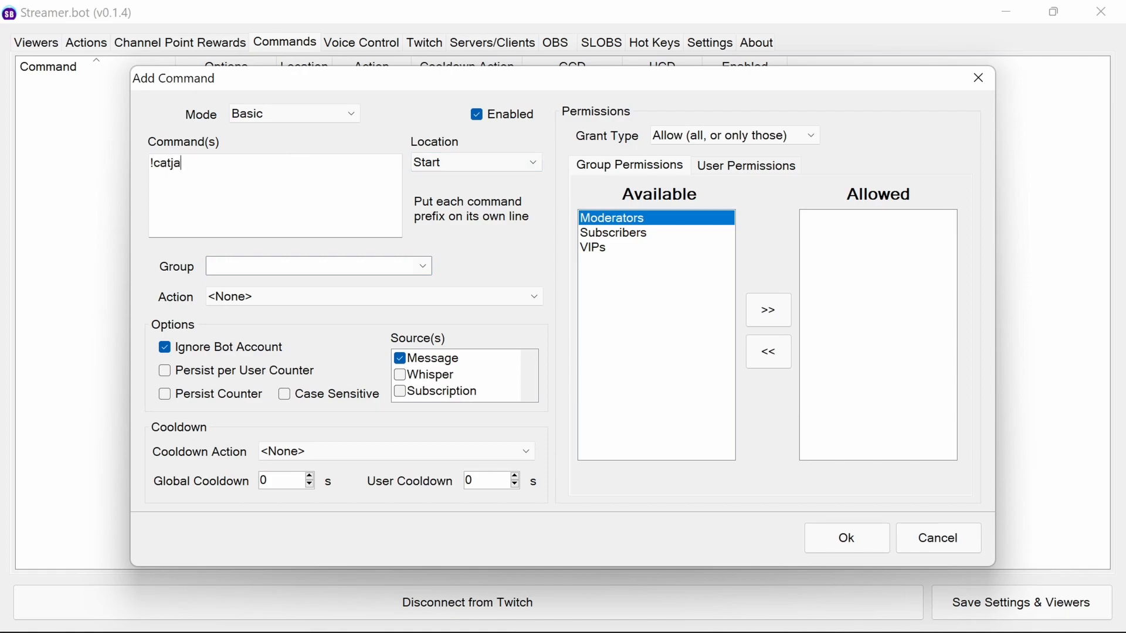
type("m")
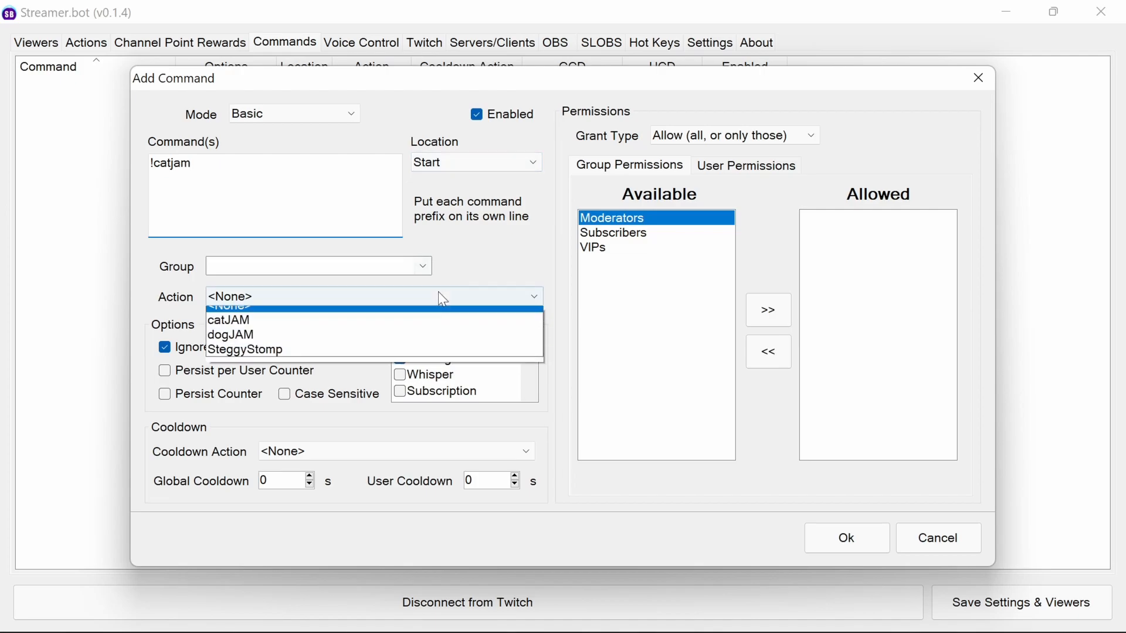
left_click(227, 320)
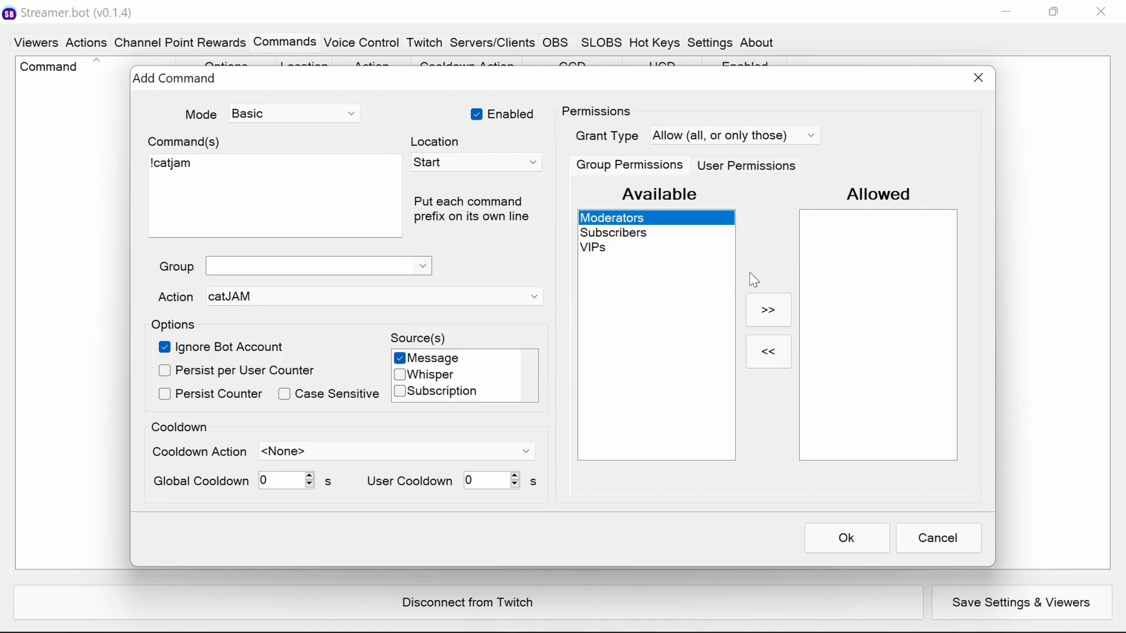
left_click(845, 537)
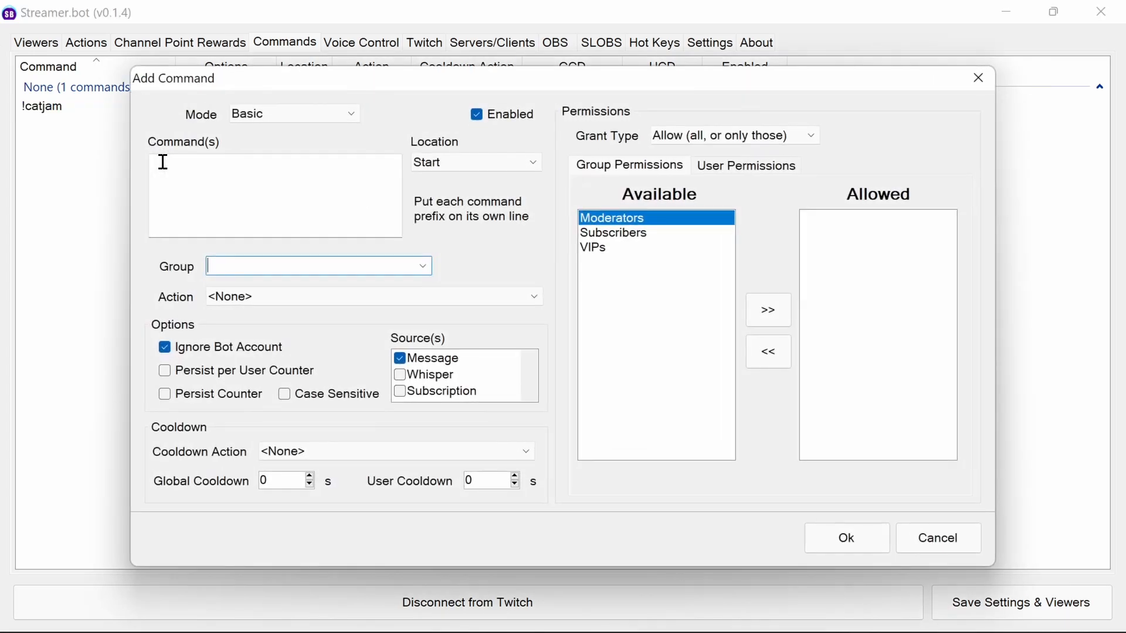
Step: Add a !dogjam chat command linked to the dogJAM action
left_click(275, 196)
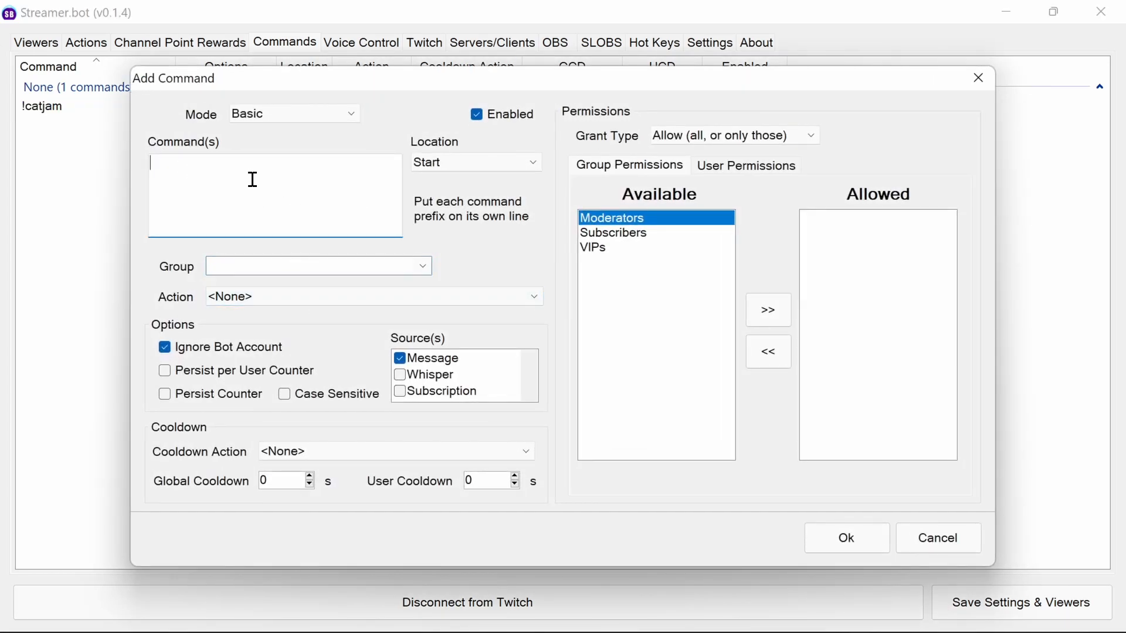
type("!dogjam")
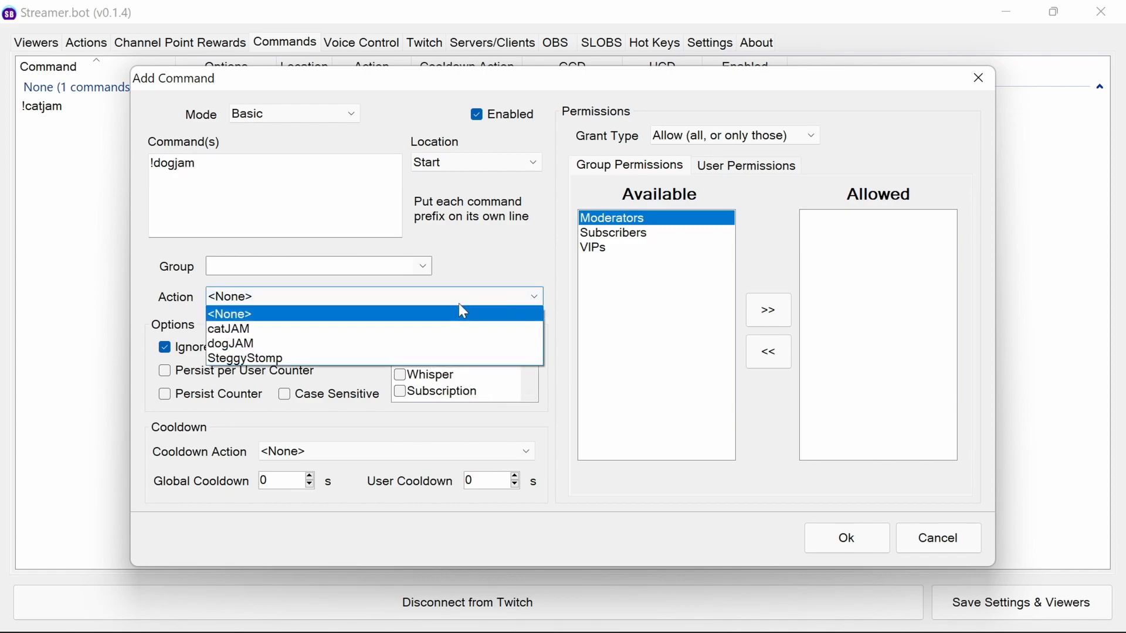
left_click(229, 343)
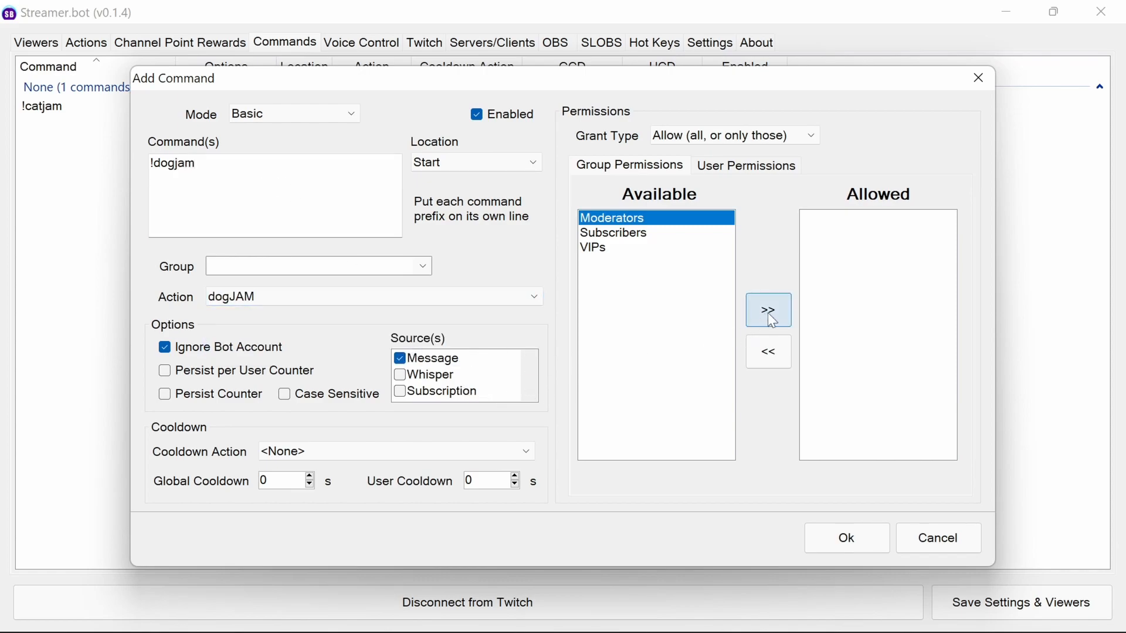
left_click(846, 538)
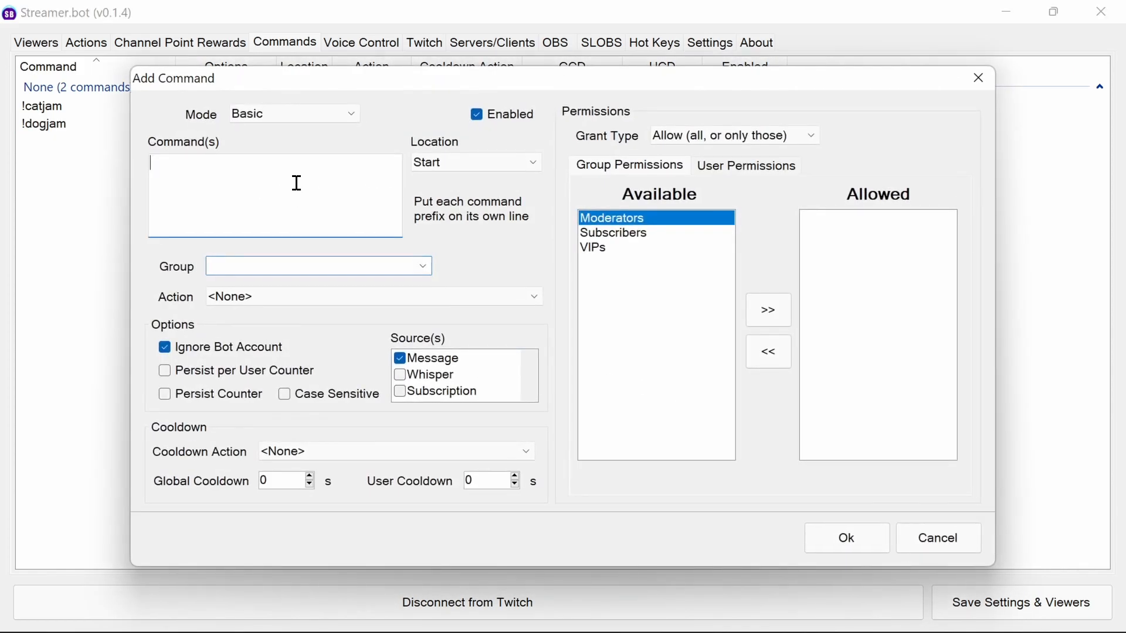
Step: Add a !stomp chat command running the SteggyStomp action
type("!stomp")
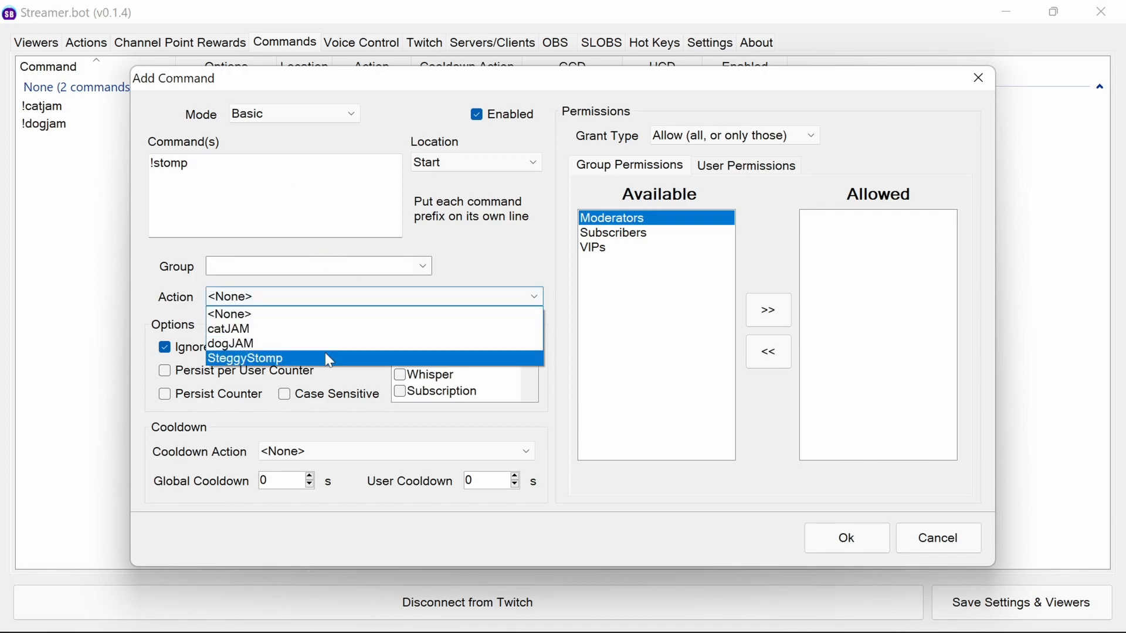
left_click(243, 358)
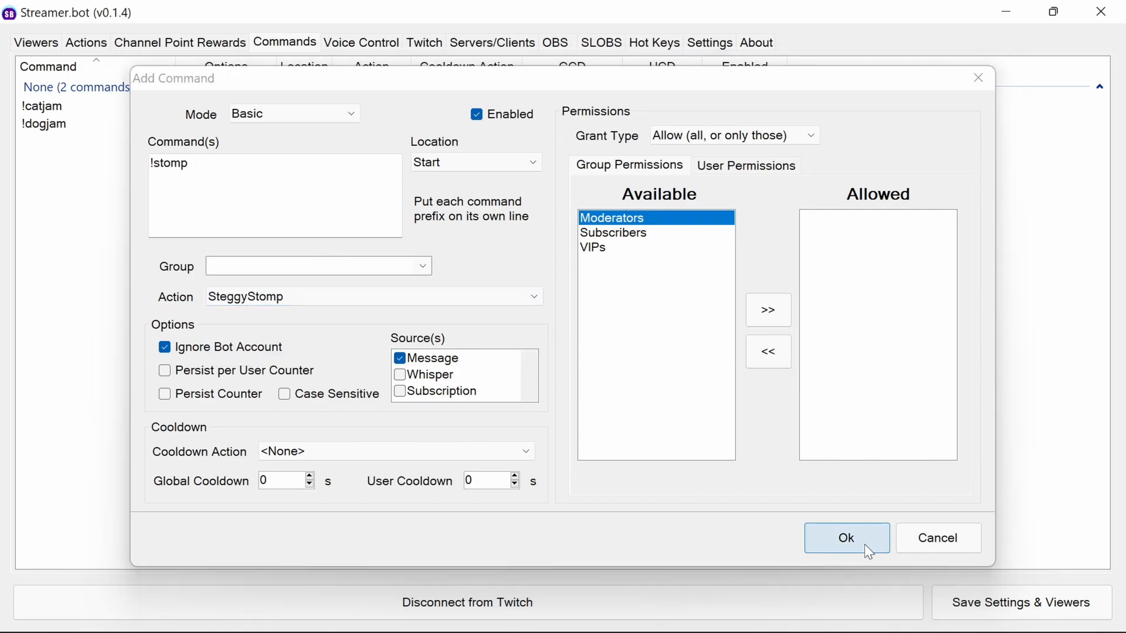
left_click(845, 538)
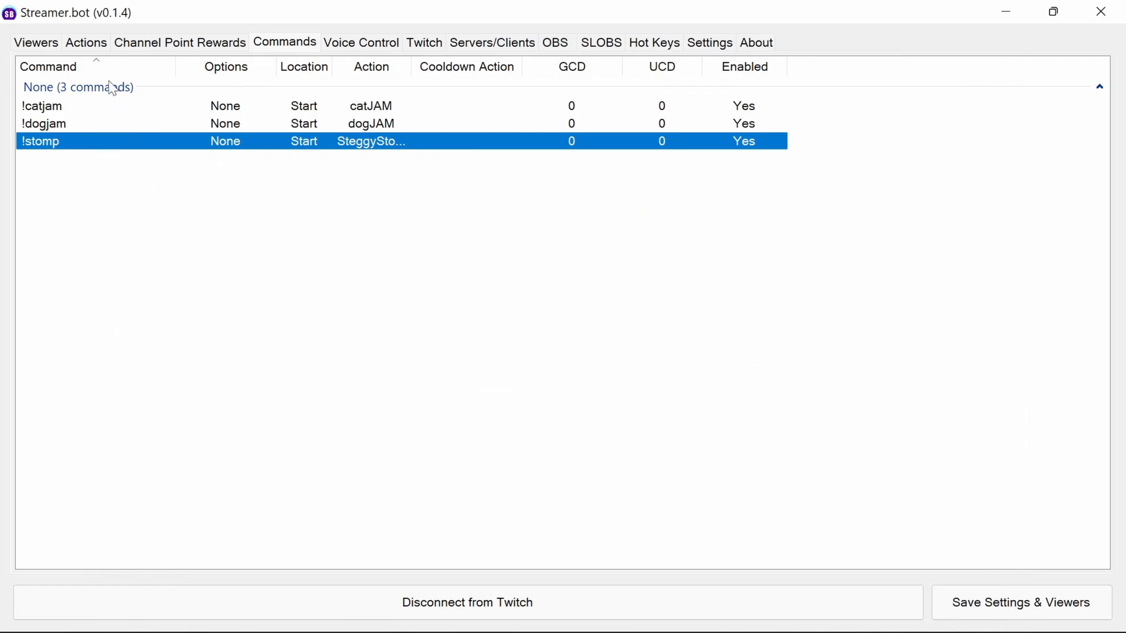
Step: Review the three actions, then show the Twitch account connection settings
left_click(86, 42)
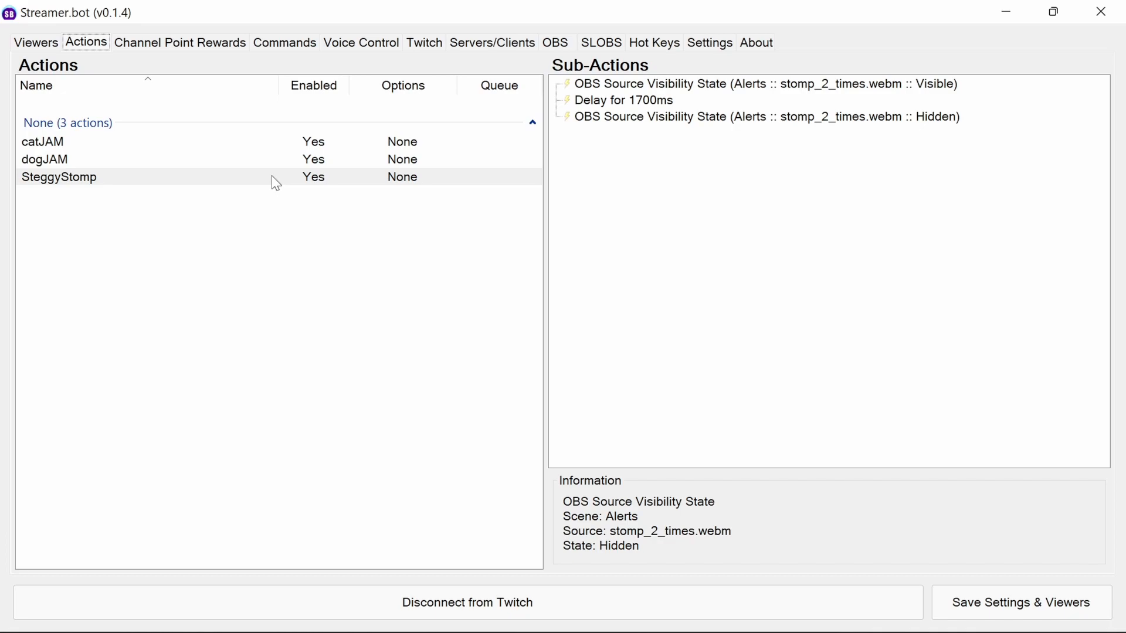
mouse_move(490, 153)
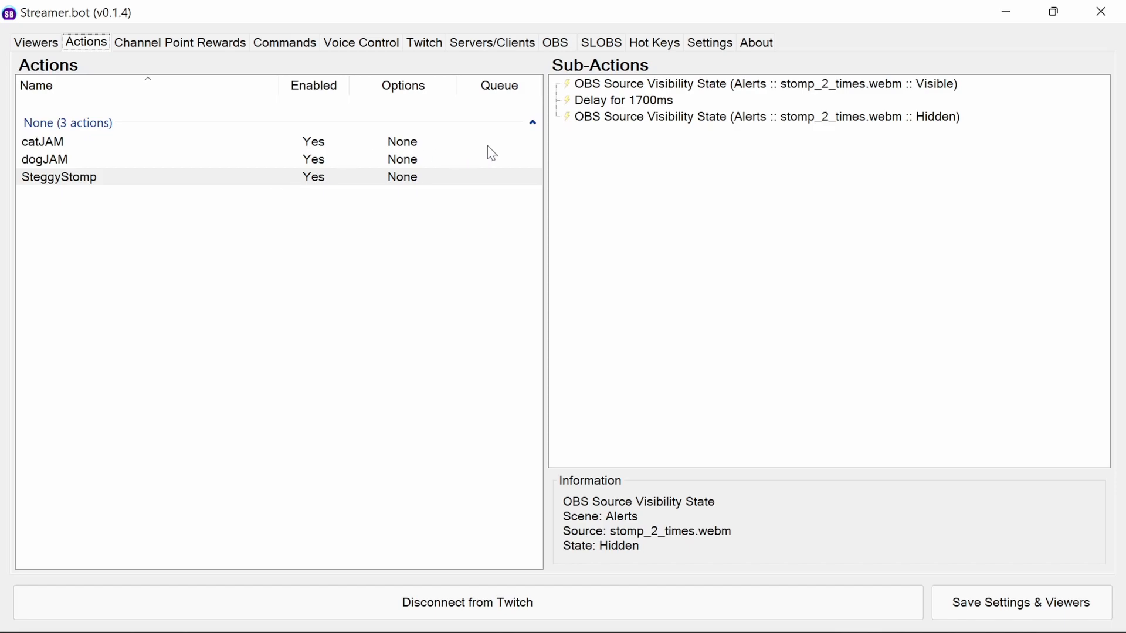
left_click(710, 43)
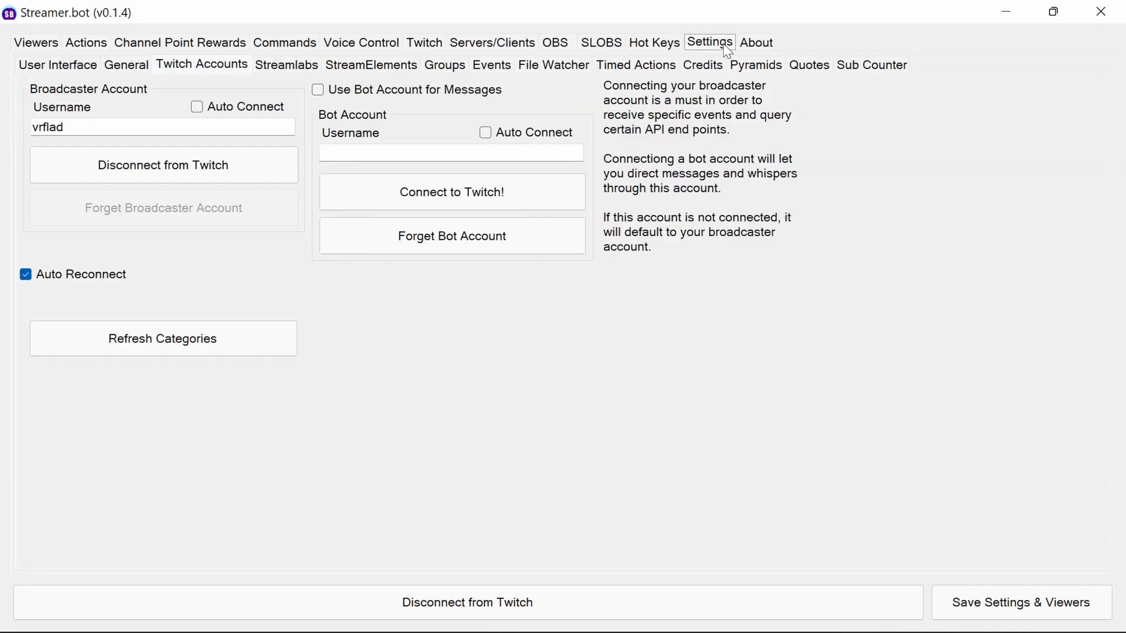
mouse_move(809, 64)
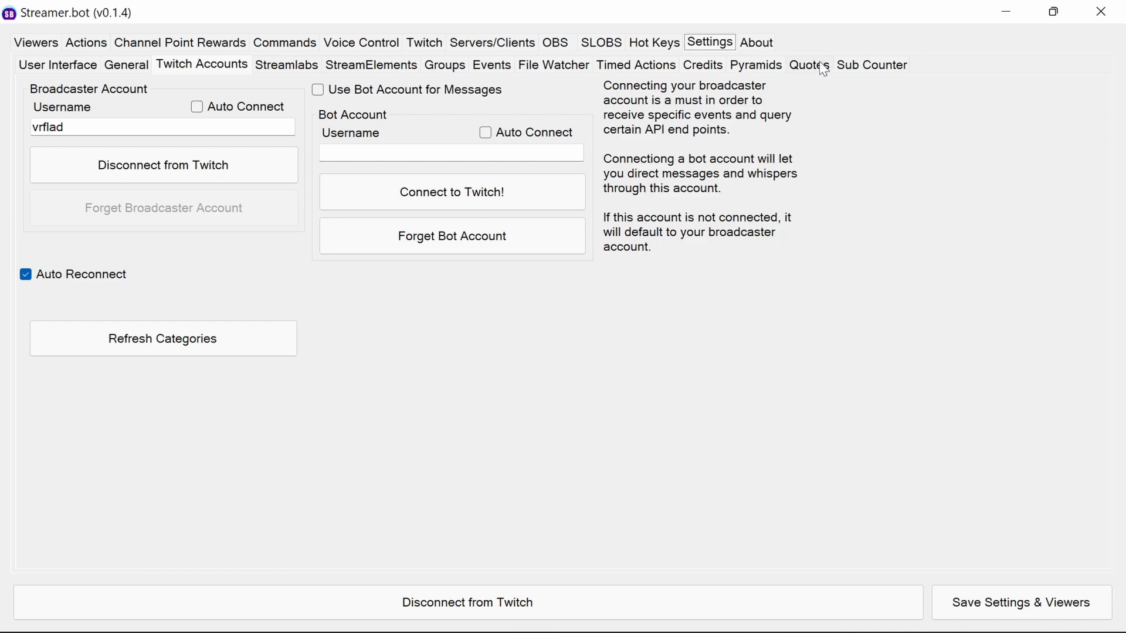
Step: Browse the Quotes and User Groups settings, ending on General settings with action queues
left_click(808, 65)
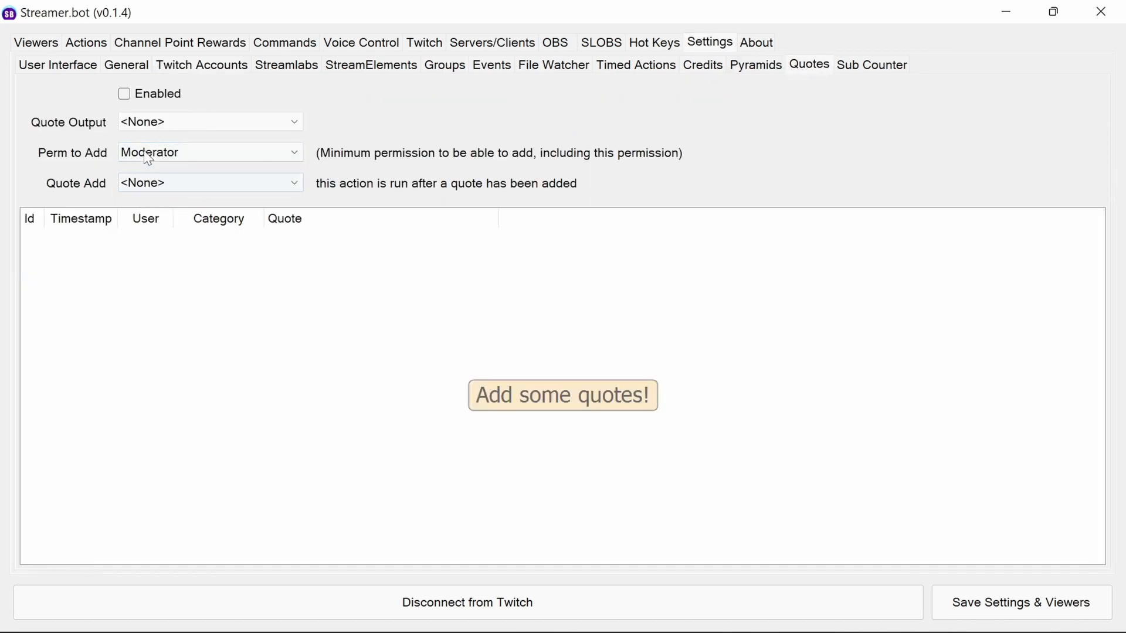
mouse_move(672, 69)
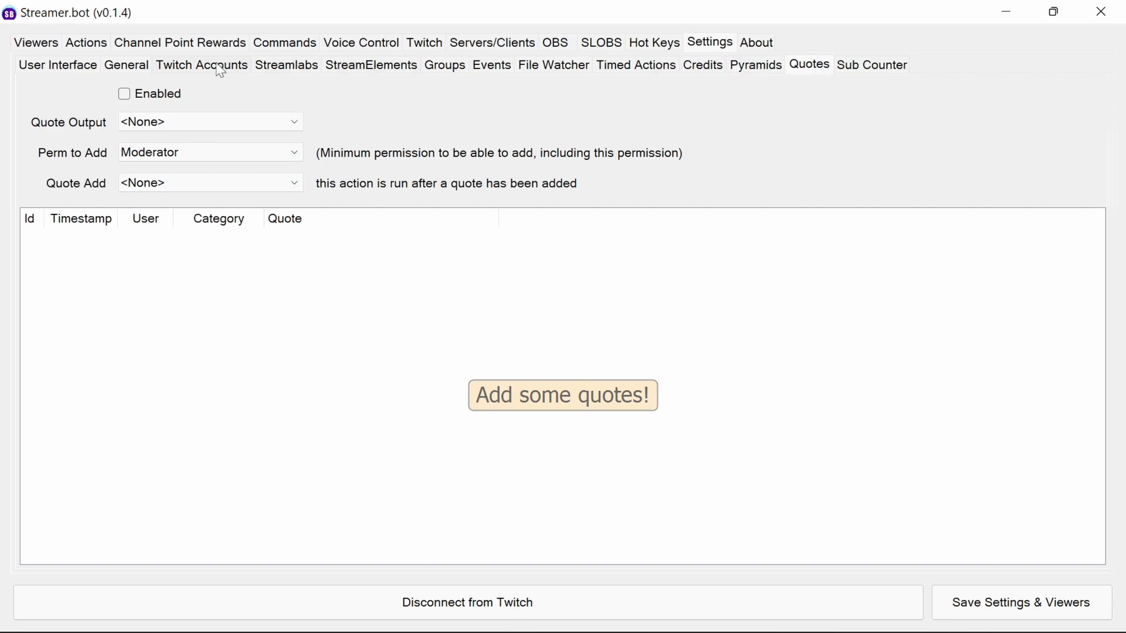
left_click(444, 64)
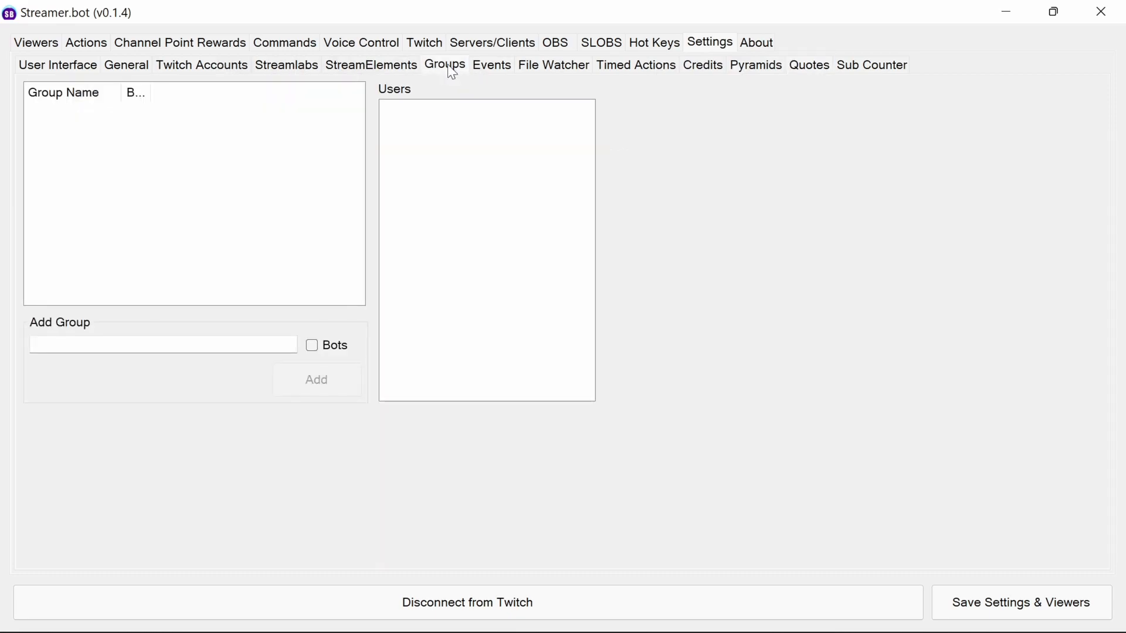
left_click(127, 64)
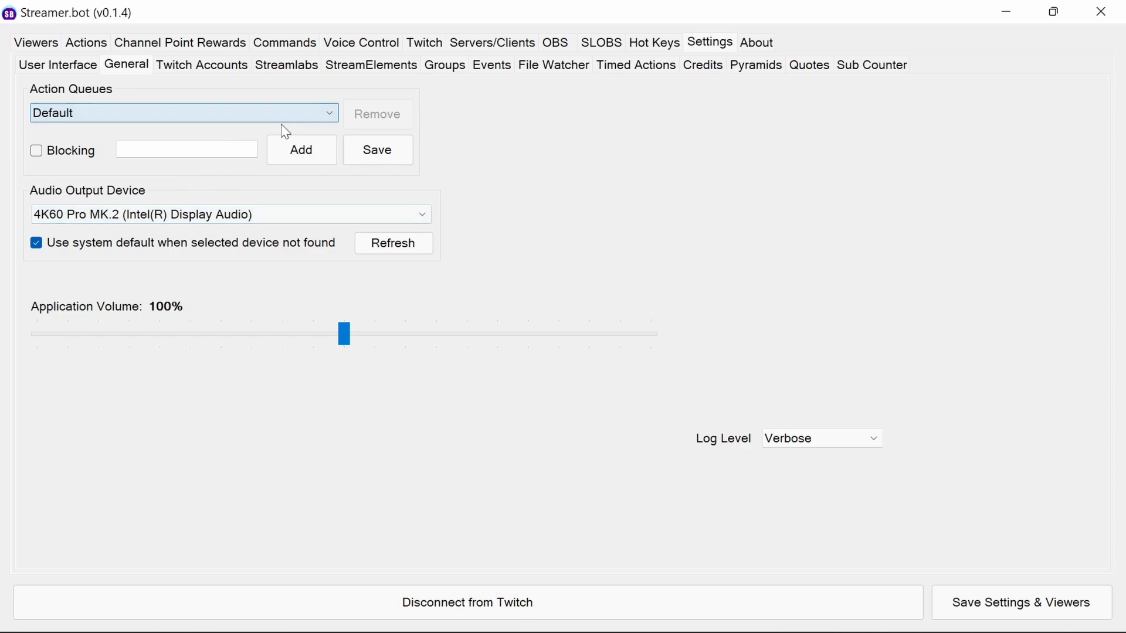
Step: Add a blocking action queue named 'blocking' and return to the actions list
left_click(186, 149)
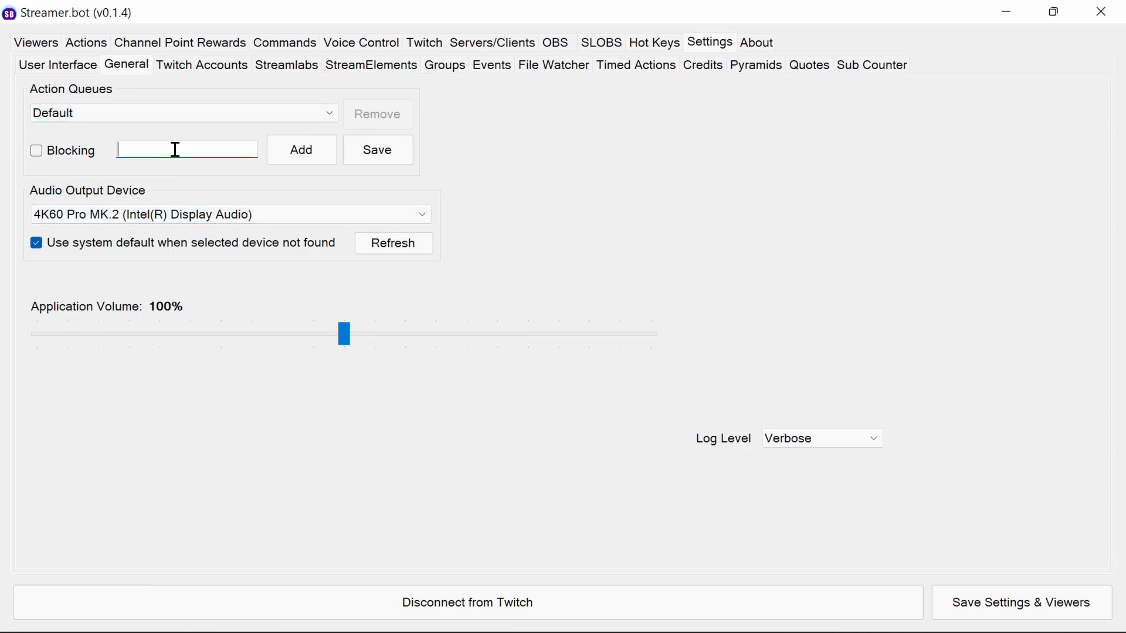
type("blocking")
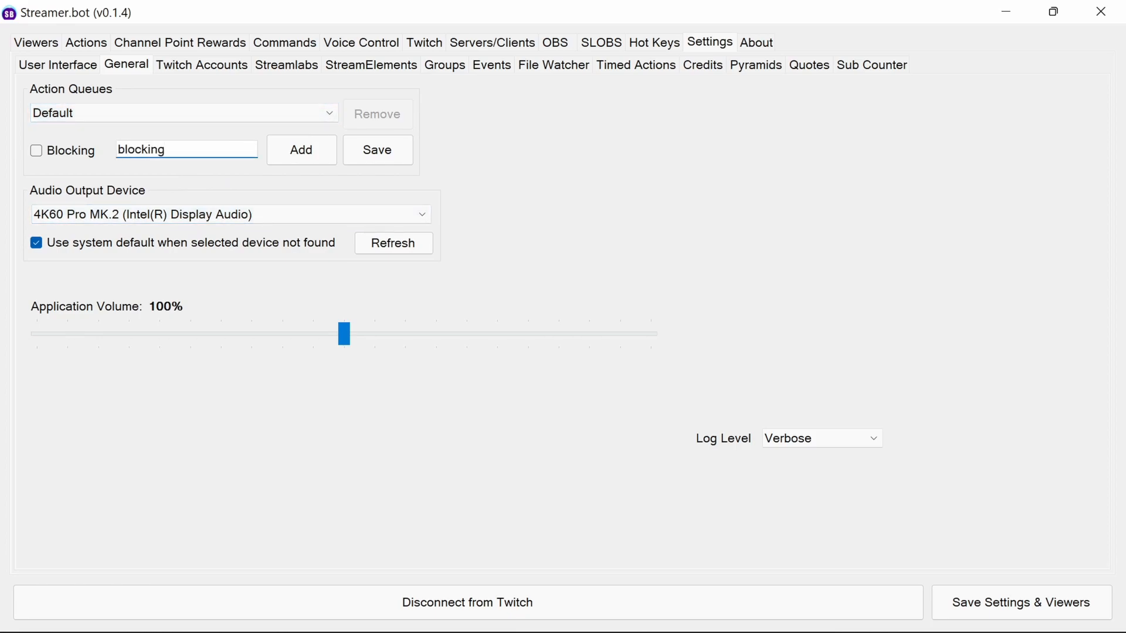
left_click(36, 150)
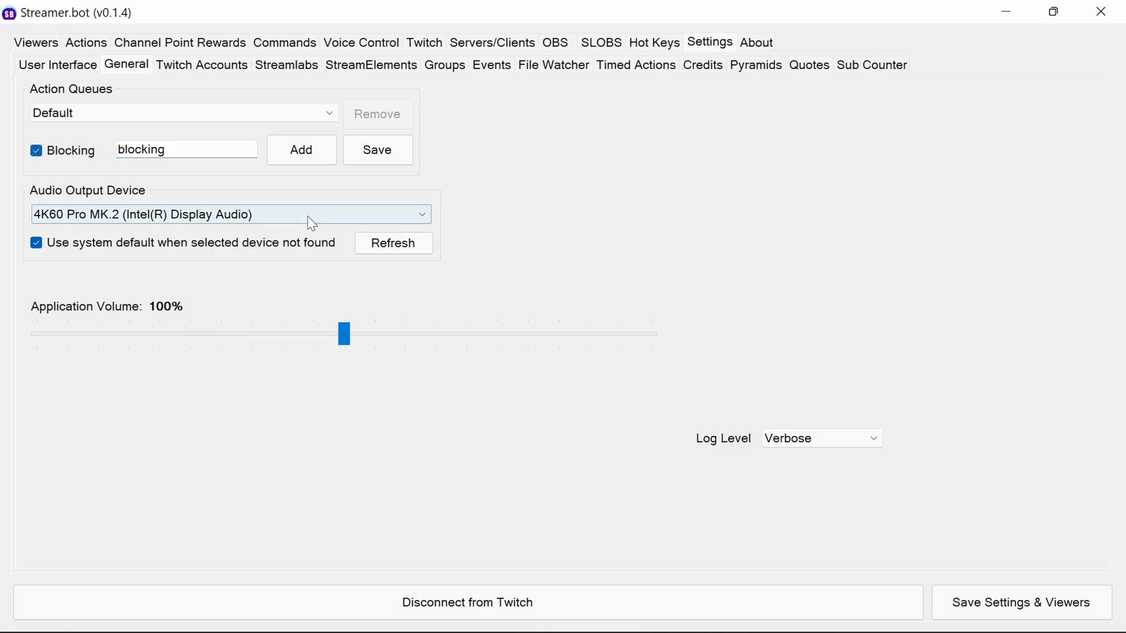
left_click(300, 150)
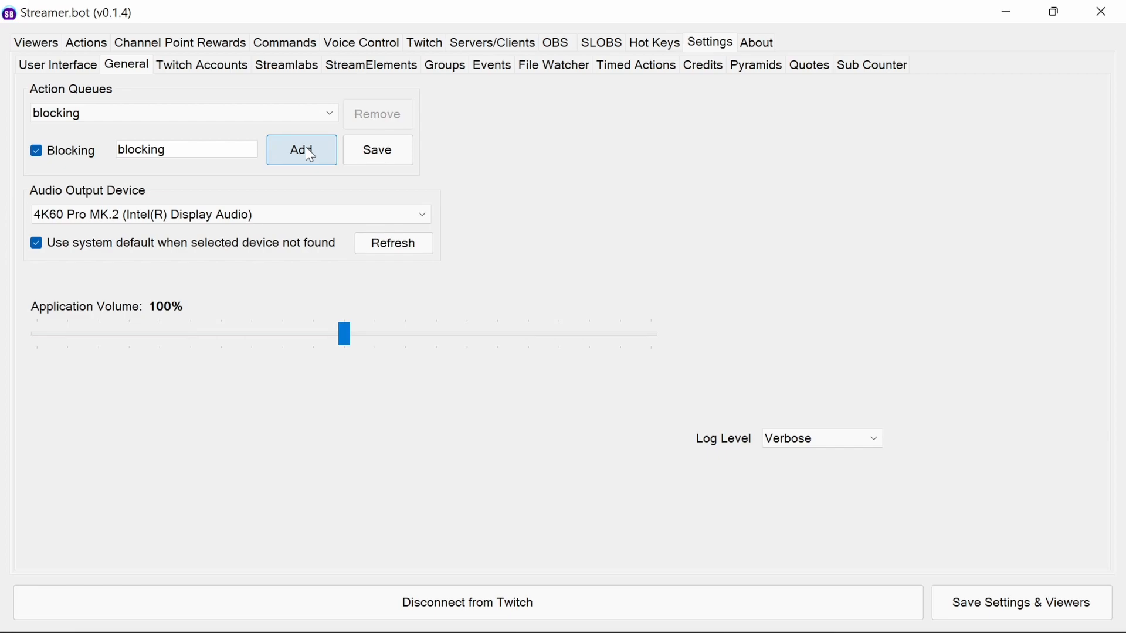
left_click(86, 42)
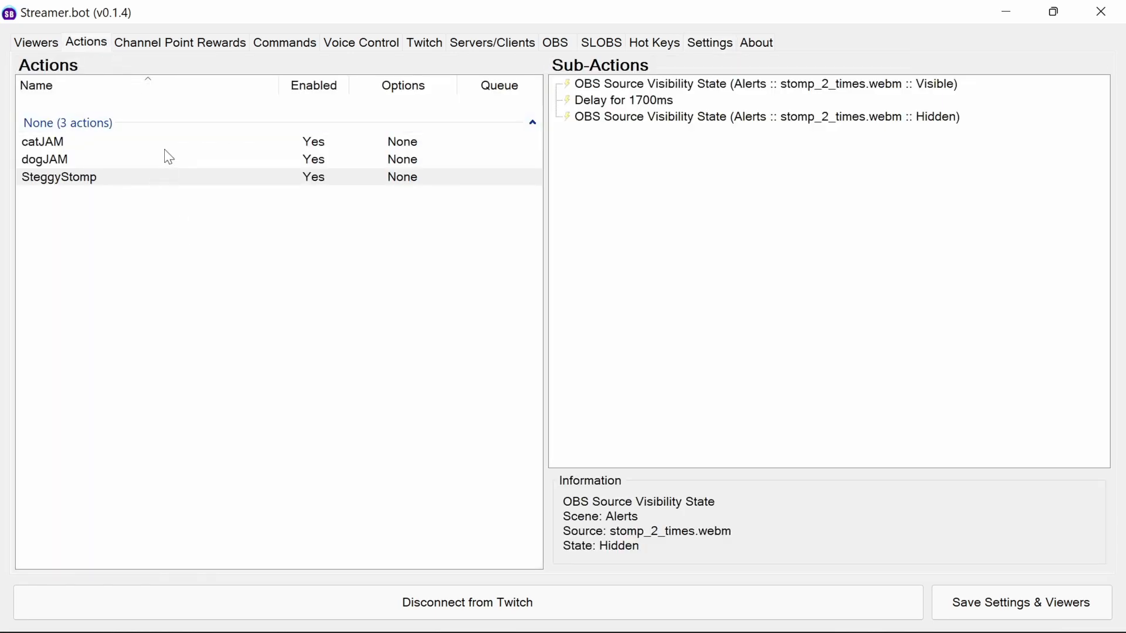
right_click(42, 141)
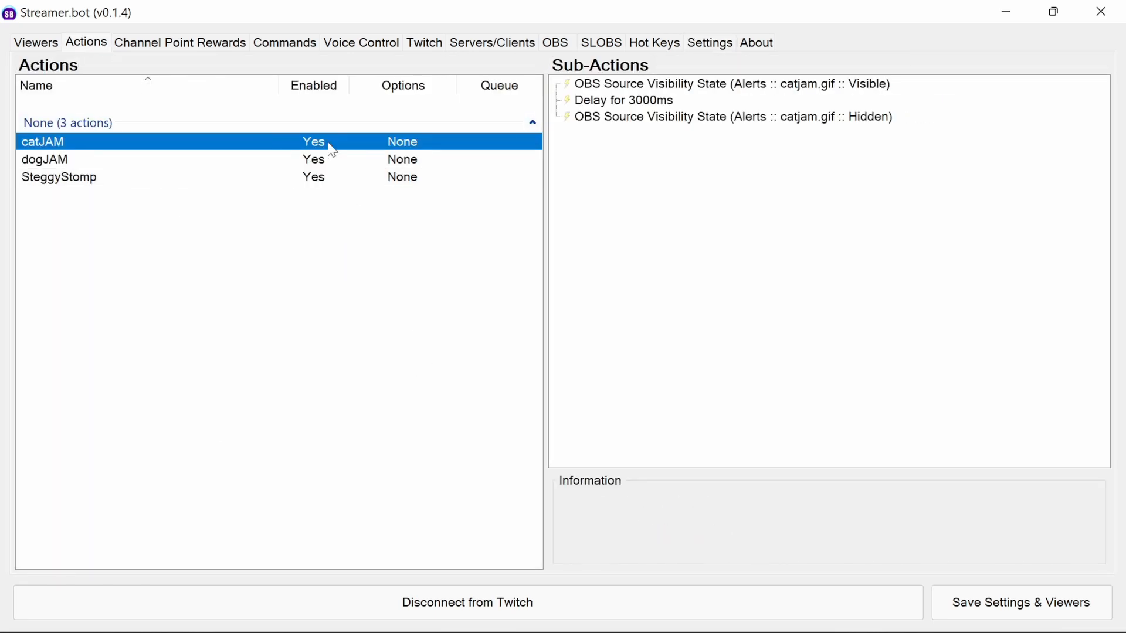
double_click(42, 141)
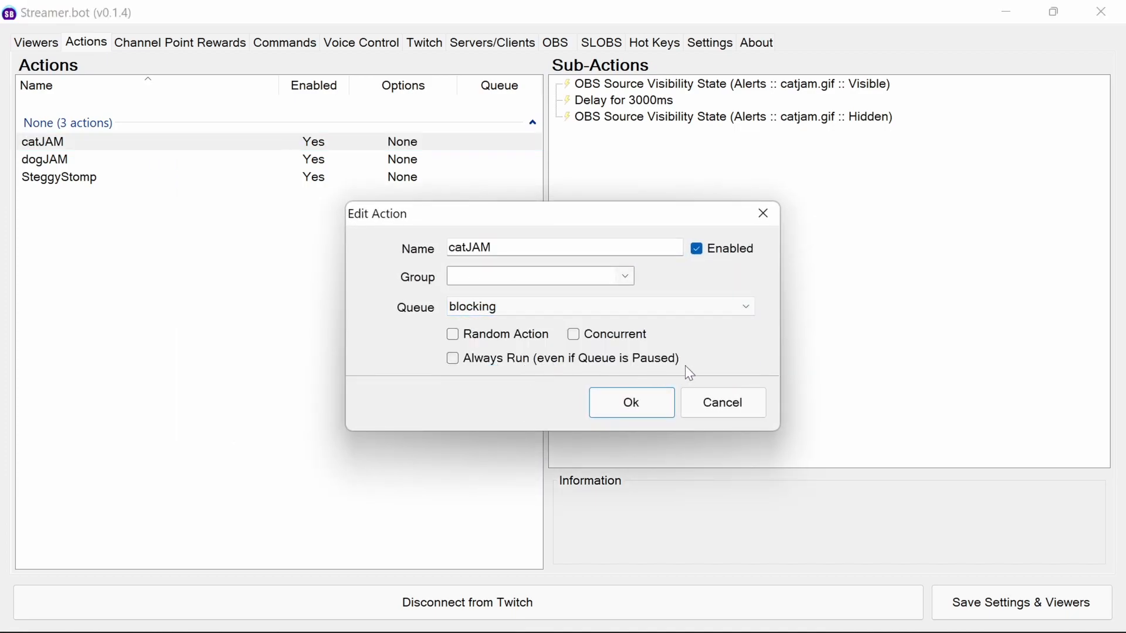
mouse_move(630, 402)
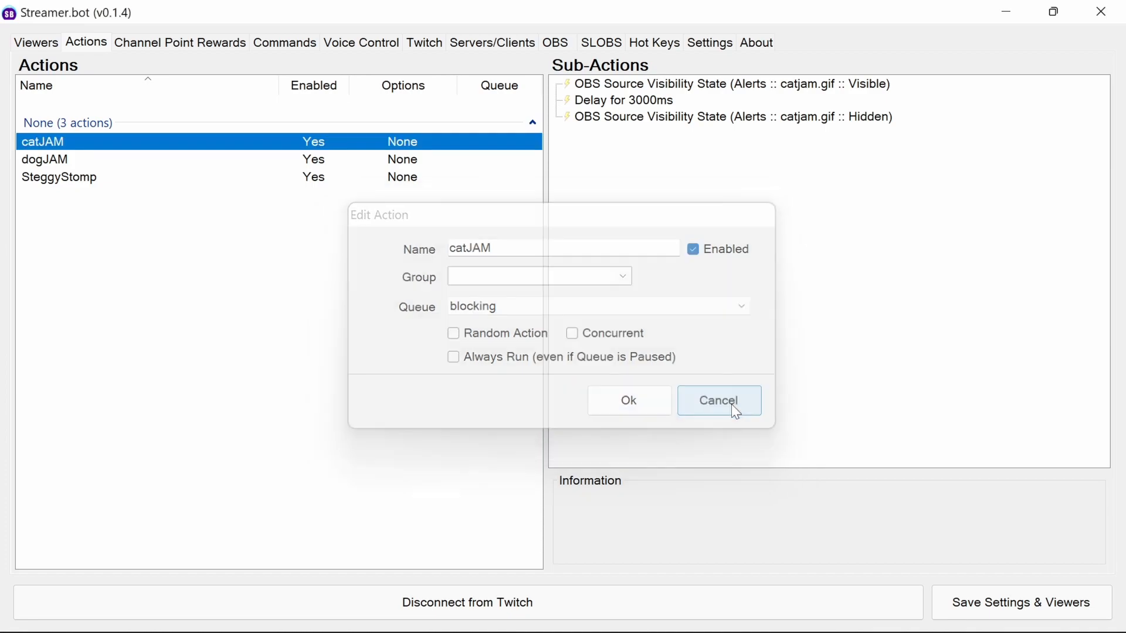
left_click(718, 399)
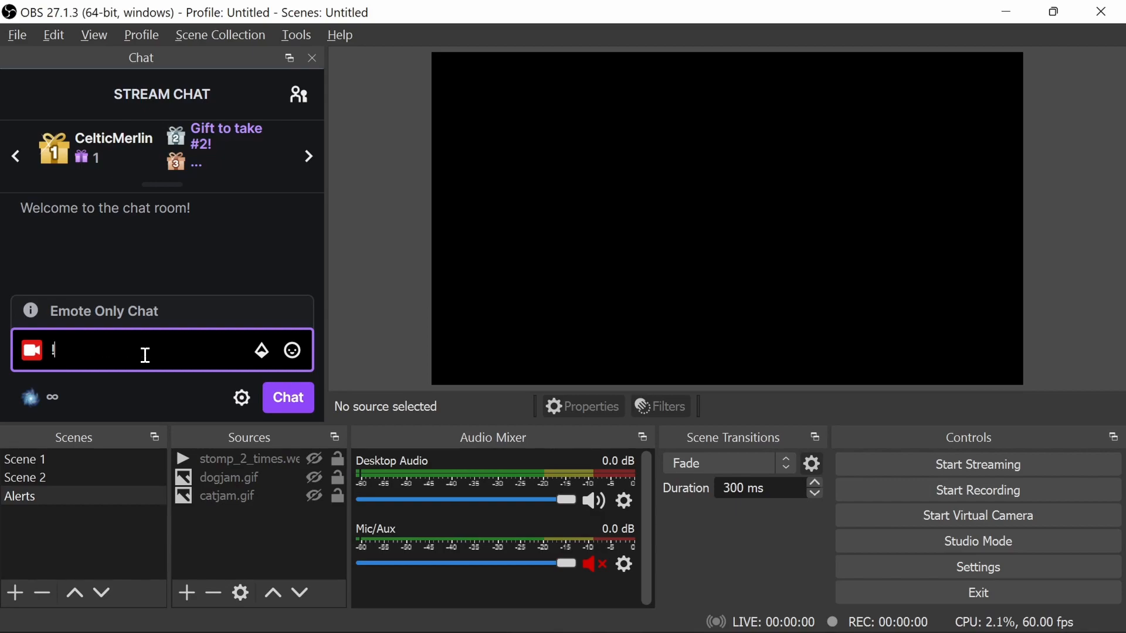
Step: Type catjam, !dogjam and !stomp in OBS chat to trigger the alert animations
type("catjam")
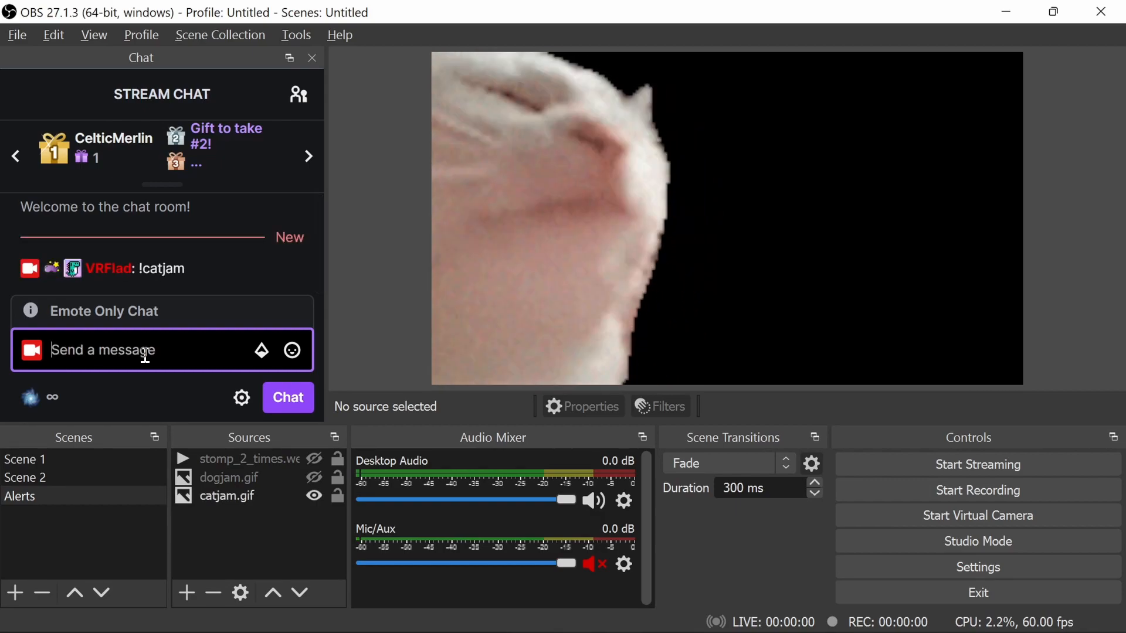
type("!dogjam")
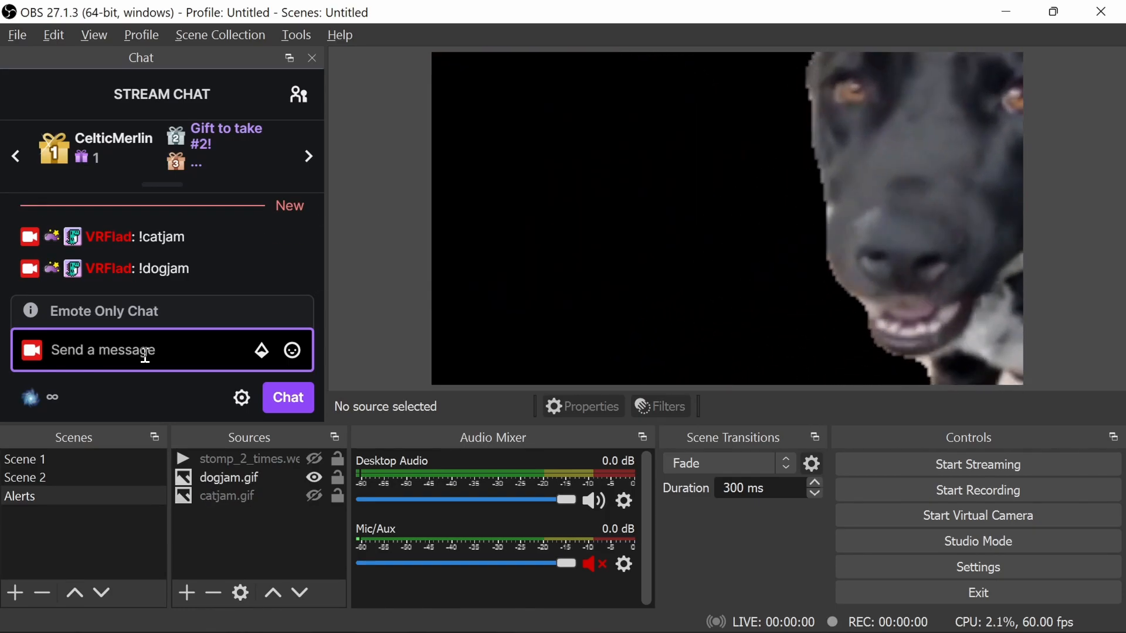
type("!stomp")
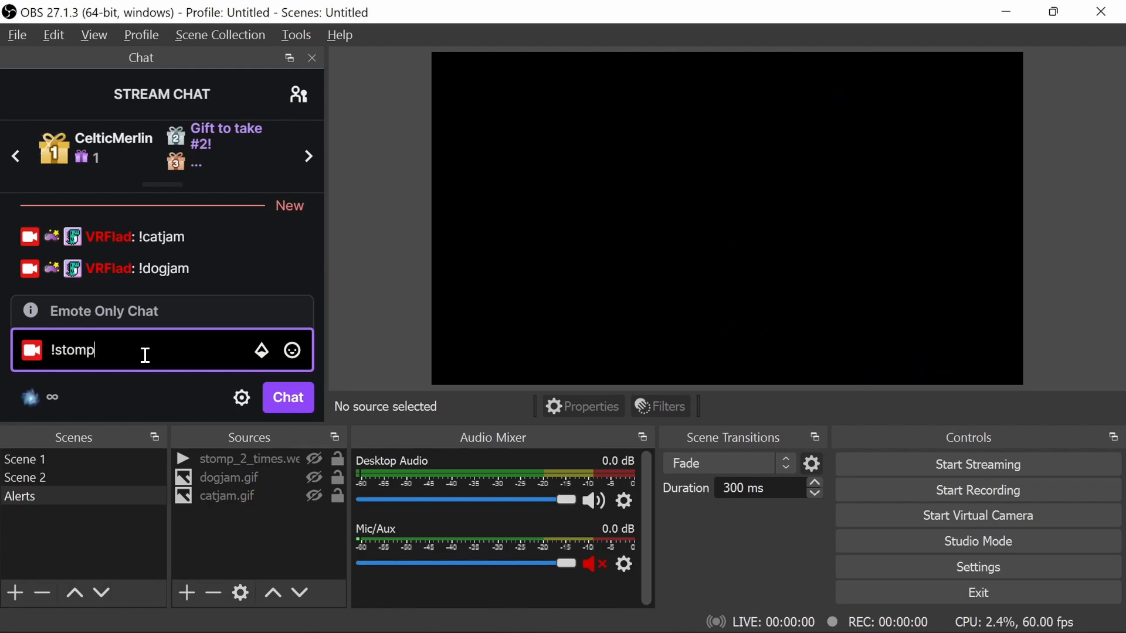